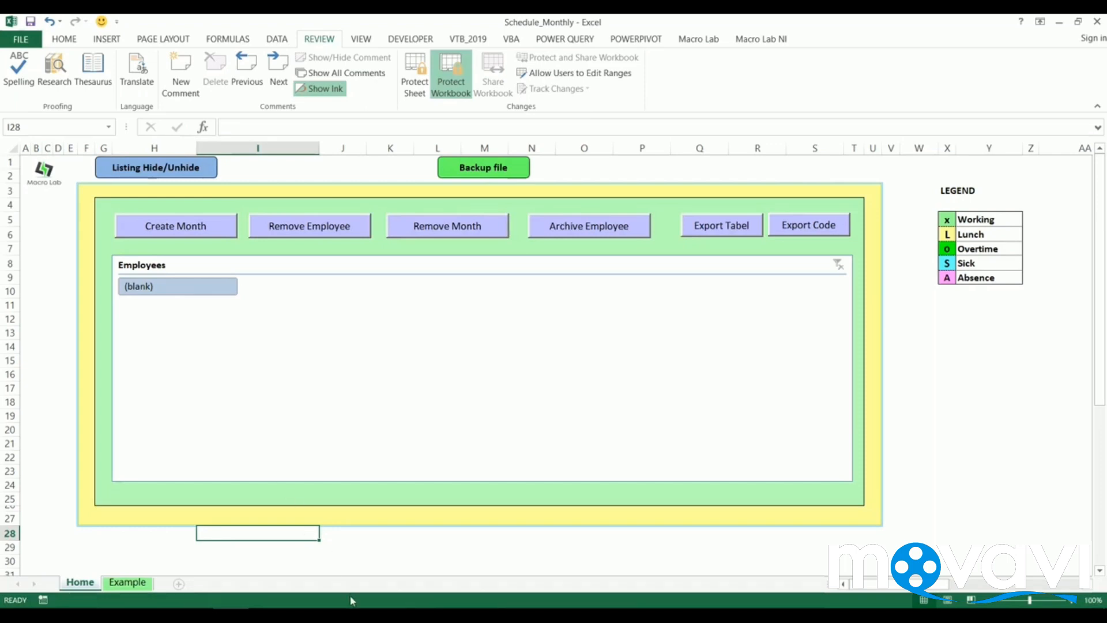
mouse_move(438, 496)
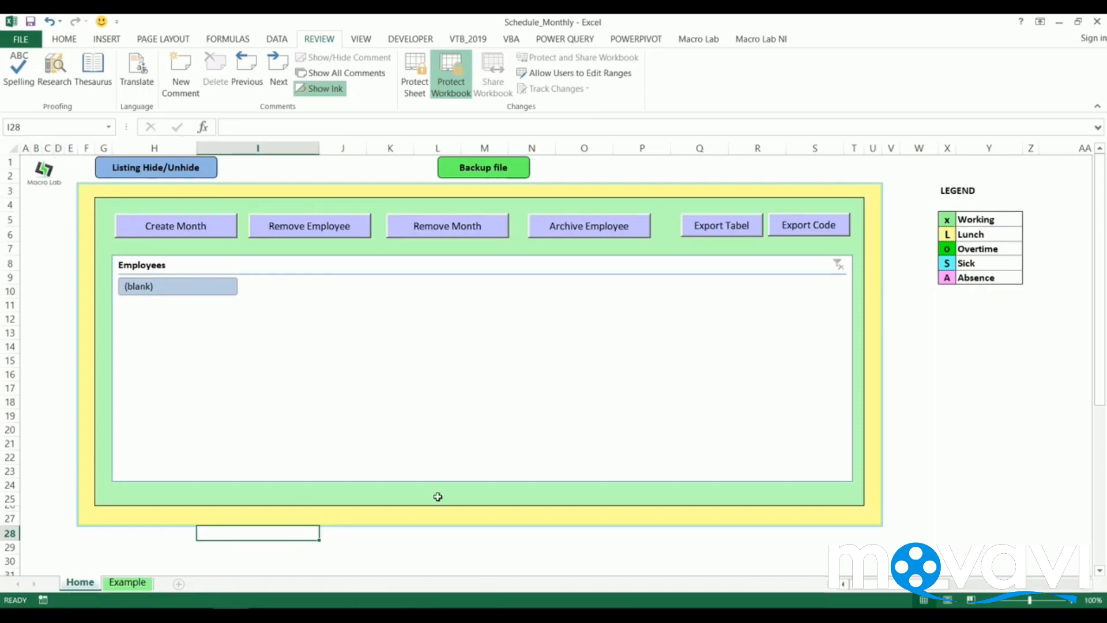
mouse_move(307, 297)
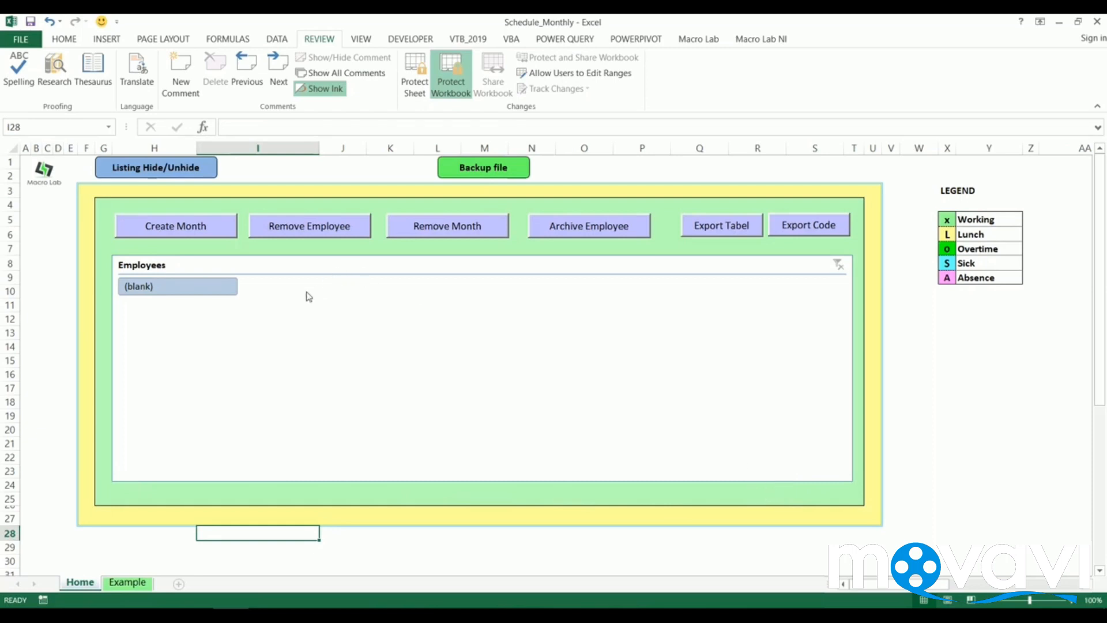
mouse_move(438, 266)
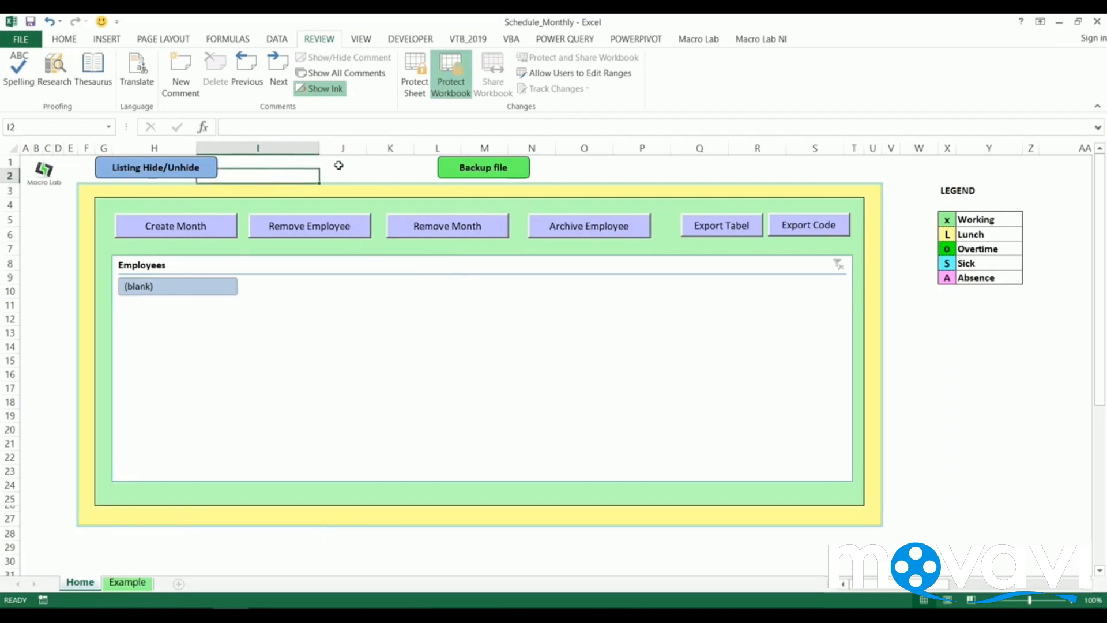
mouse_move(251, 178)
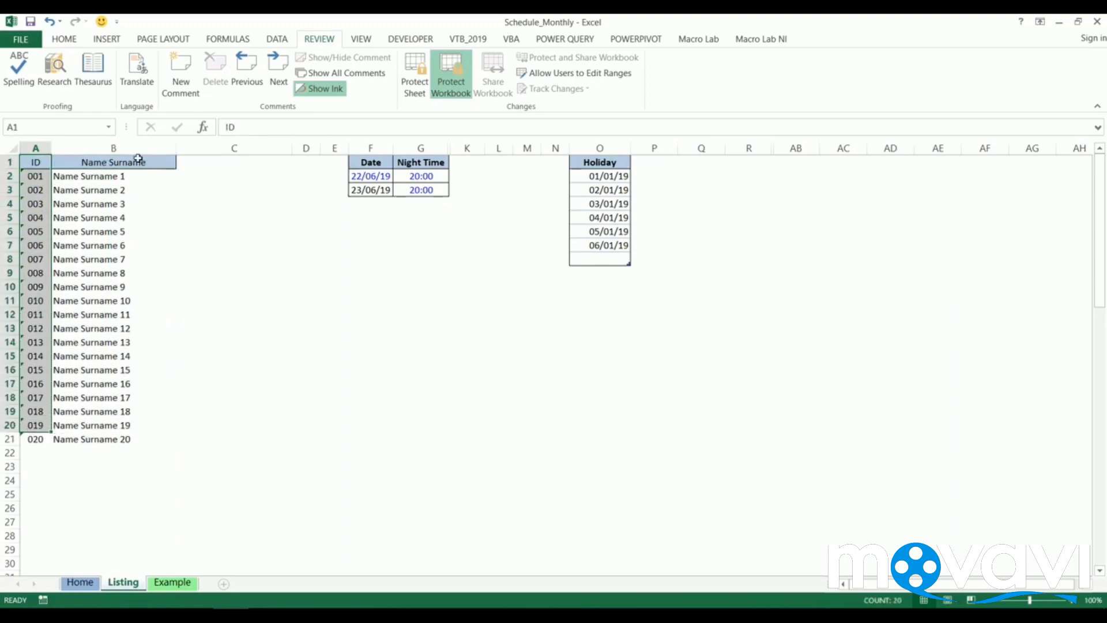
mouse_move(638, 196)
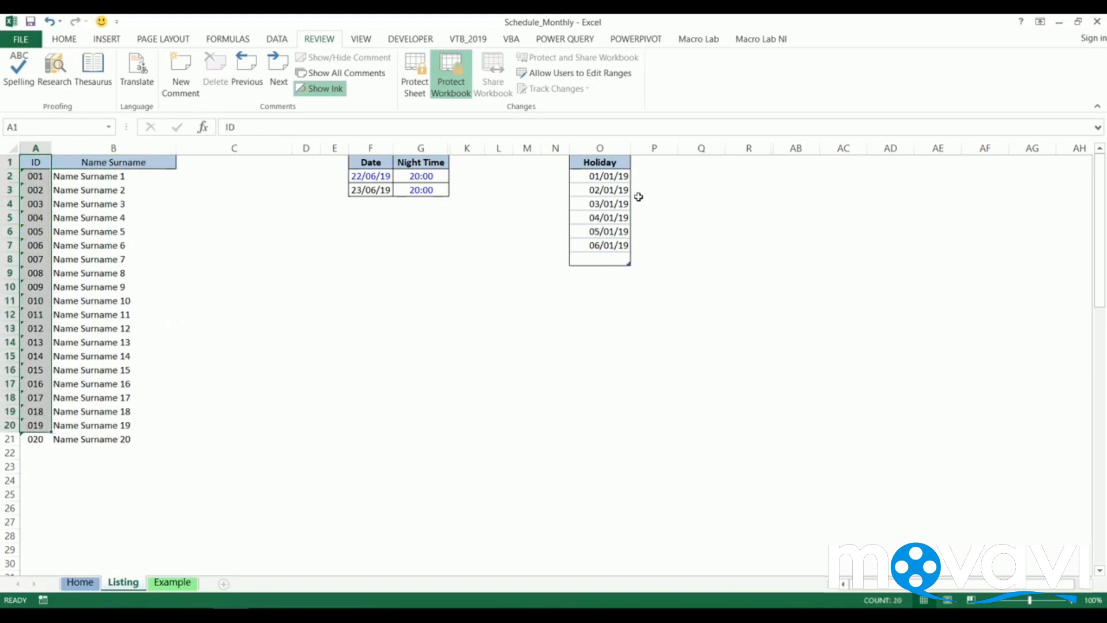
mouse_move(616, 175)
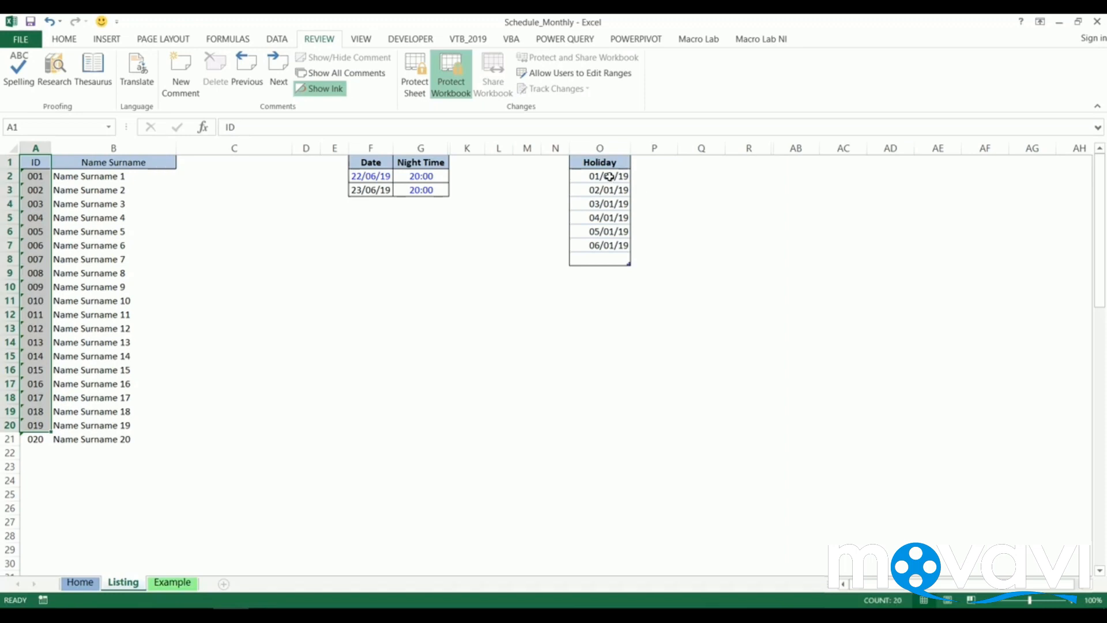
mouse_move(543, 250)
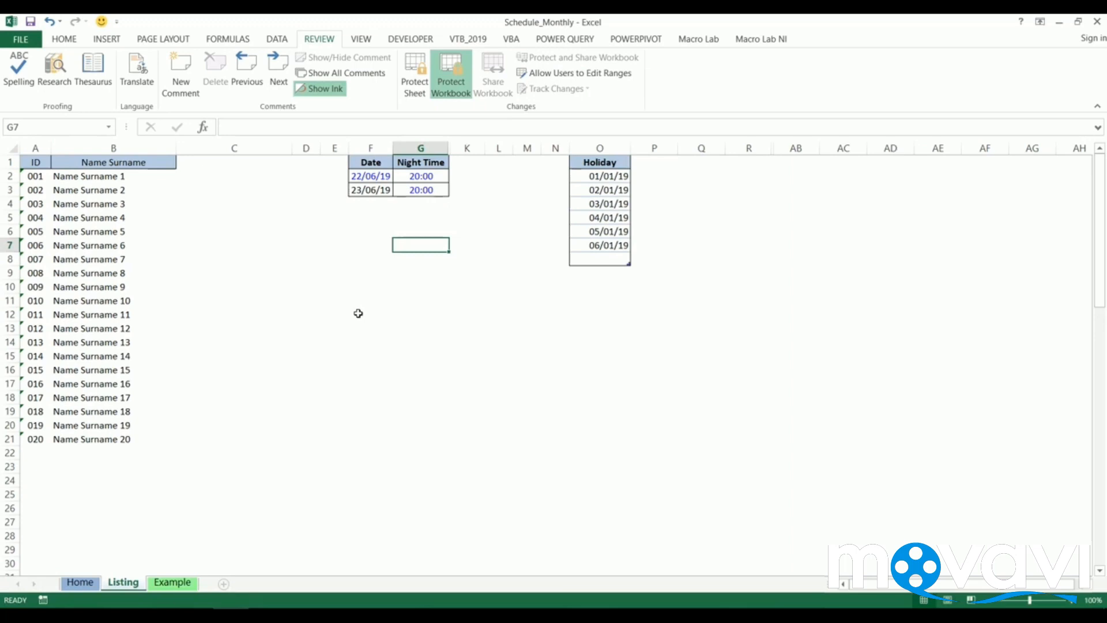
mouse_move(427, 218)
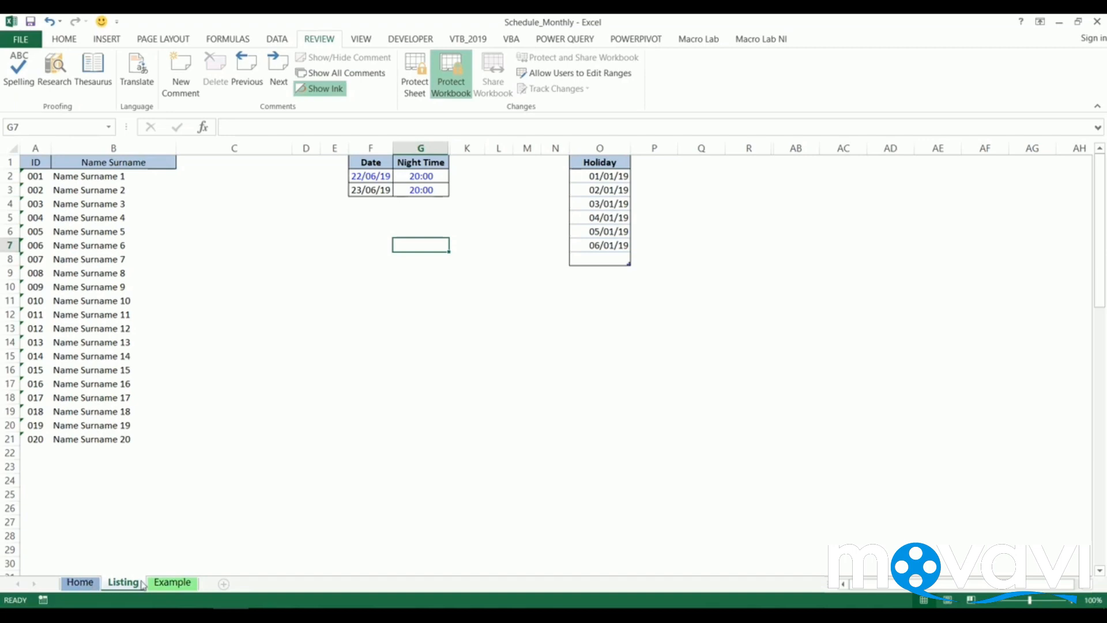
Step: Visit the Home sheet briefly, then return to the Listing sheet
click(80, 581)
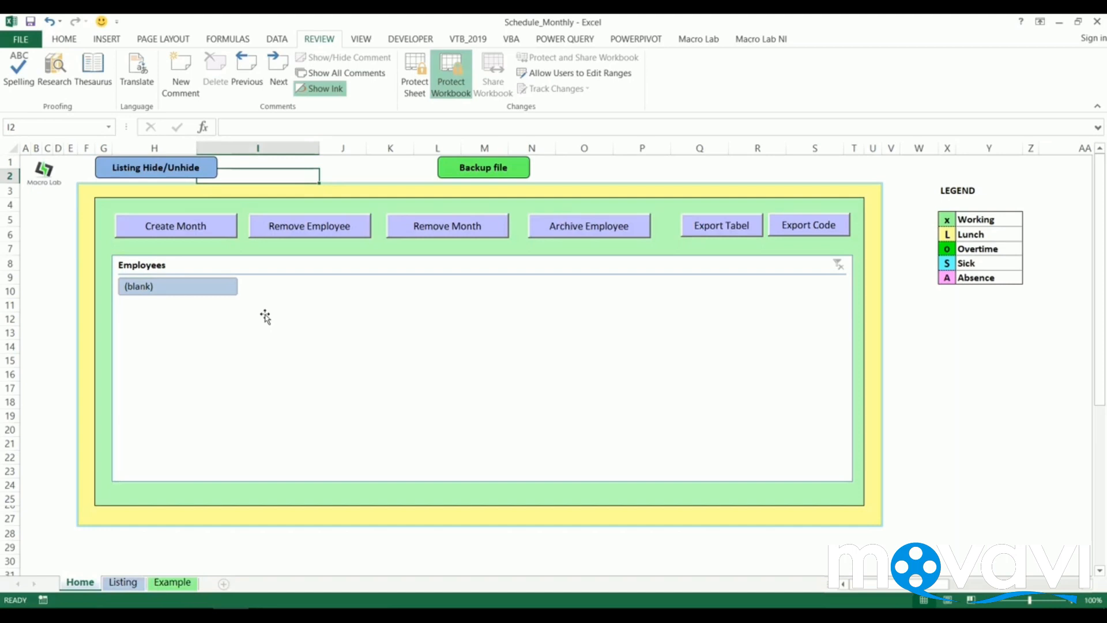
click(122, 581)
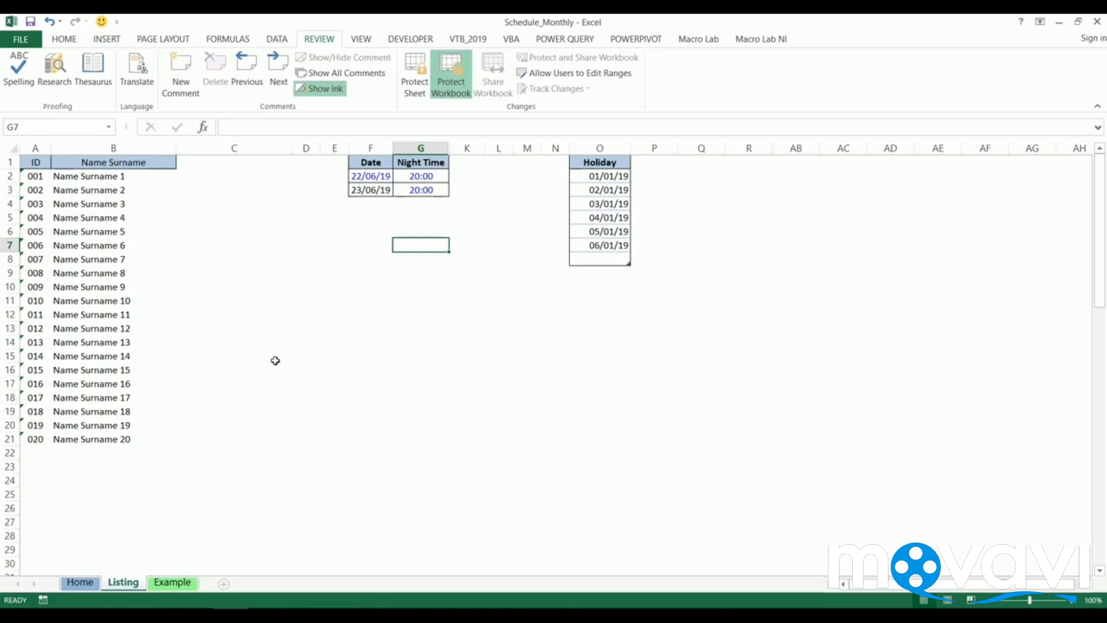
mouse_move(188, 309)
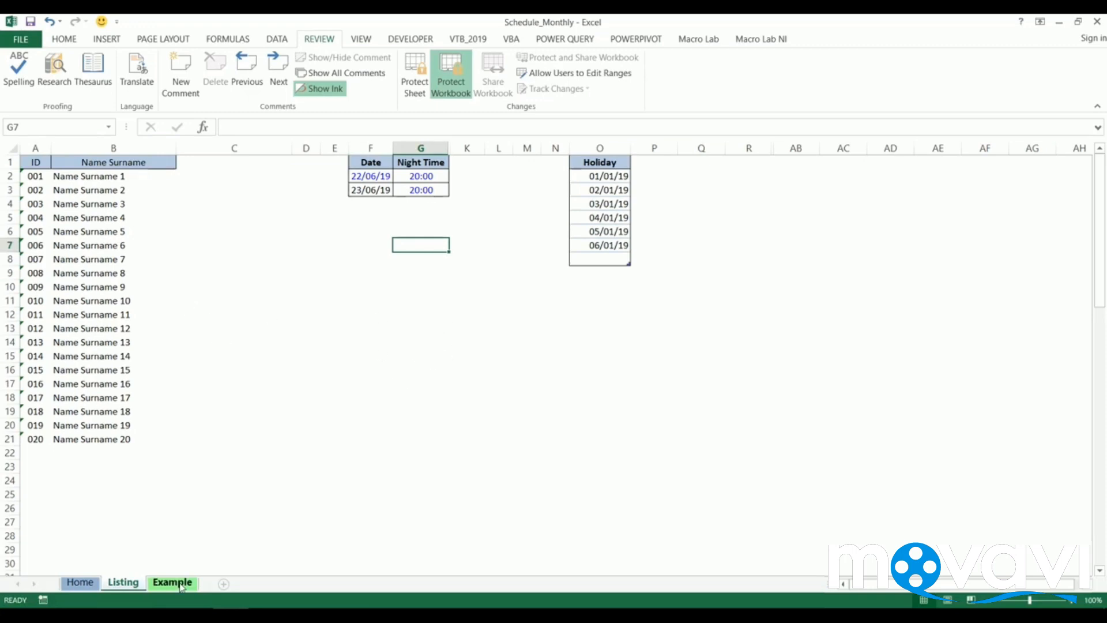
Step: View the Example sheet's January 2019 Plan, selecting its dates, hour headings and first cell, then return to Listing
click(171, 581)
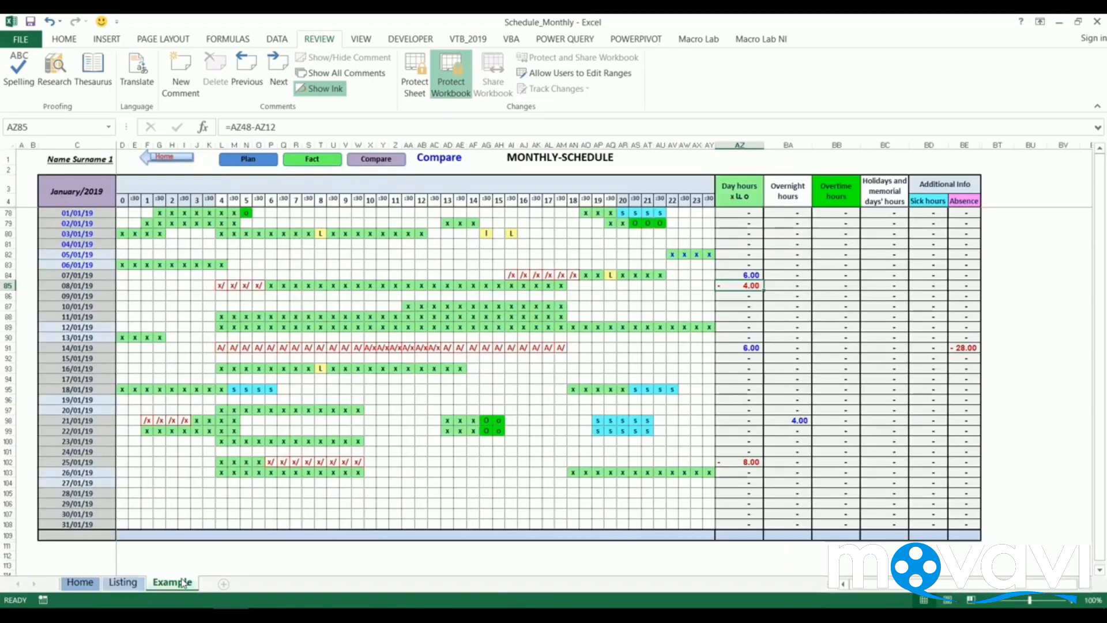
click(415, 74)
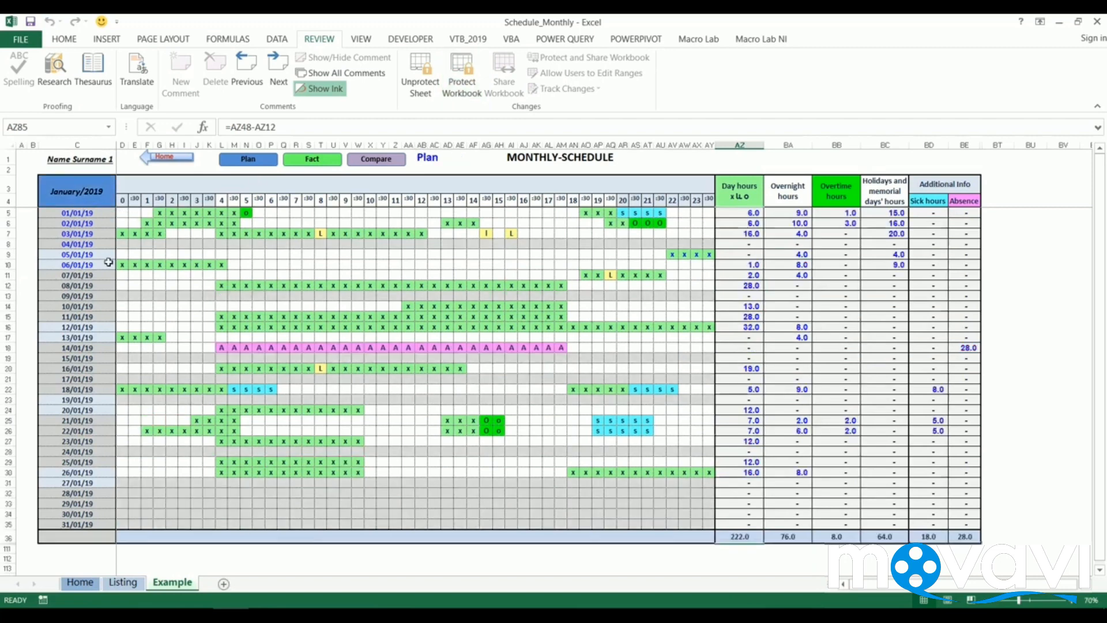
drag(76, 214, 76, 254)
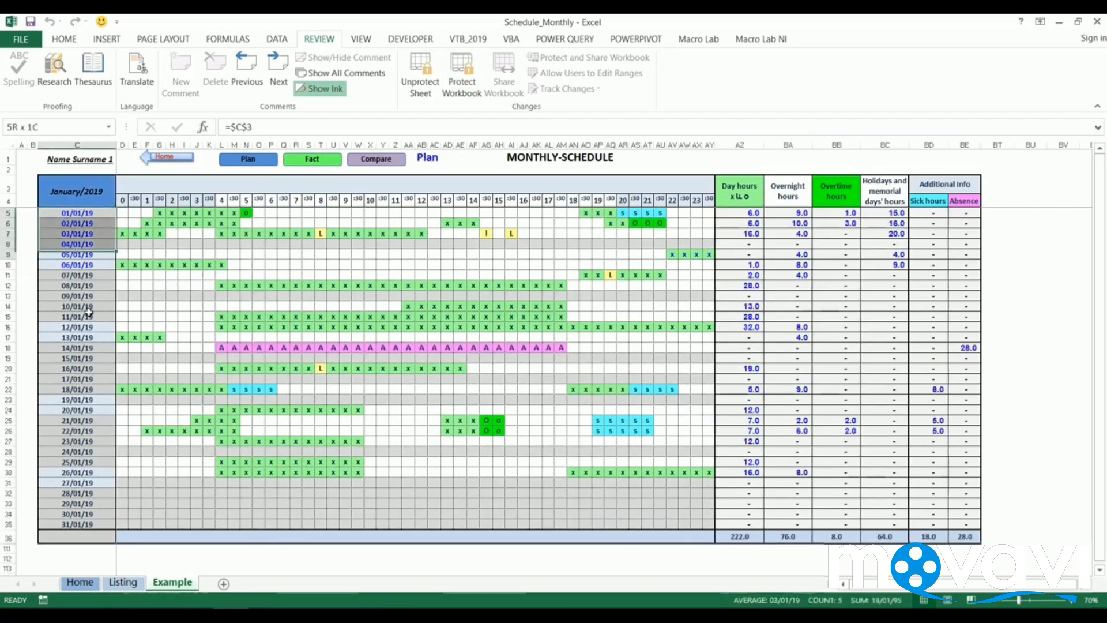
drag(79, 254, 80, 486)
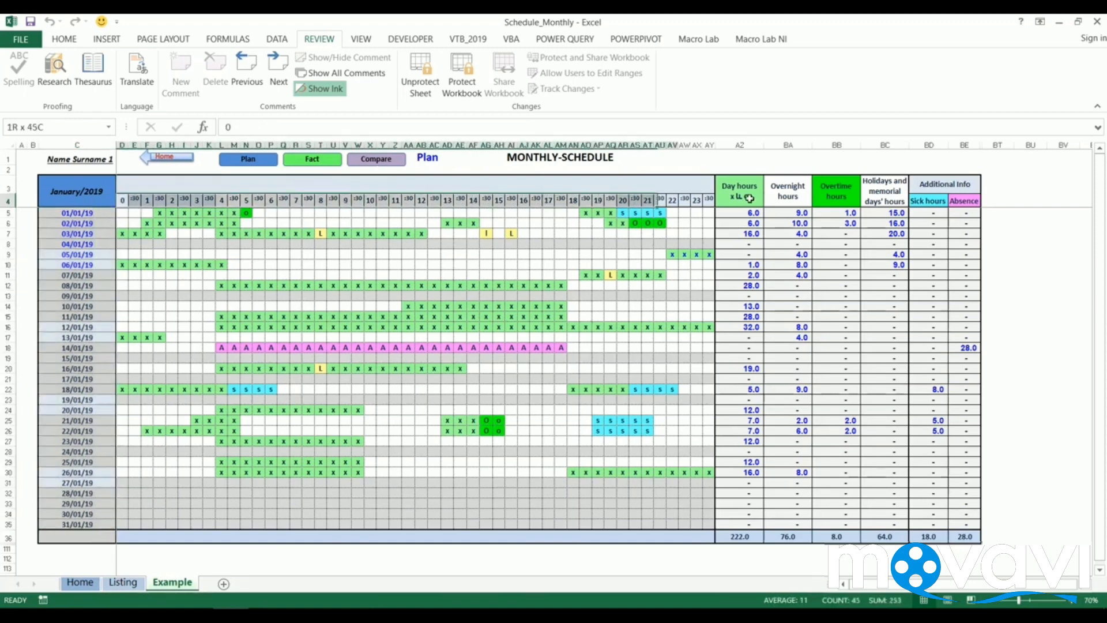
click(126, 212)
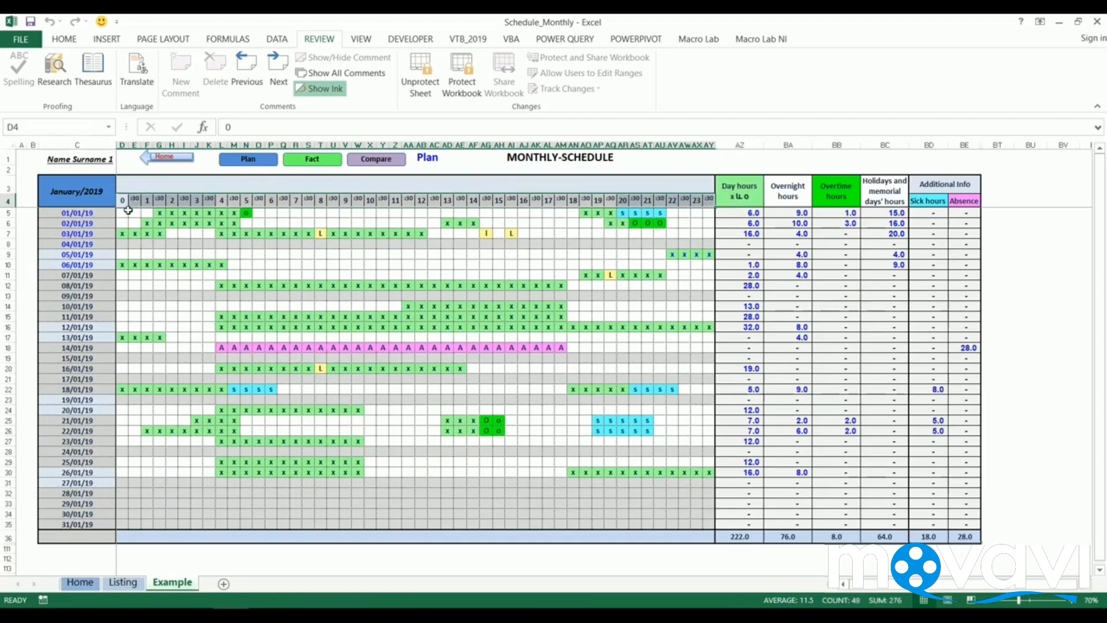
click(127, 212)
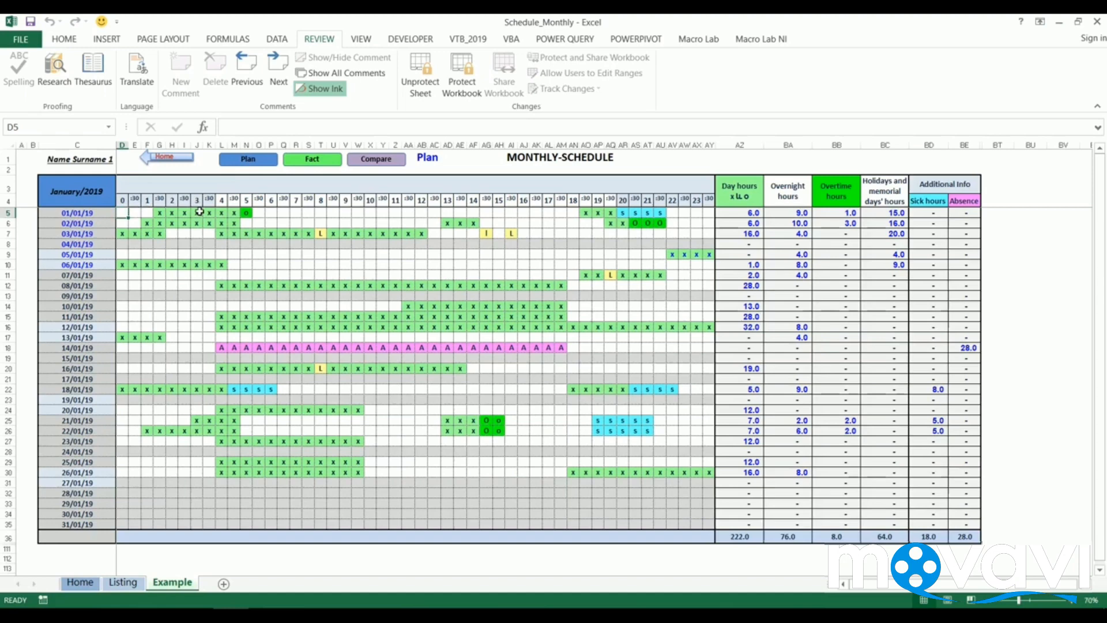
mouse_move(228, 197)
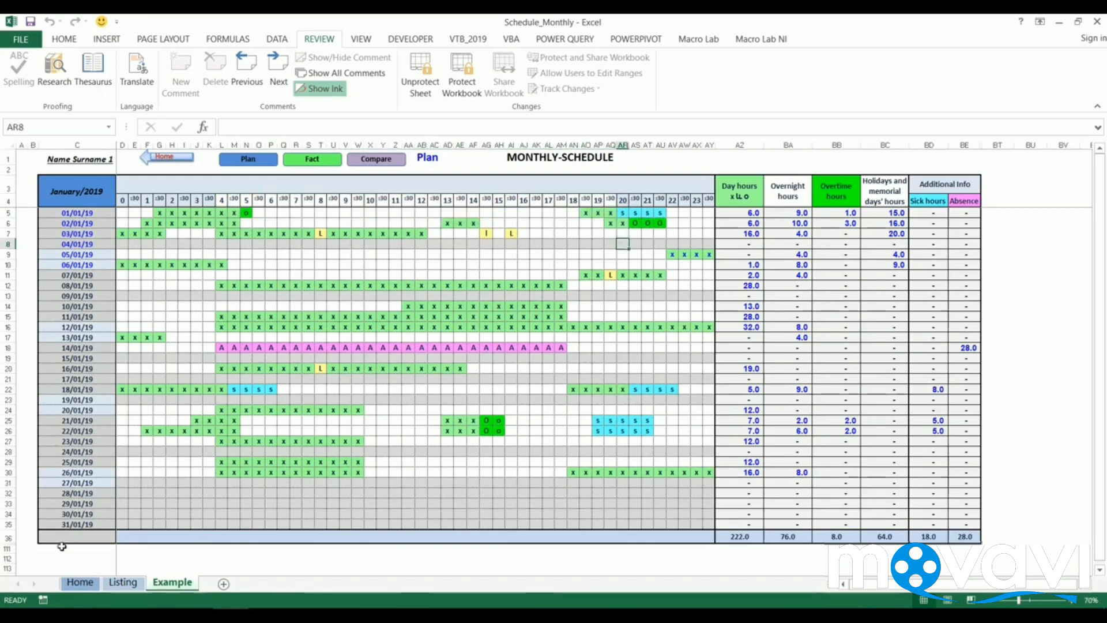
click(124, 581)
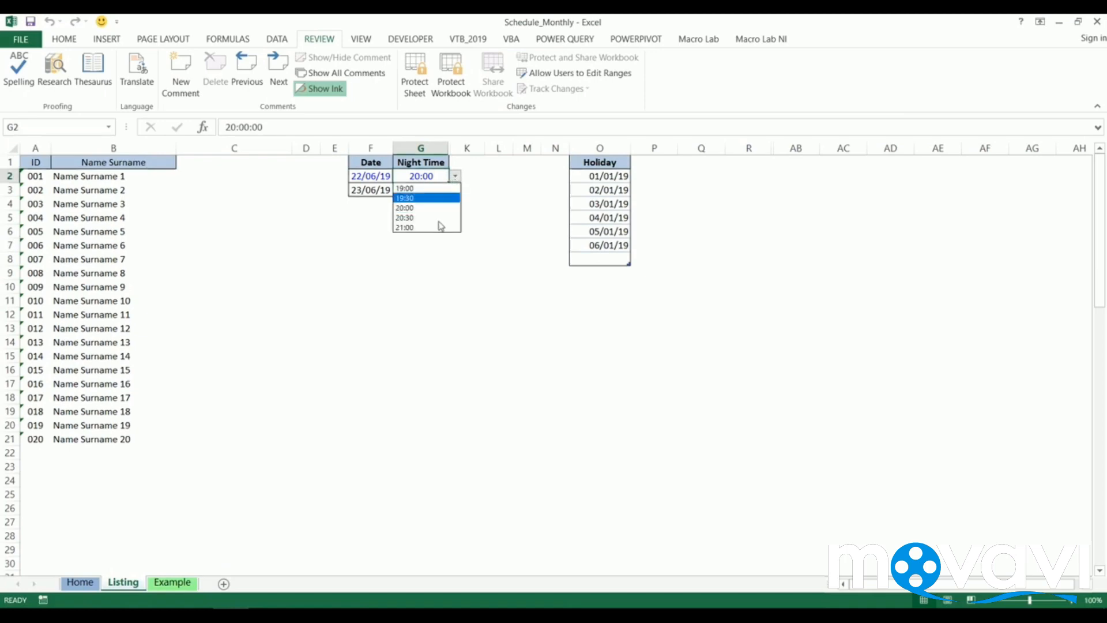
Step: Set the 22/06/19 night start to 19:30, check Example, then set it to 21:00
click(172, 582)
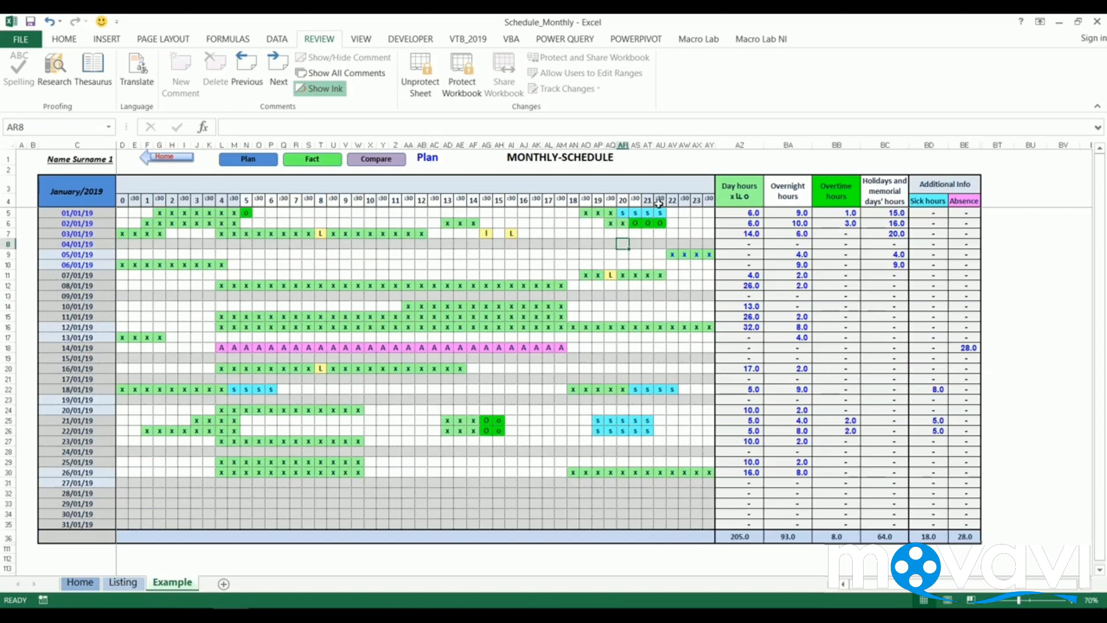
click(123, 581)
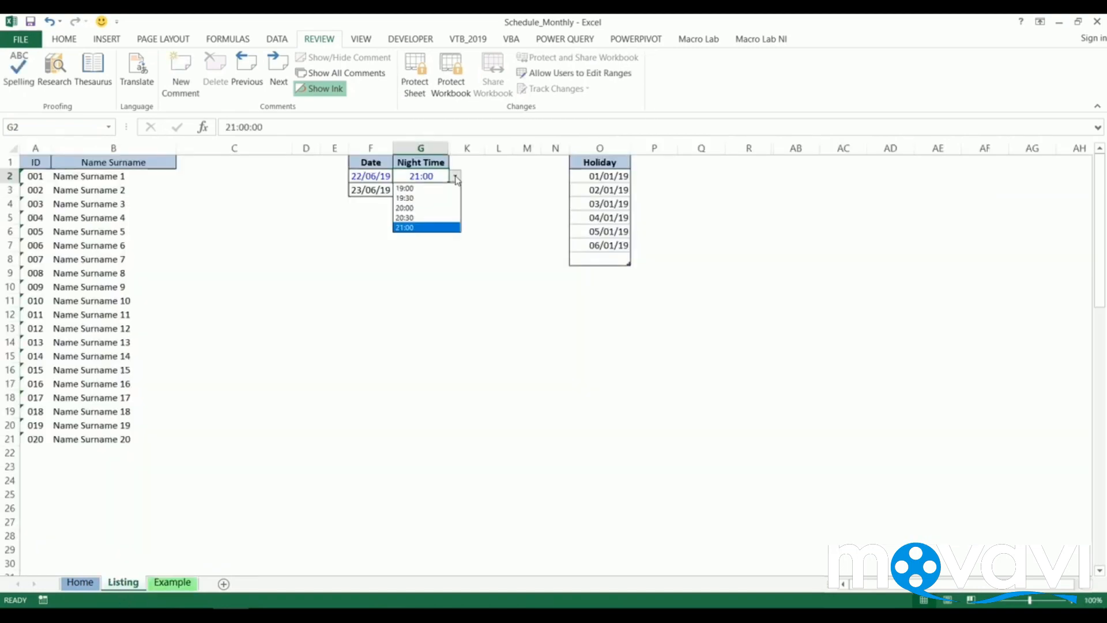
click(405, 207)
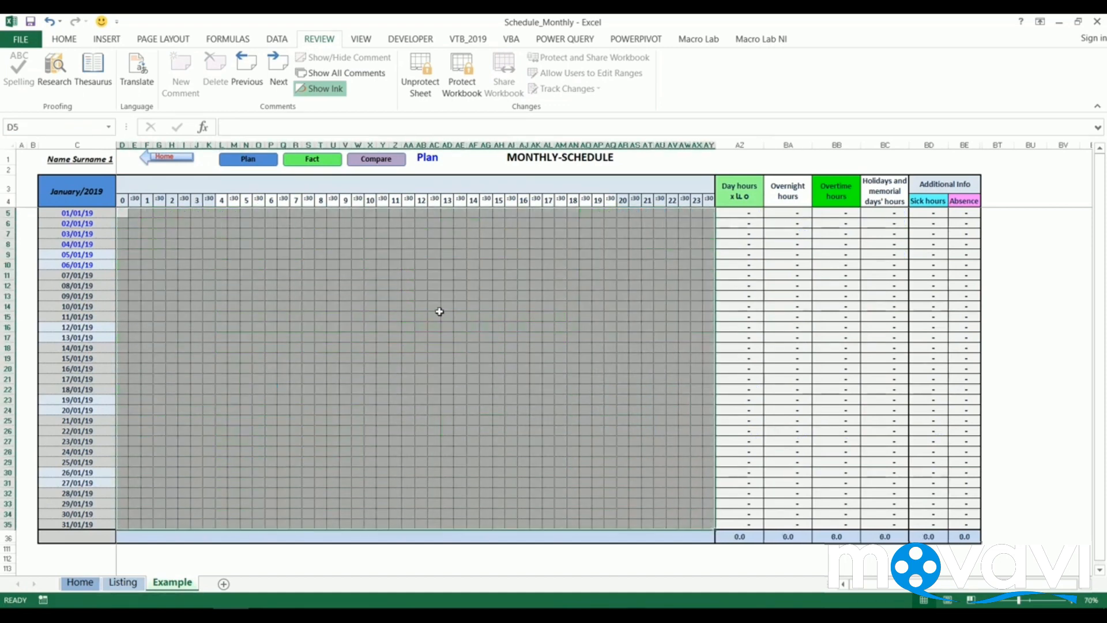
Step: Enter x in three time slots of the 06/01/19 row, giving 3.0 day and holiday hours
drag(241, 265, 427, 266)
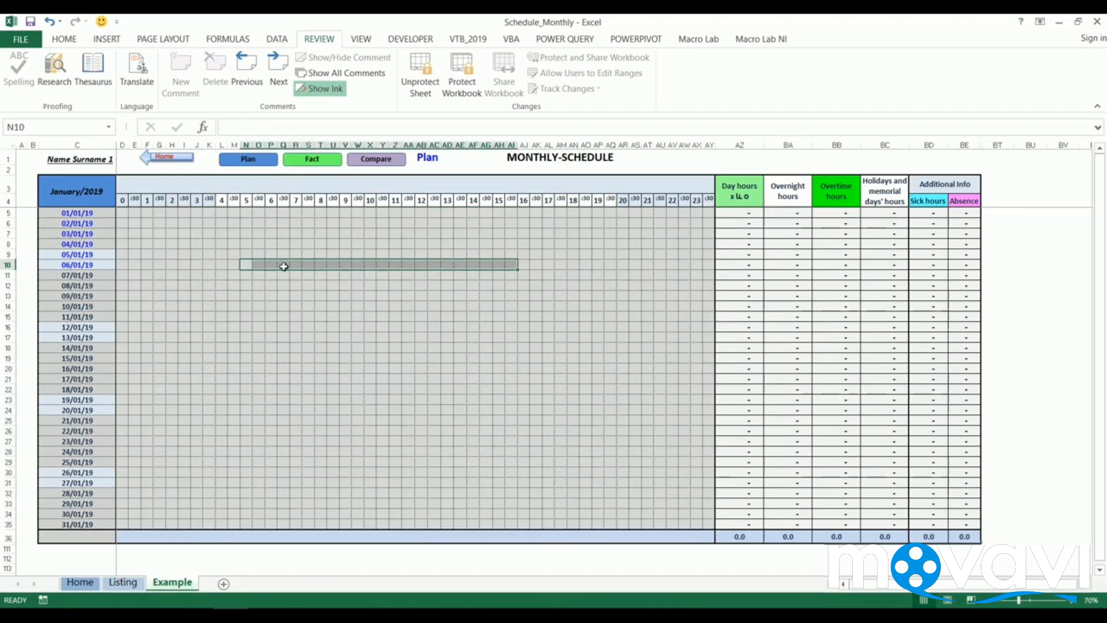
text(x)
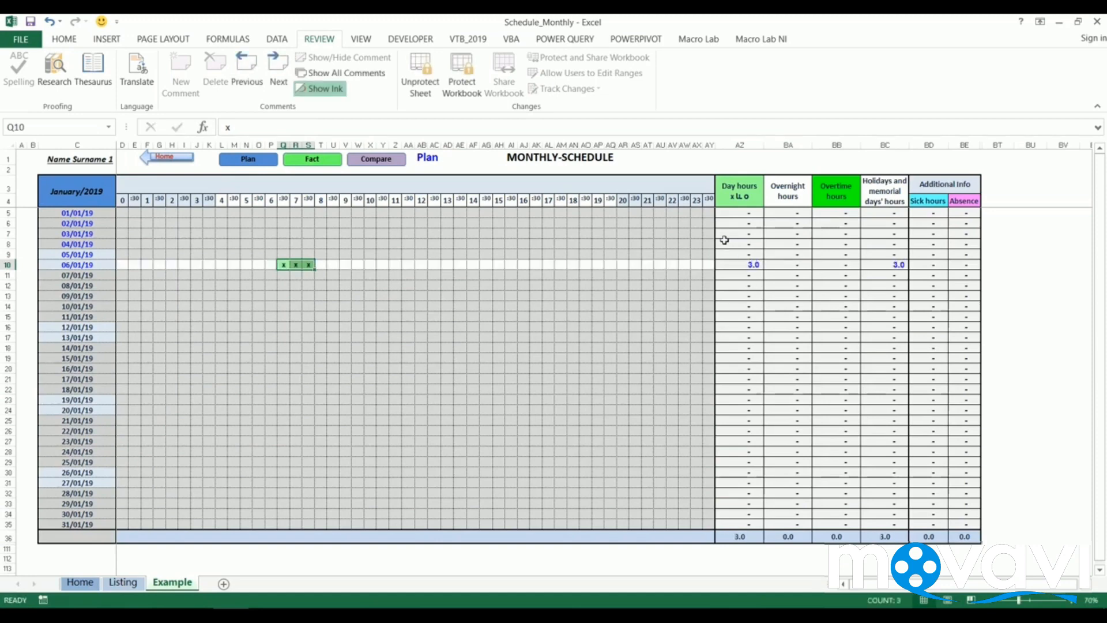
mouse_move(766, 194)
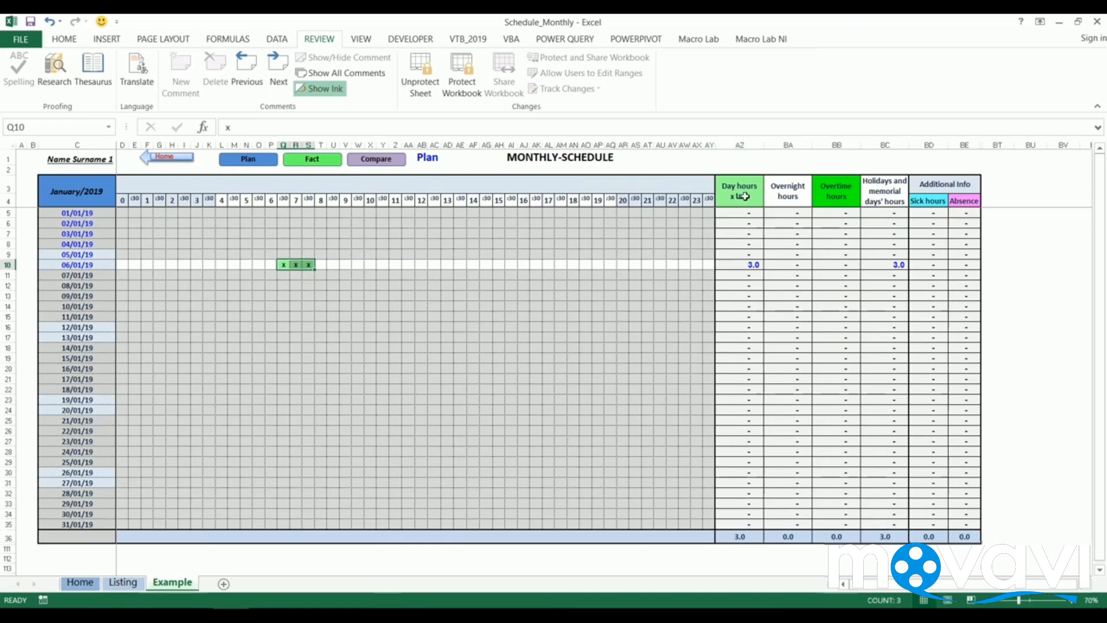
mouse_move(802, 212)
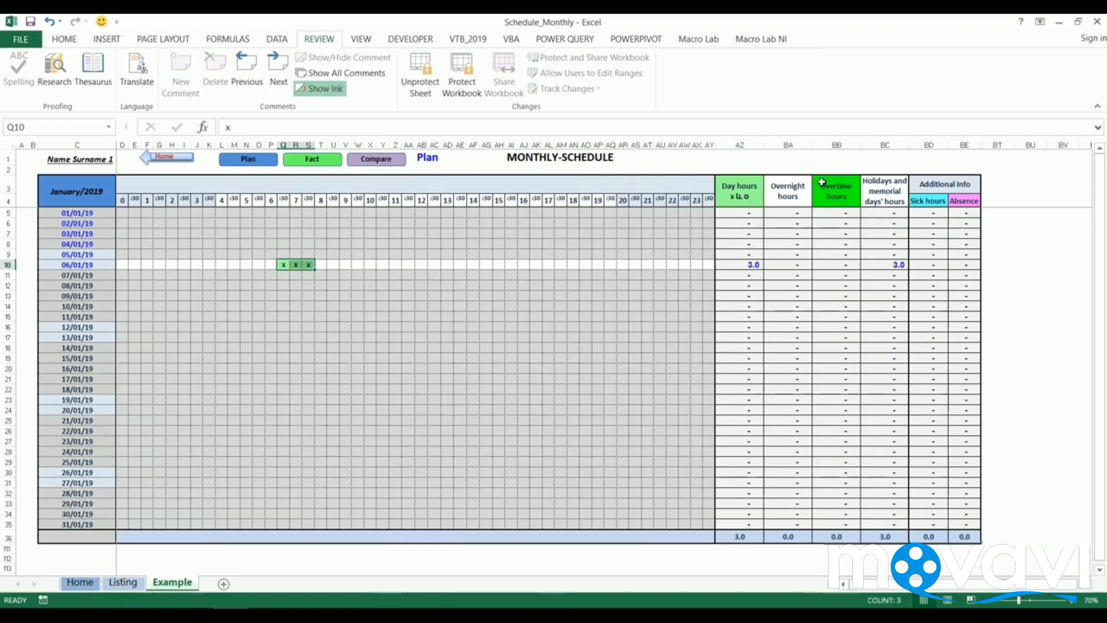
mouse_move(886, 205)
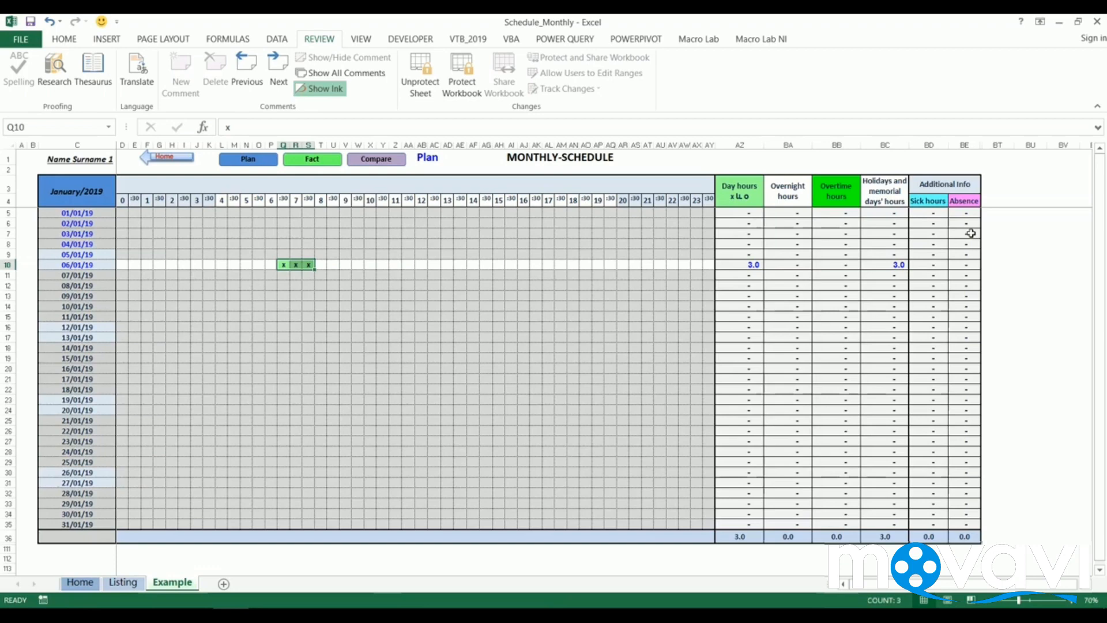
mouse_move(724, 280)
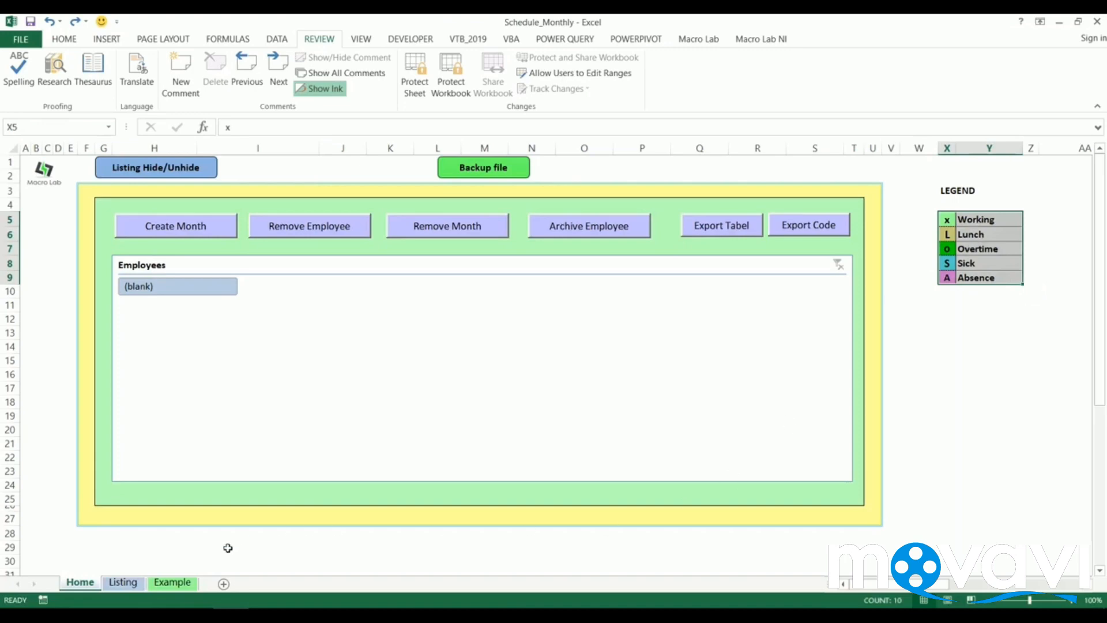
Step: Try entries xx and dd in a 06/01/19 slot on the Example plan and cancel them
click(172, 581)
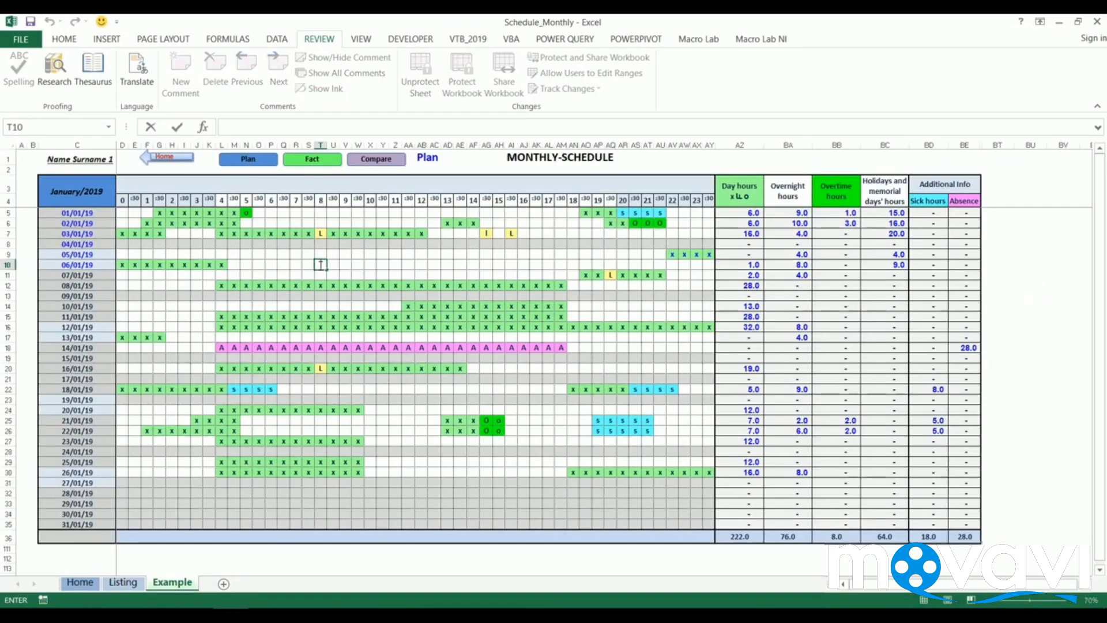
text(xx)
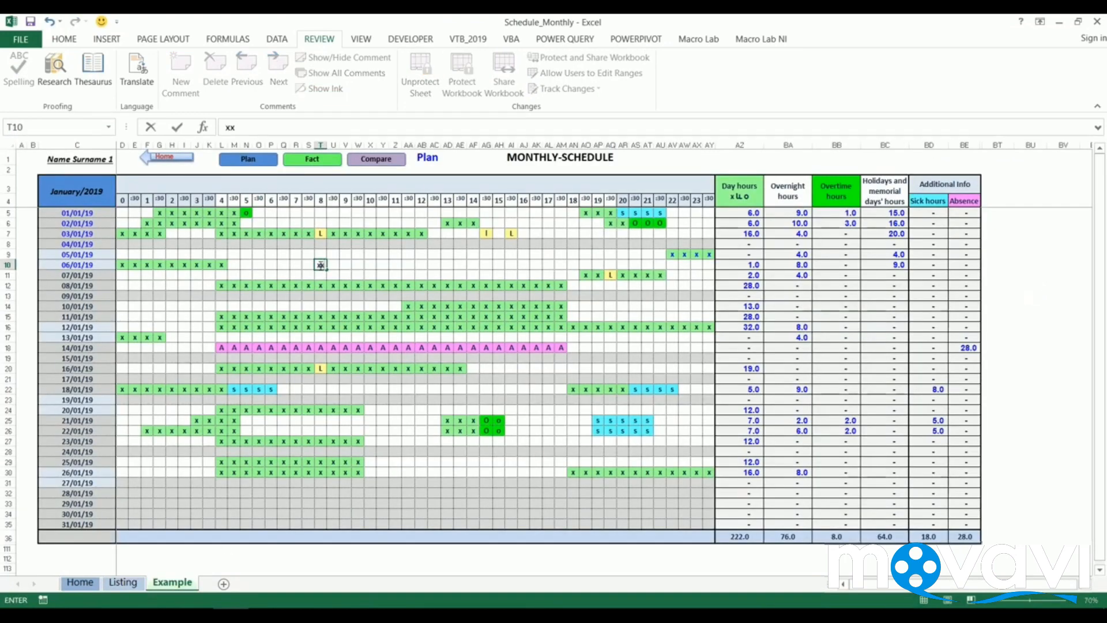
text(dd)
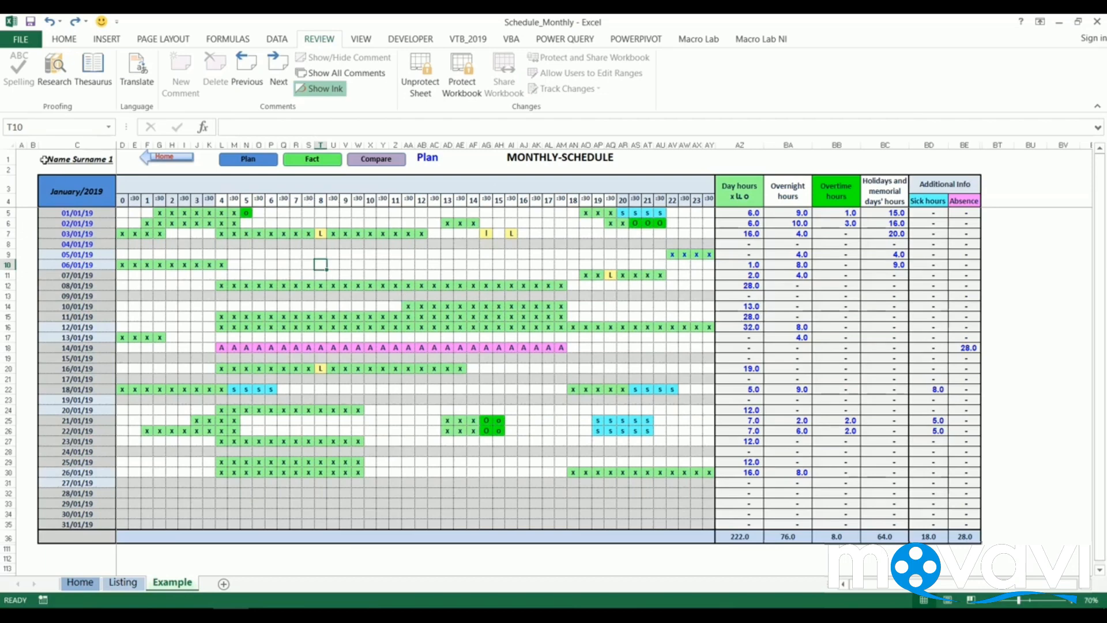
mouse_move(420, 174)
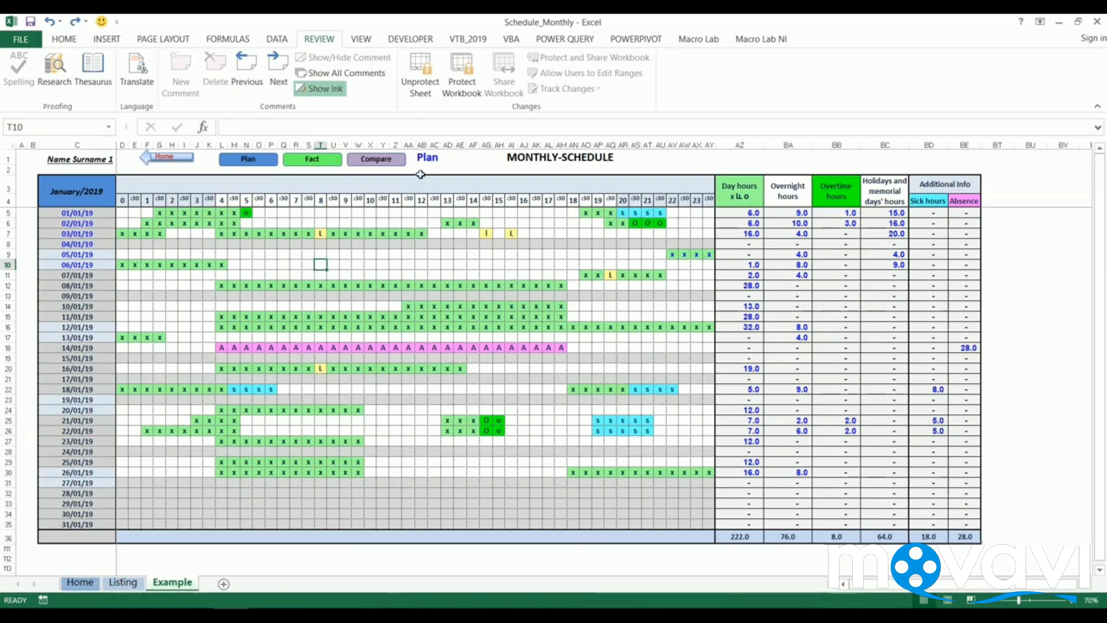
mouse_move(123, 219)
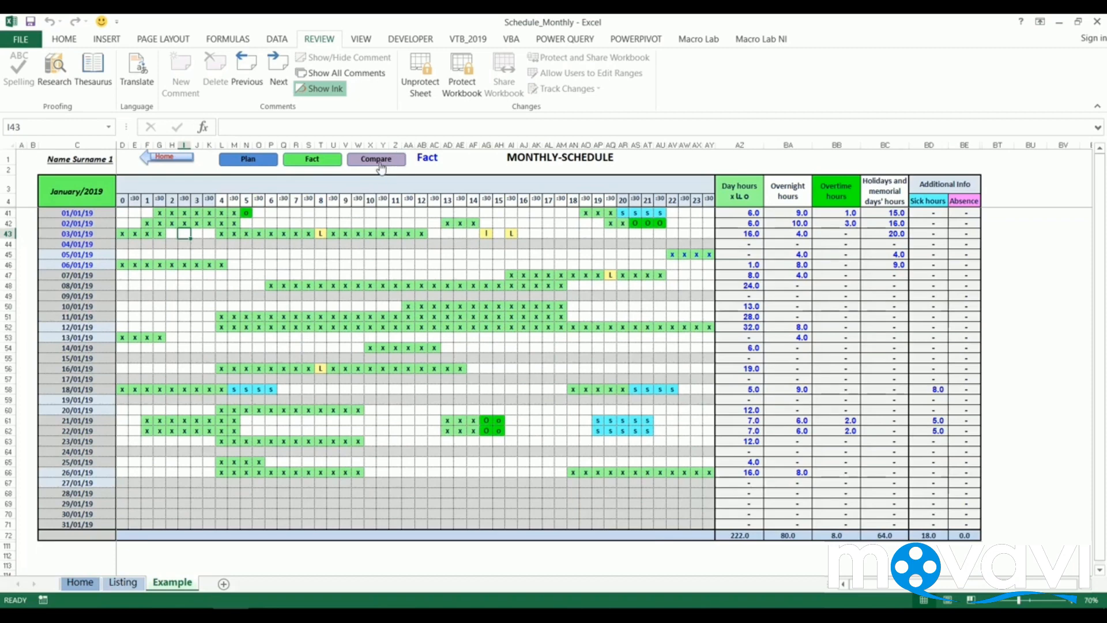
Step: Show the Compare view and inspect the day-hours difference and 07/01/19 slot formulas
click(376, 158)
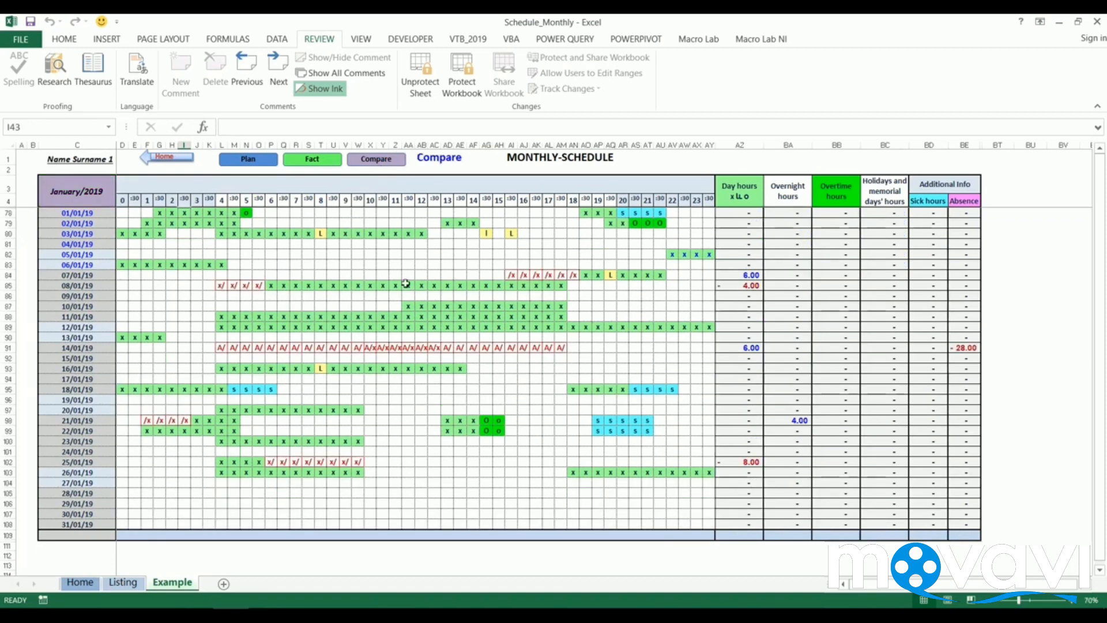
mouse_move(480, 322)
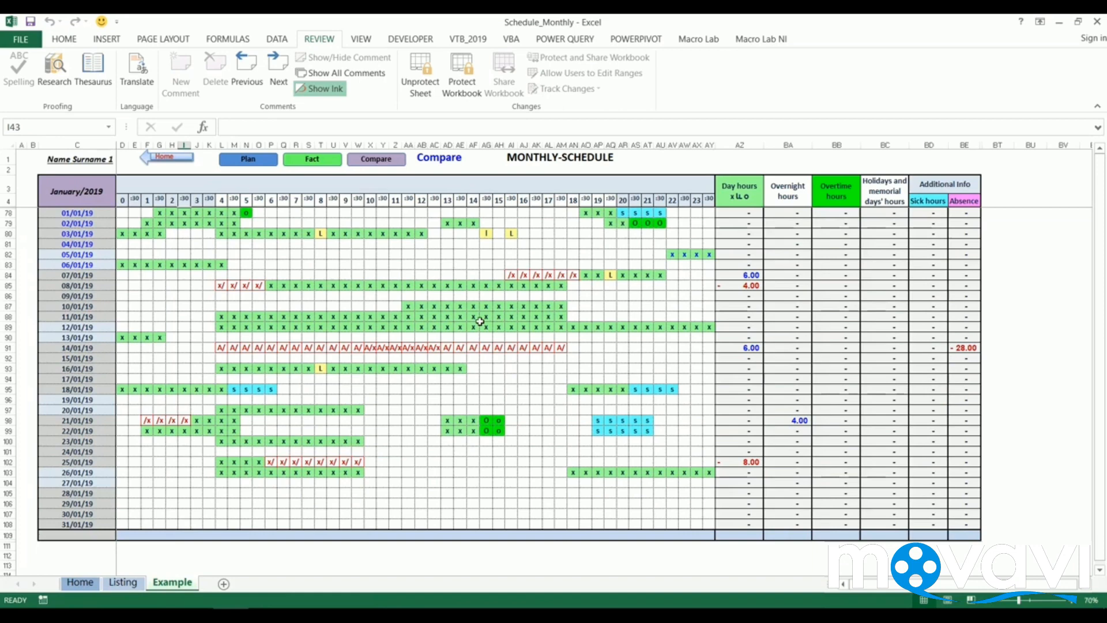
click(740, 213)
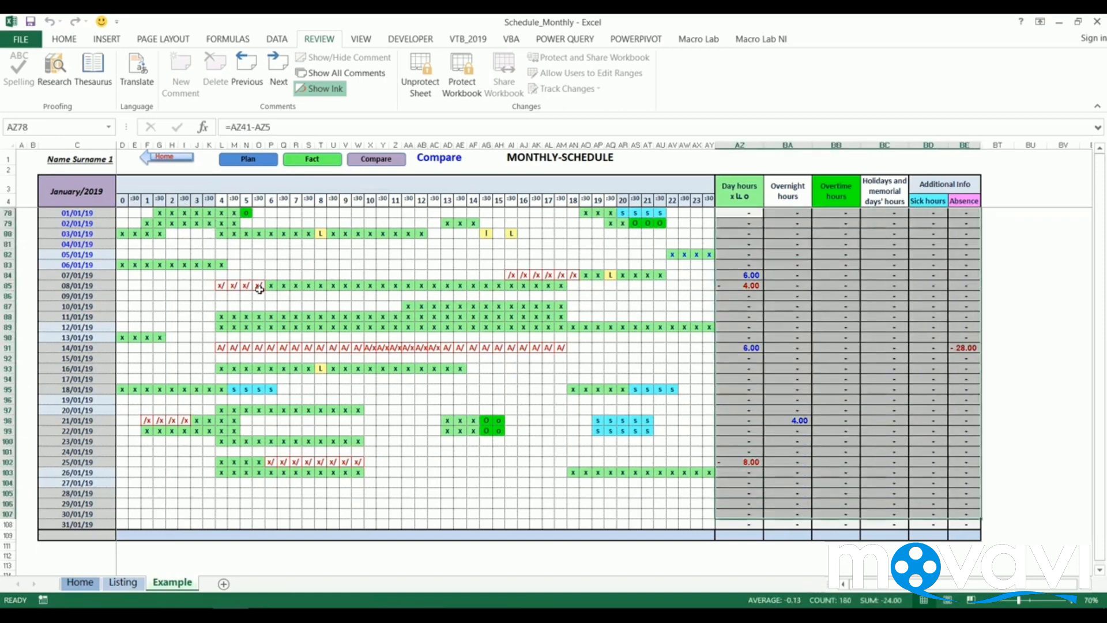
click(295, 285)
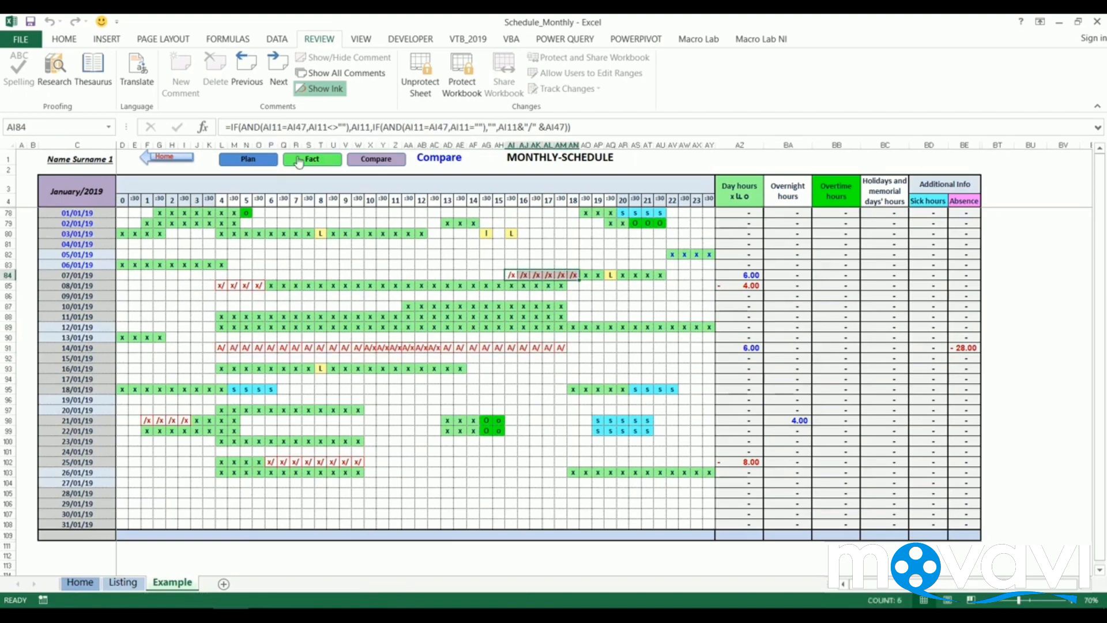
Step: Switch to Fact, delete the Listing holidays after 01/01/19 and inspect Example's holiday-hours formula
click(313, 158)
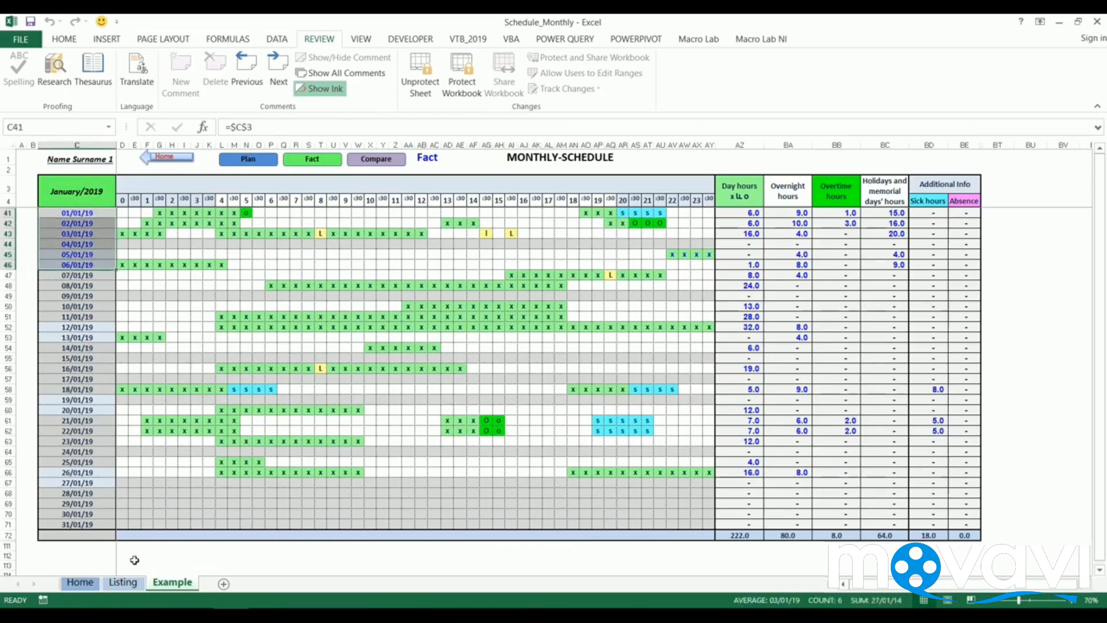
click(123, 582)
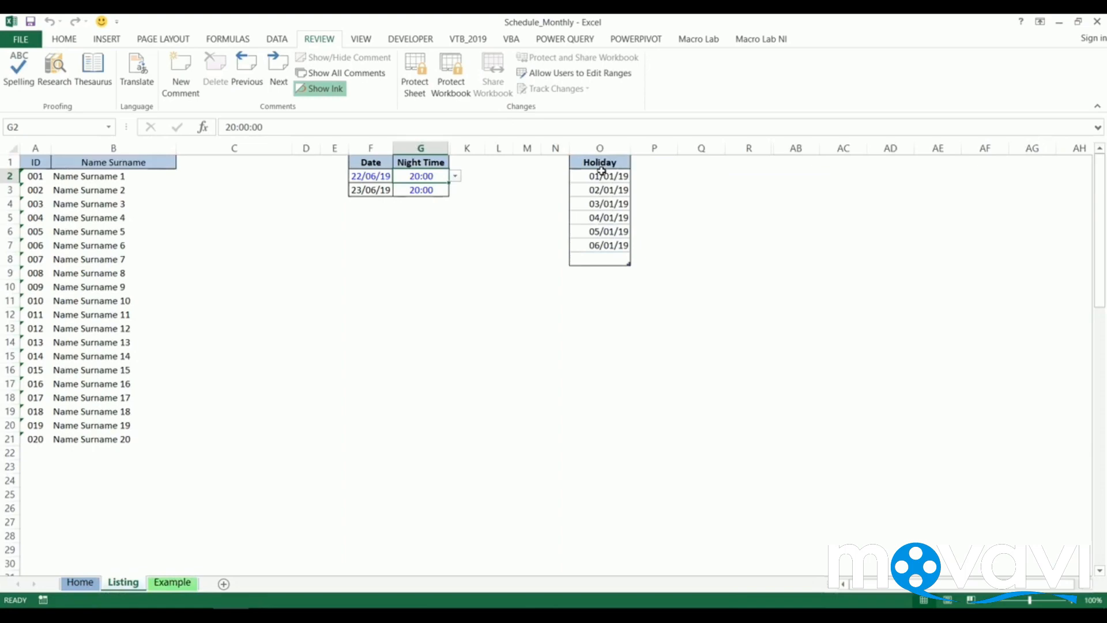
drag(600, 189, 599, 244)
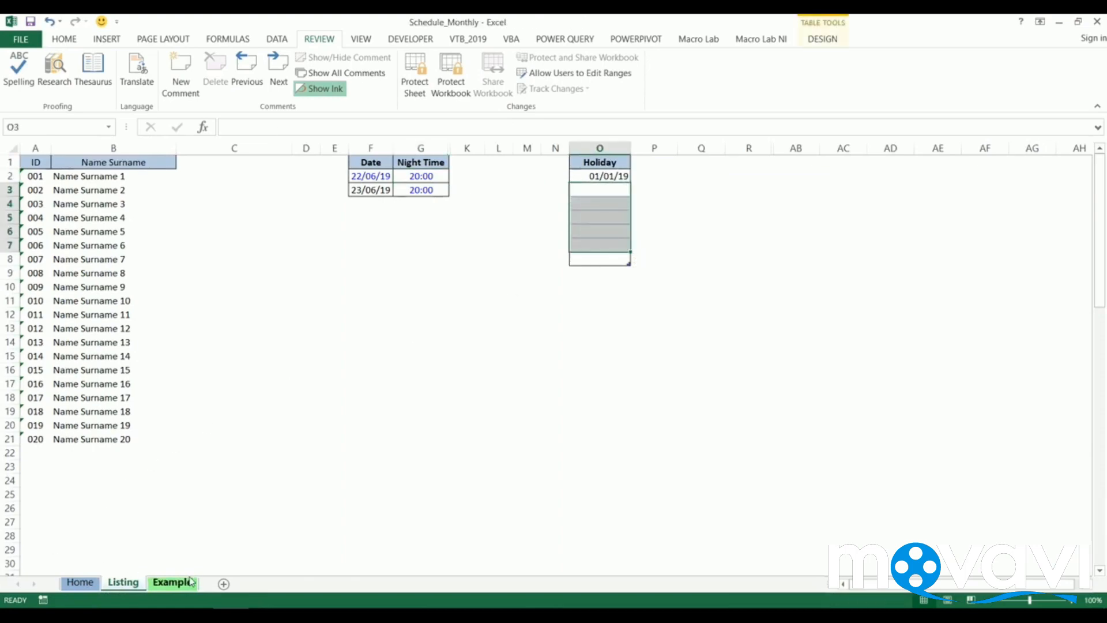
click(172, 582)
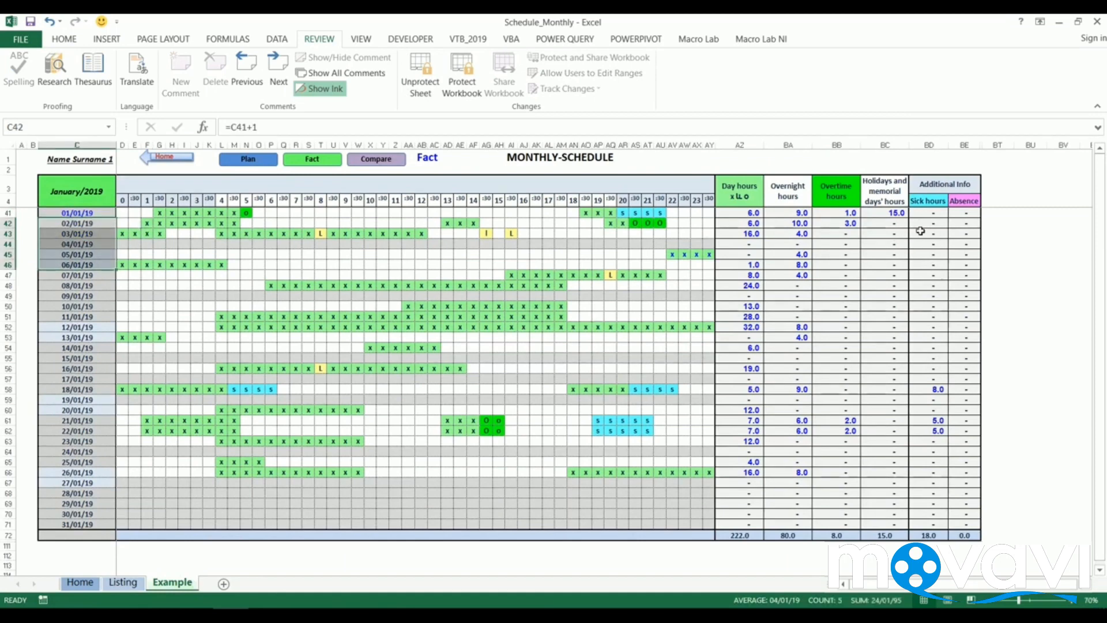
click(884, 213)
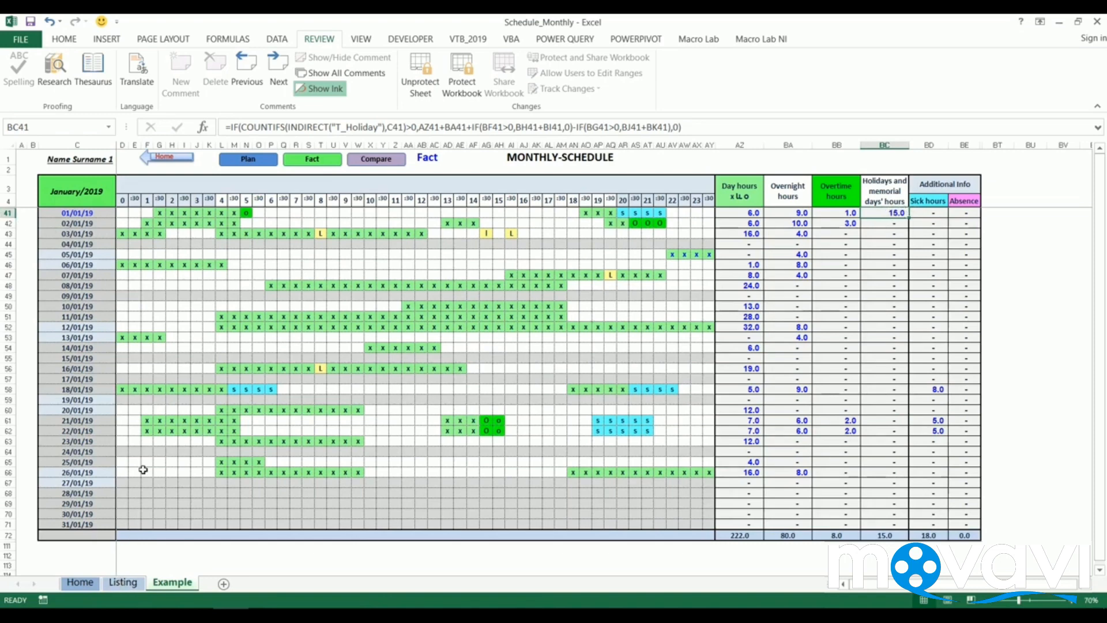
Step: Restore the holiday dates on Listing and check holiday hours for 01/01 to 06/01/19
click(124, 582)
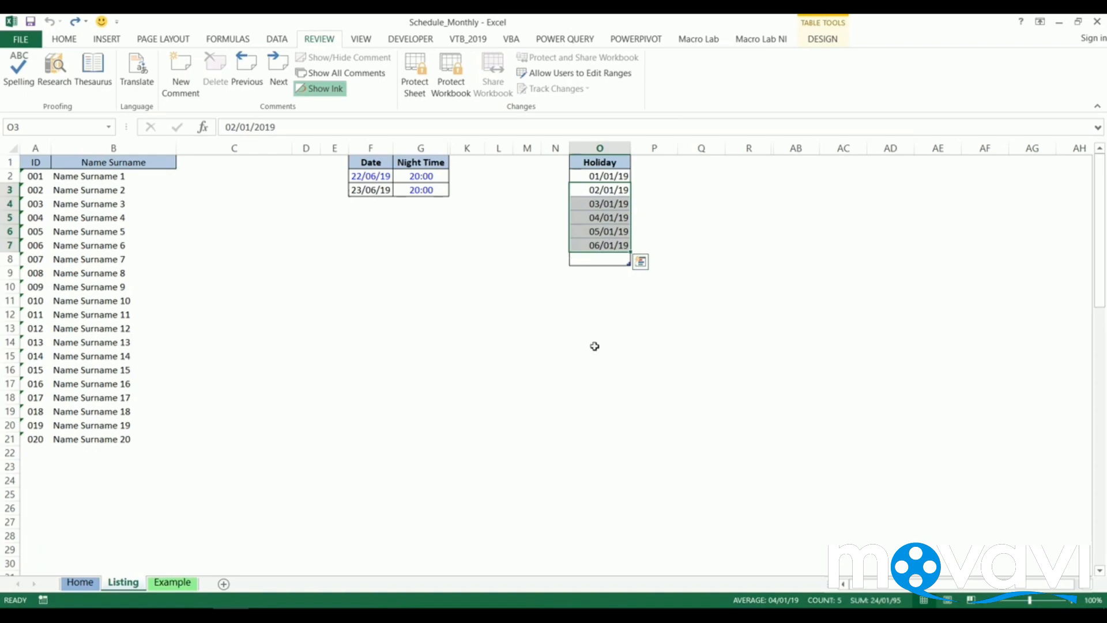
click(172, 582)
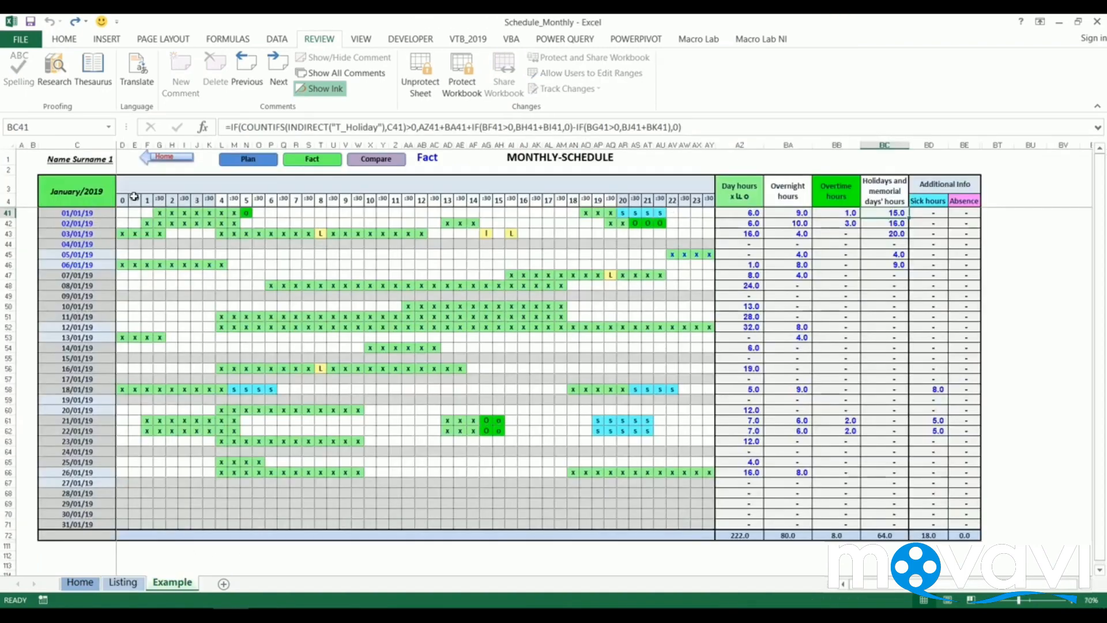
drag(884, 212, 885, 265)
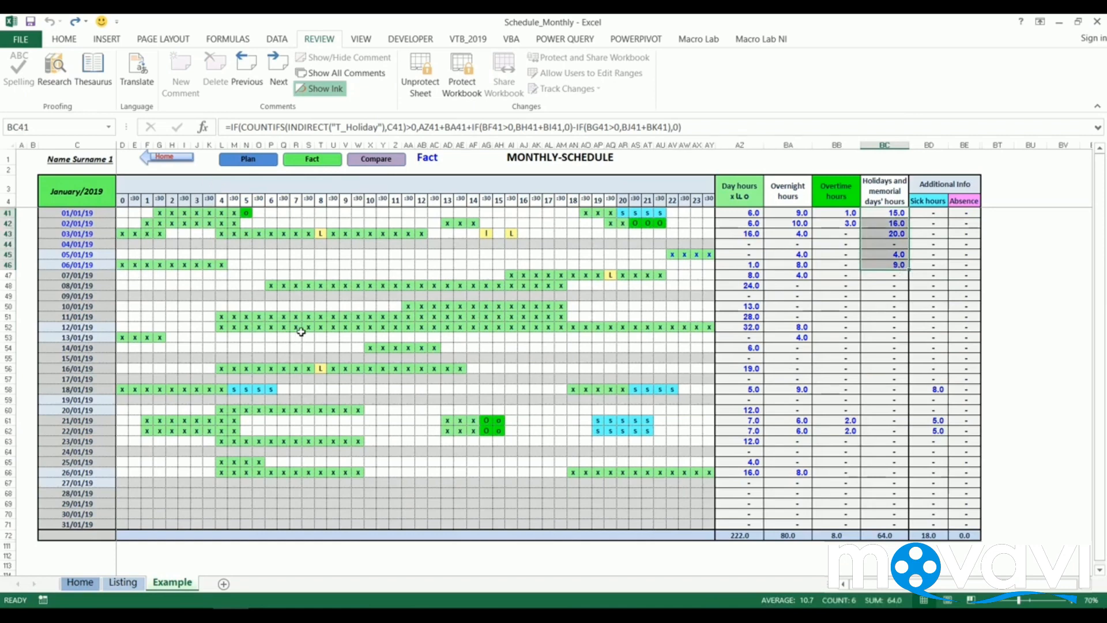
mouse_move(379, 228)
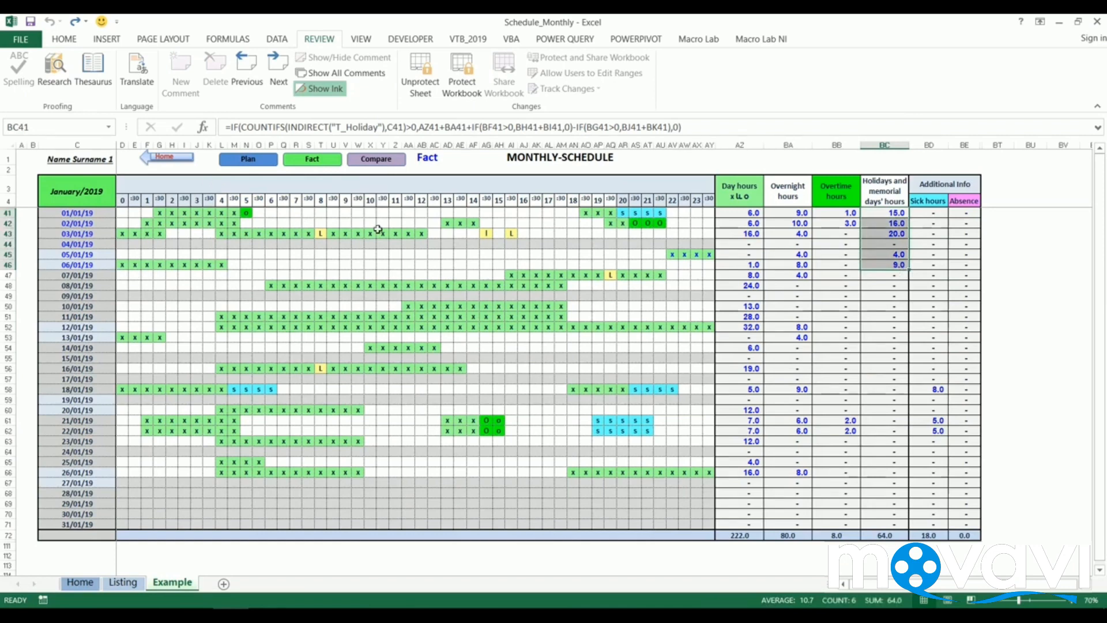
mouse_move(241, 338)
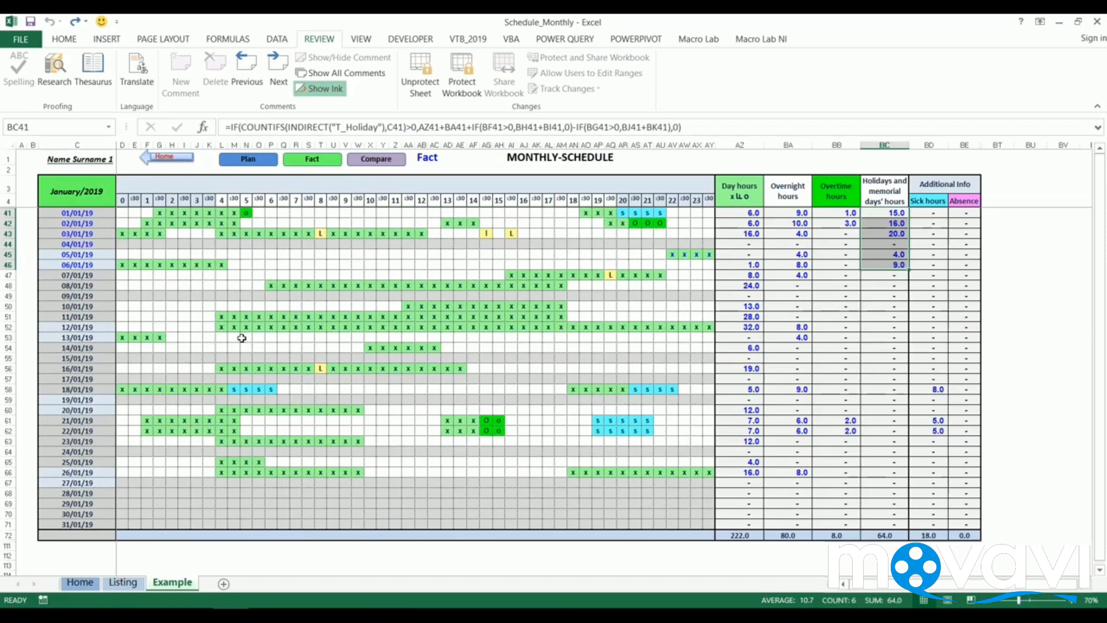
Step: Select the dates 05–06/01/19 and 26–27/01/19 to check each is the previous plus one
click(76, 253)
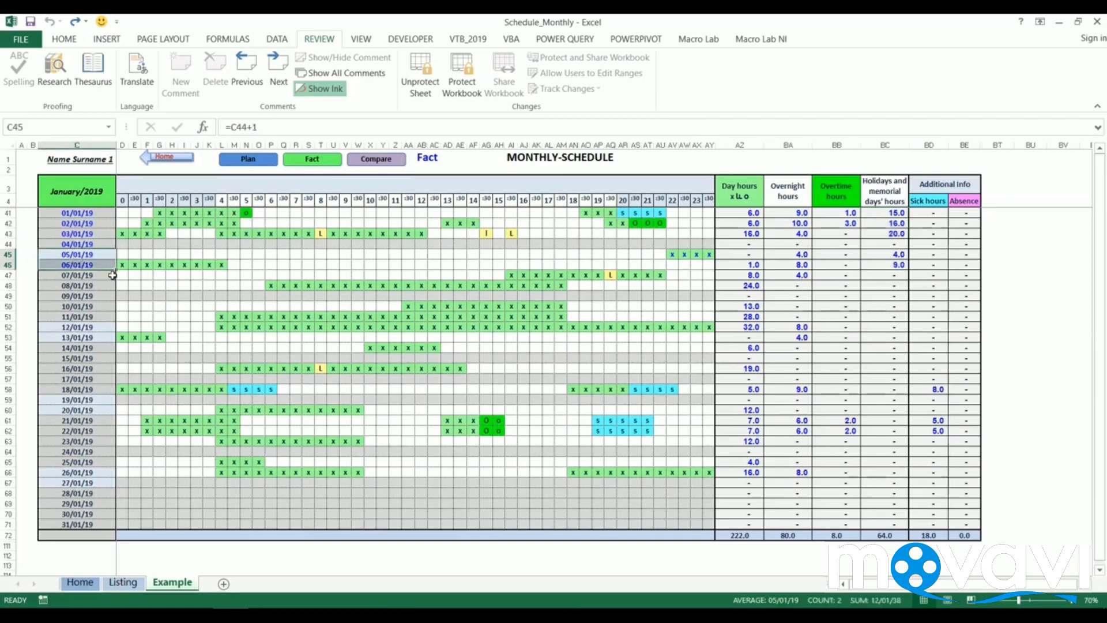
click(76, 326)
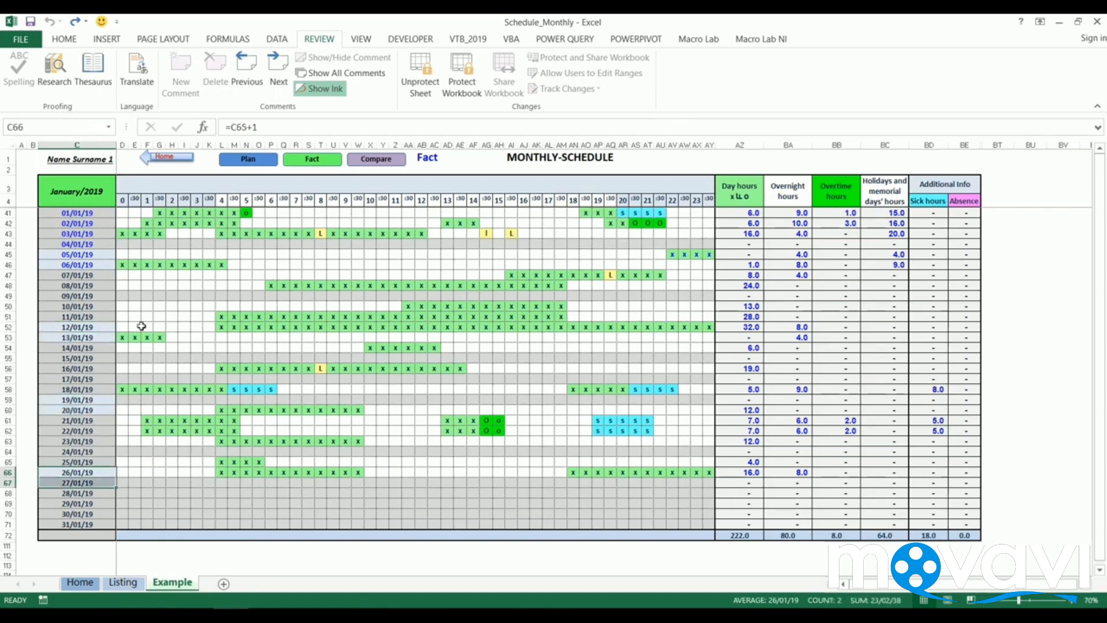
mouse_move(270, 335)
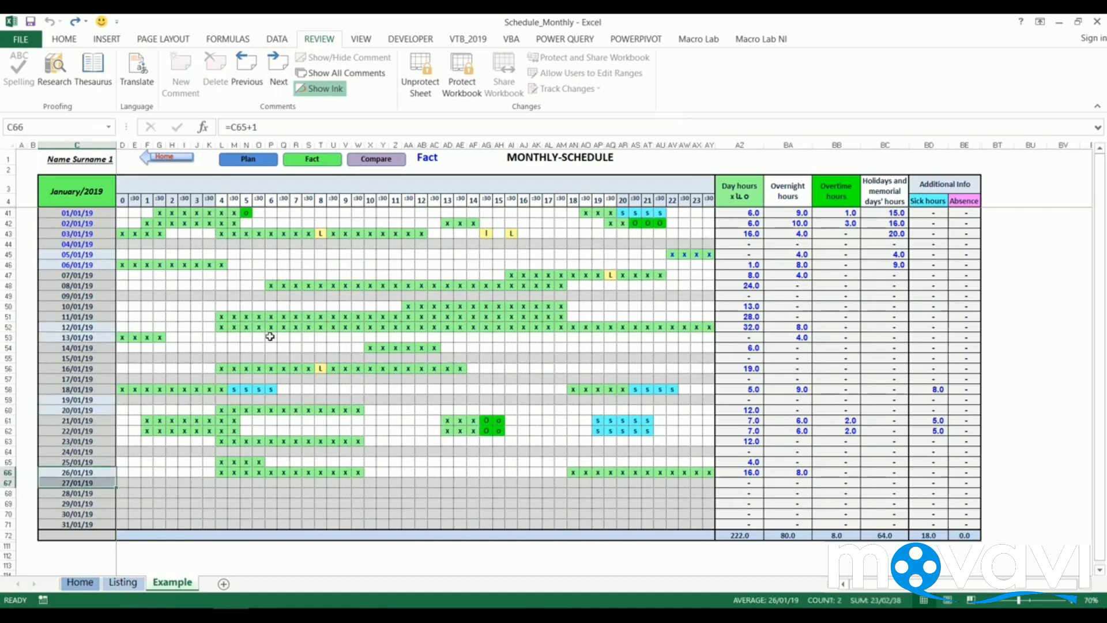
mouse_move(286, 284)
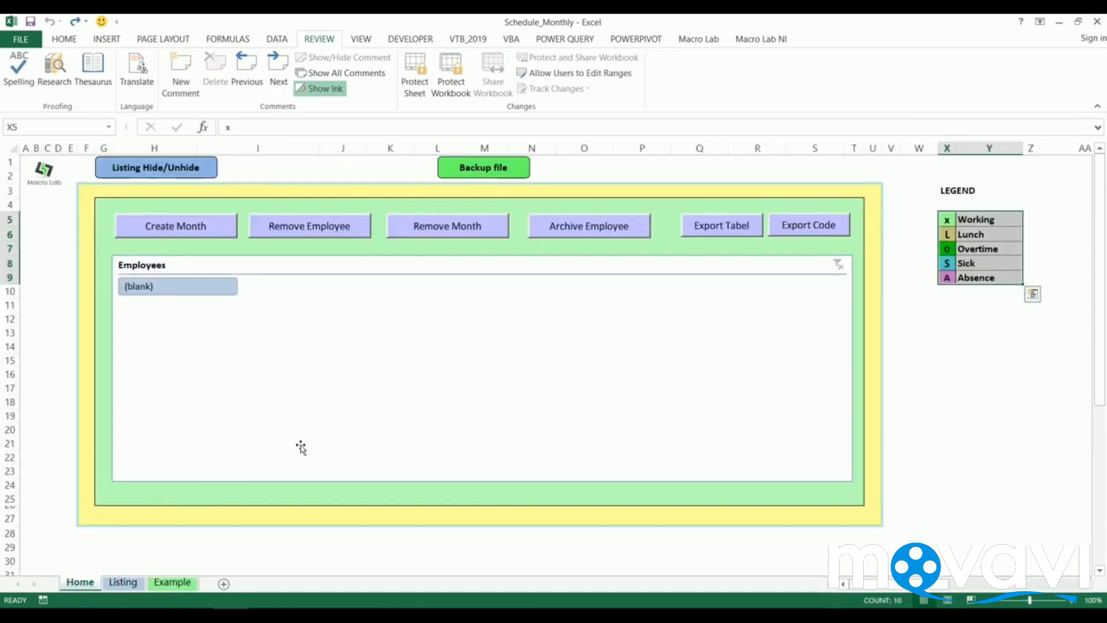
mouse_move(625, 351)
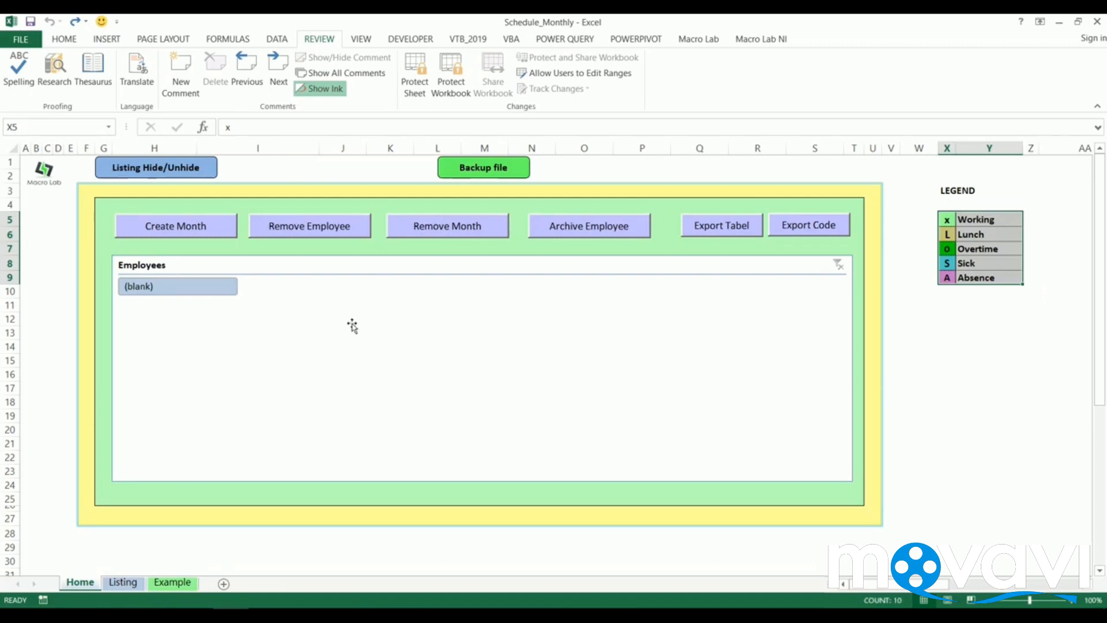
mouse_move(287, 287)
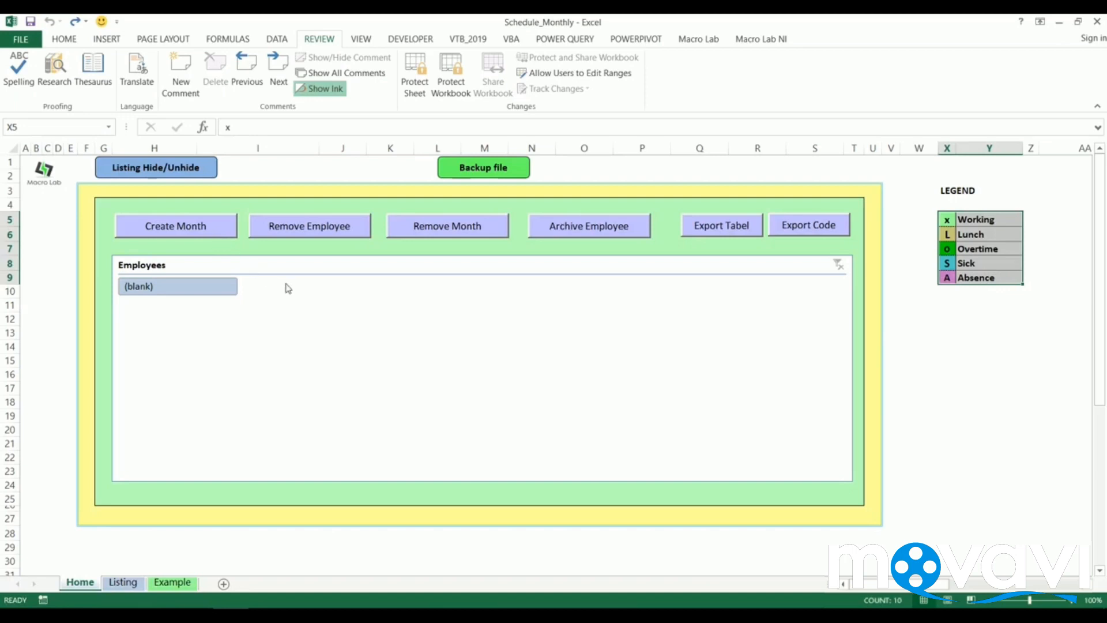
Step: Use Create Month on the Home sheet to bring up the first-day prompt
click(176, 226)
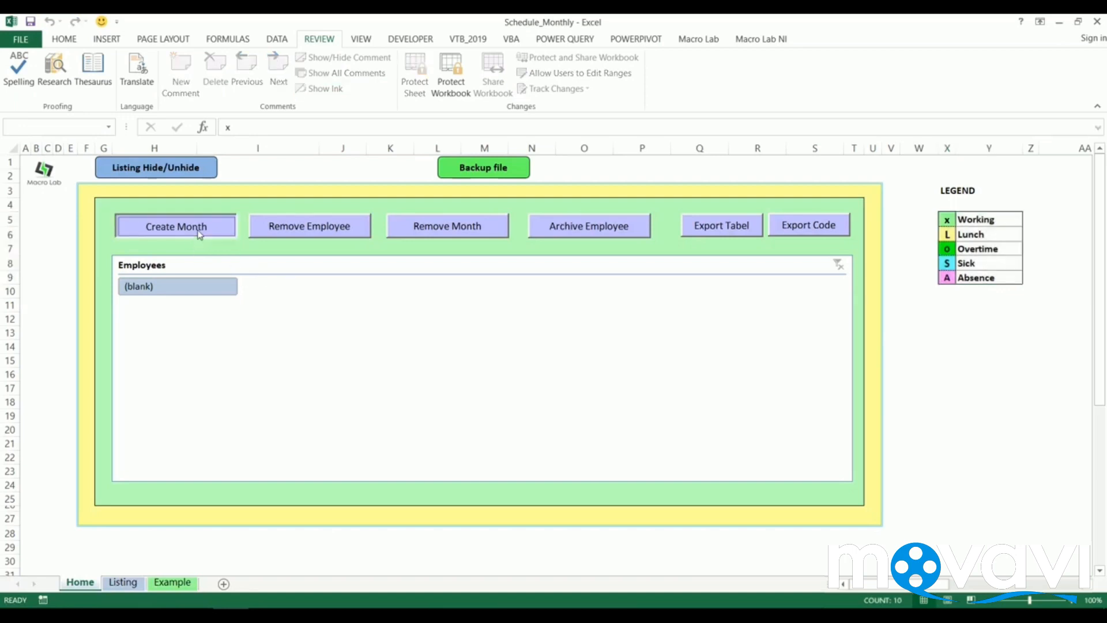
click(175, 226)
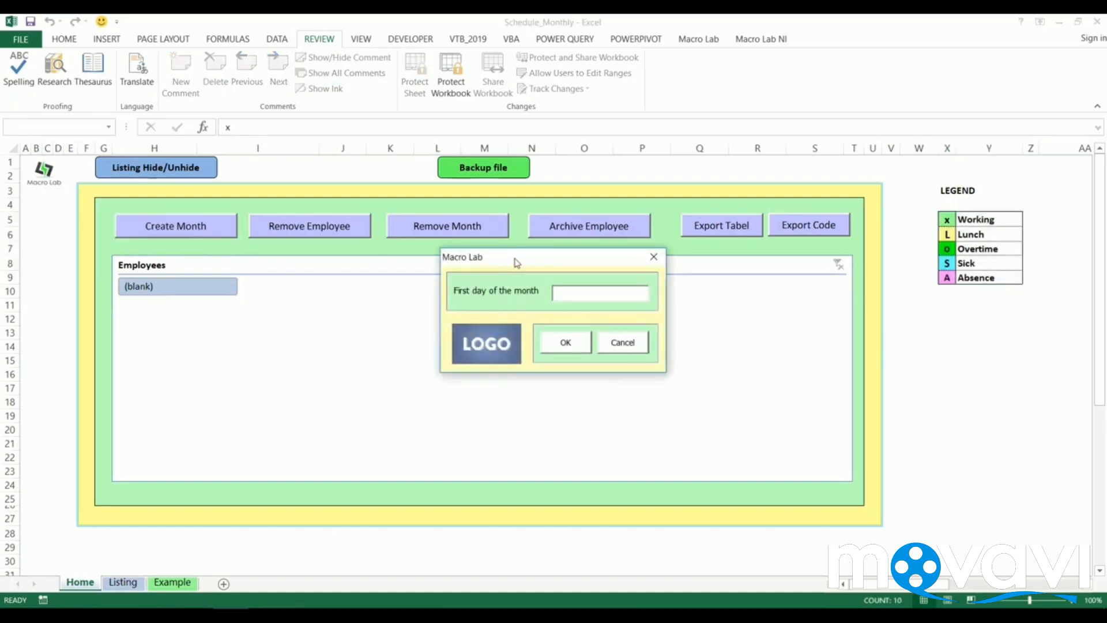
Step: Enter an invalid first day (02/05/201), submit it and dismiss the date warning
drag(516, 256, 438, 297)
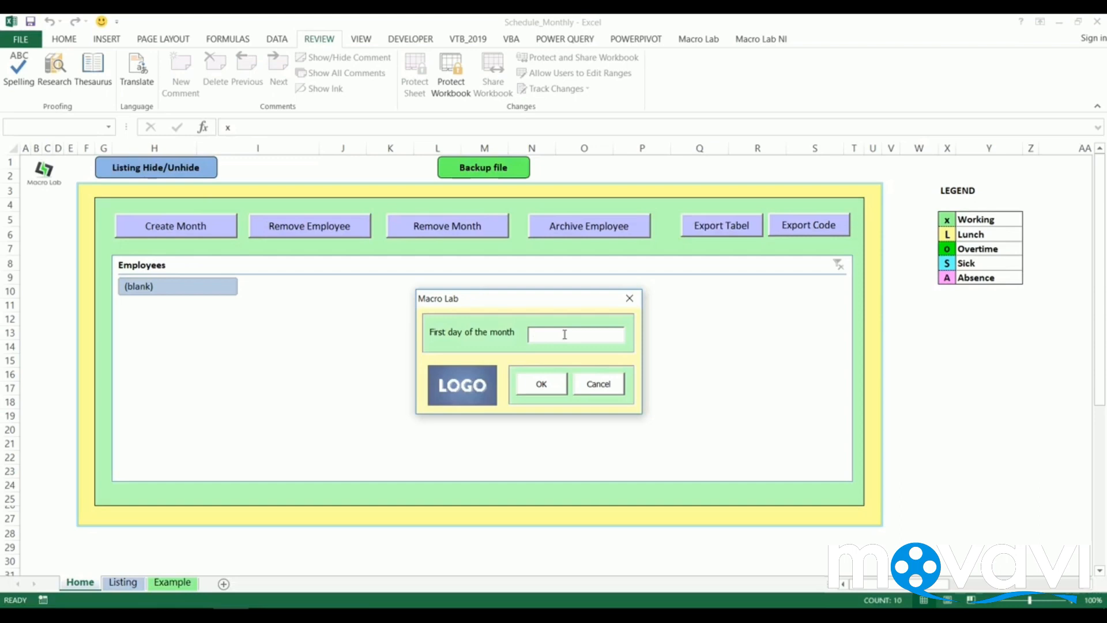
text(02/05)
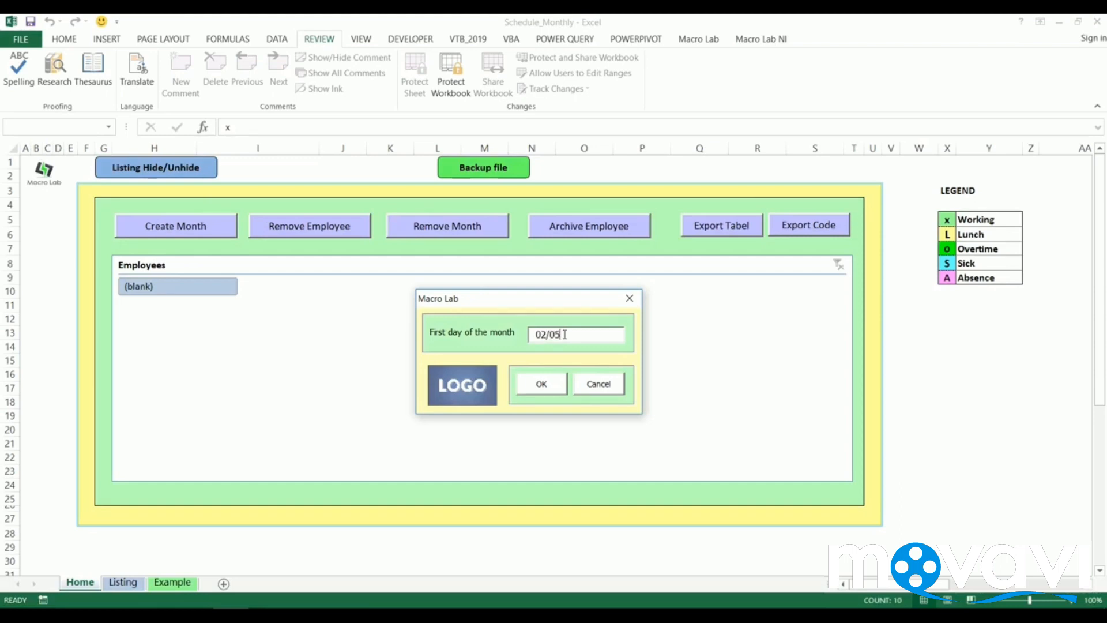
text(/2019)
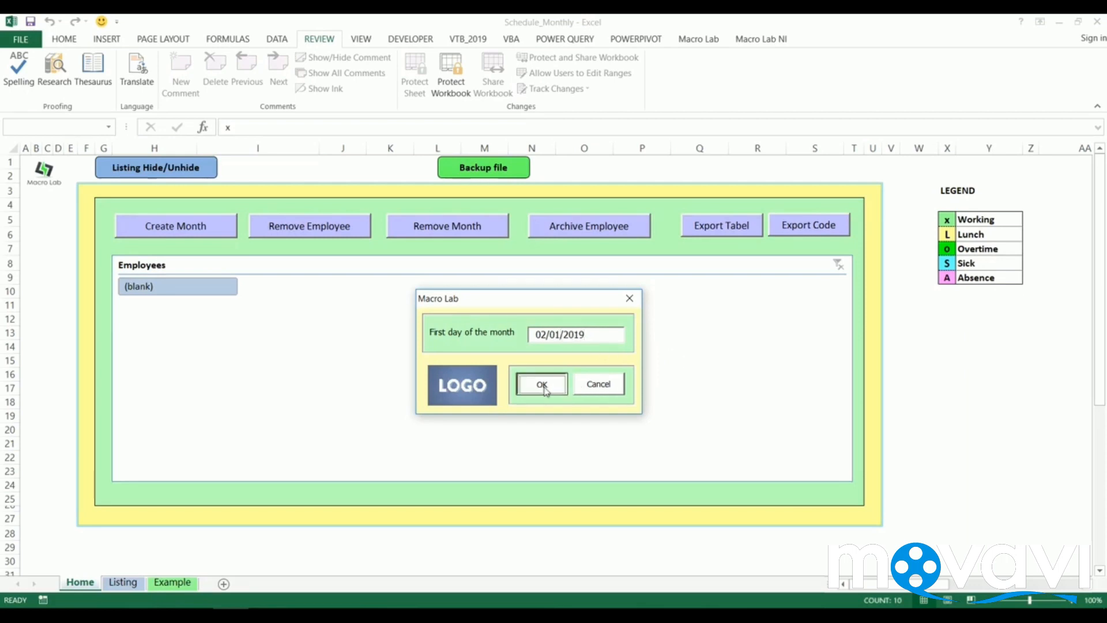
click(541, 383)
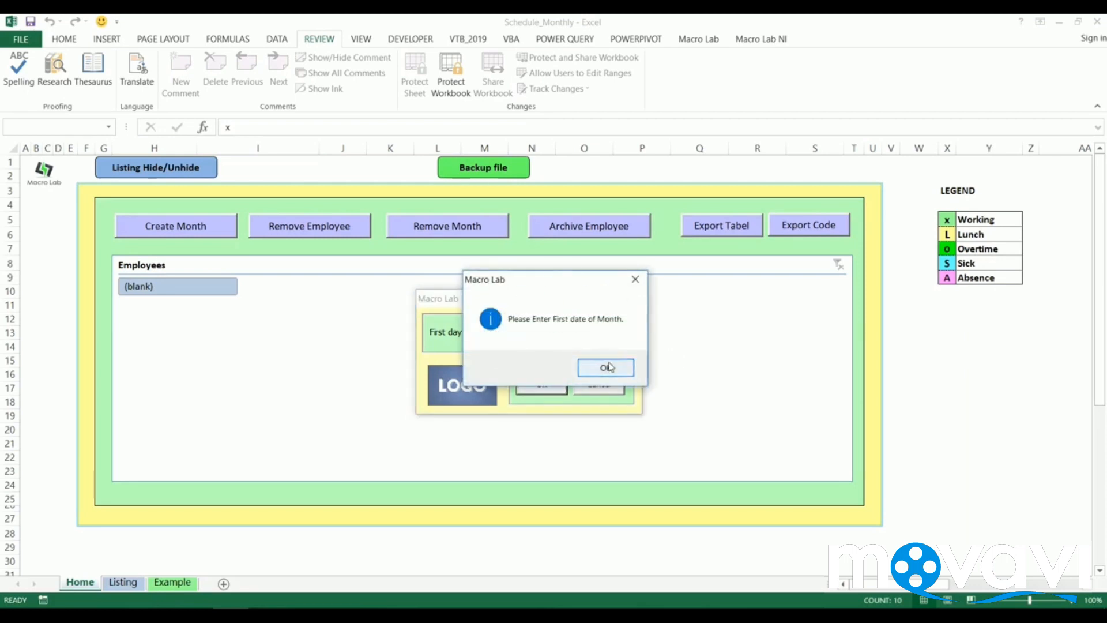
click(605, 367)
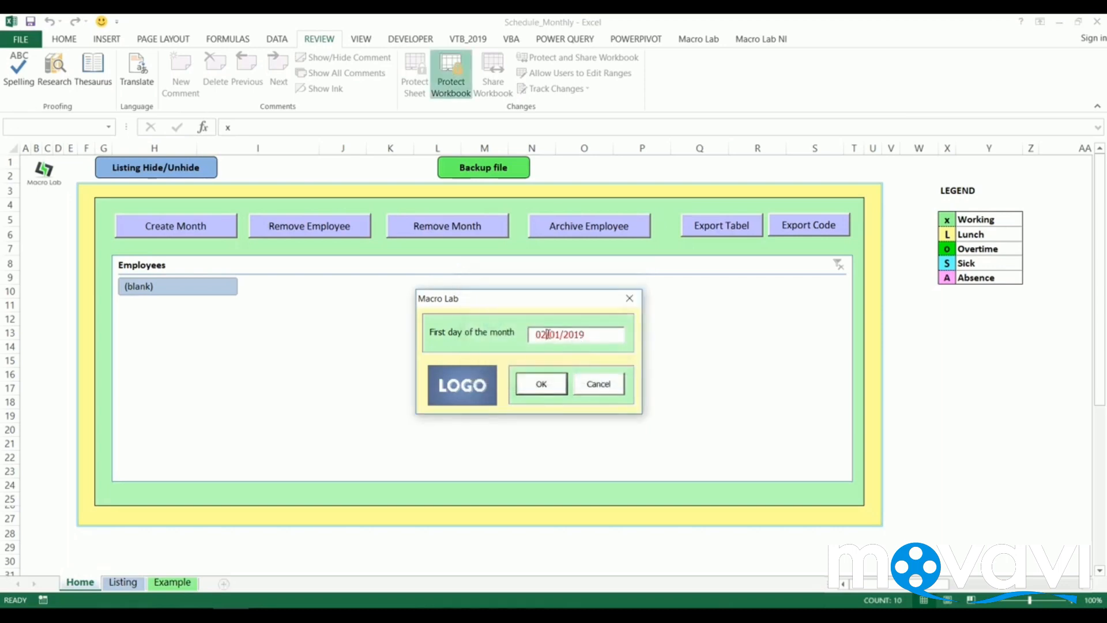
Step: Confirm 01/01/2019 as the first day, creating a sheet for each of the twenty employees
text(01/01/2019)
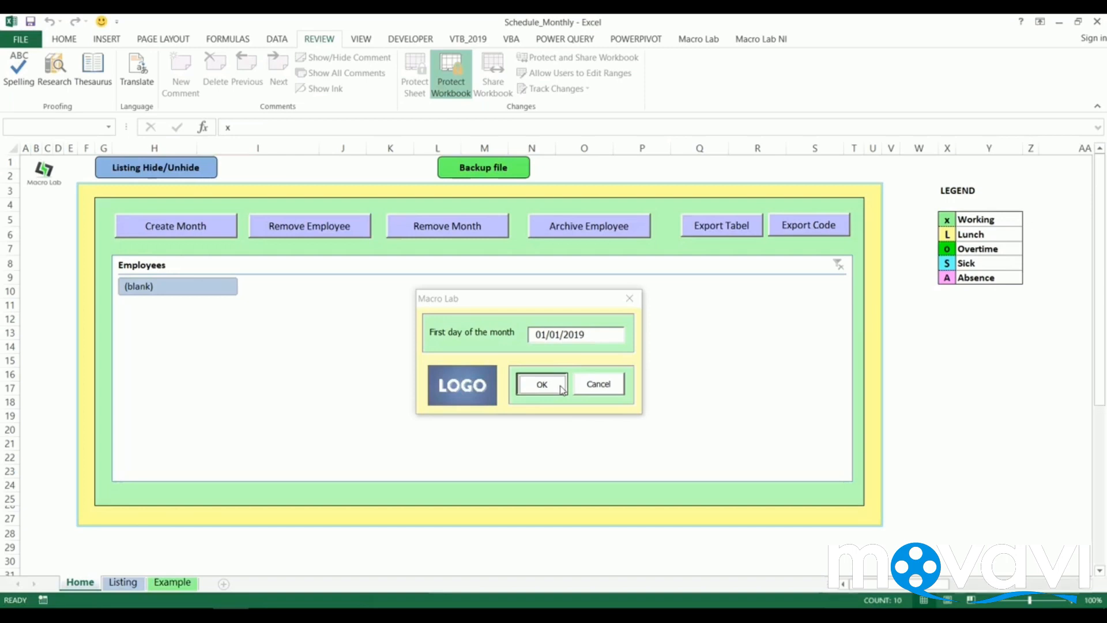
click(541, 383)
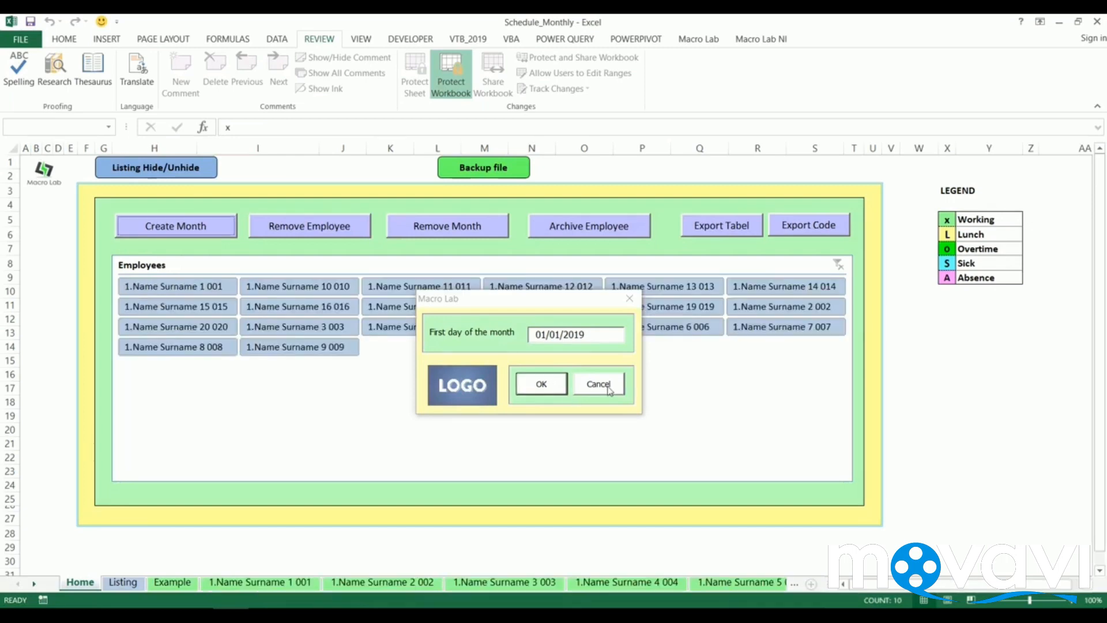
Step: Show employee 1.Name Surname 1 001's January 2019 sheet and select a block of early-January schedule cells
click(597, 383)
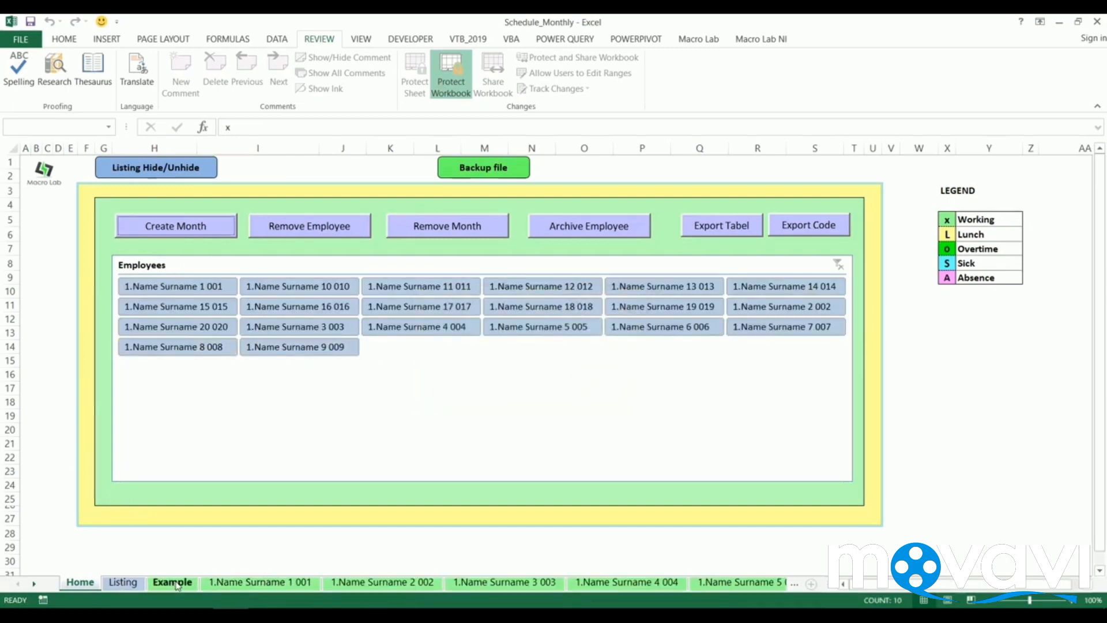
click(337, 582)
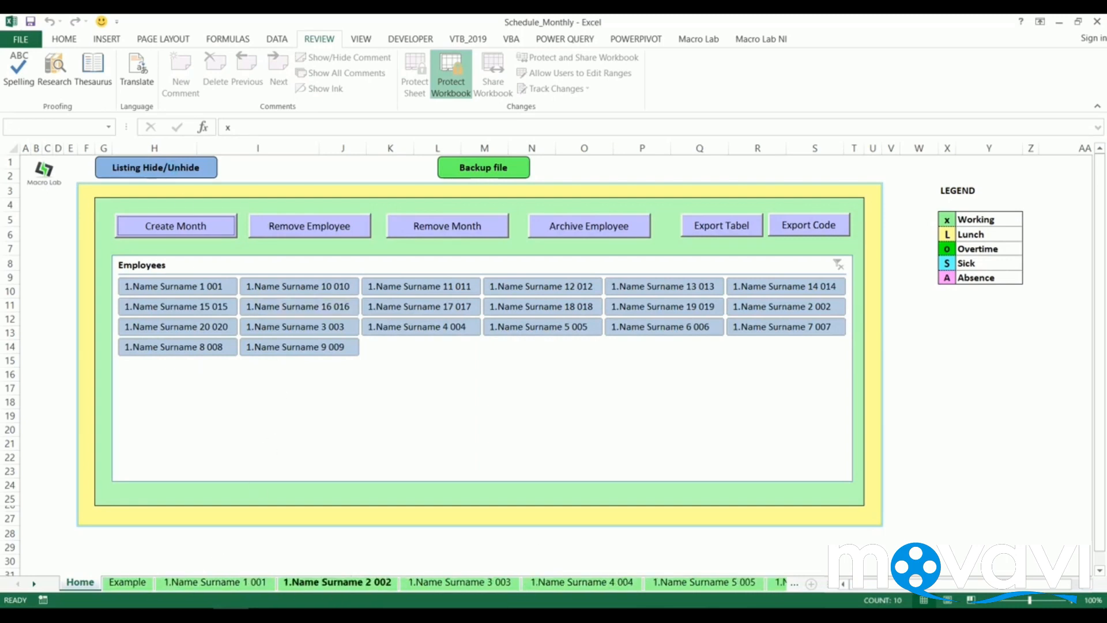
mouse_move(380, 512)
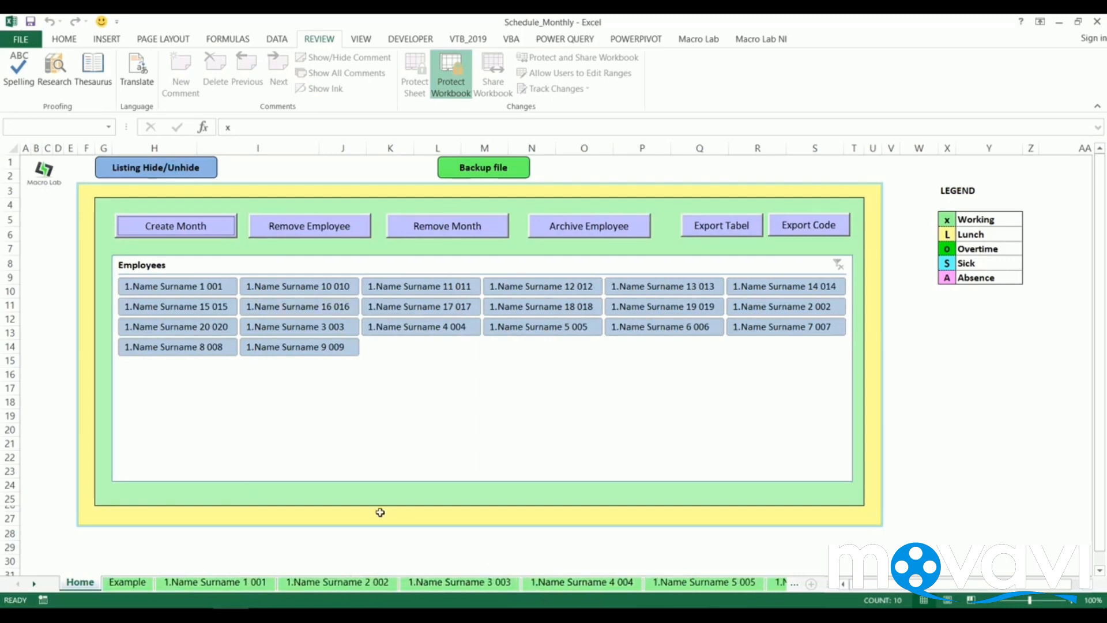
click(177, 286)
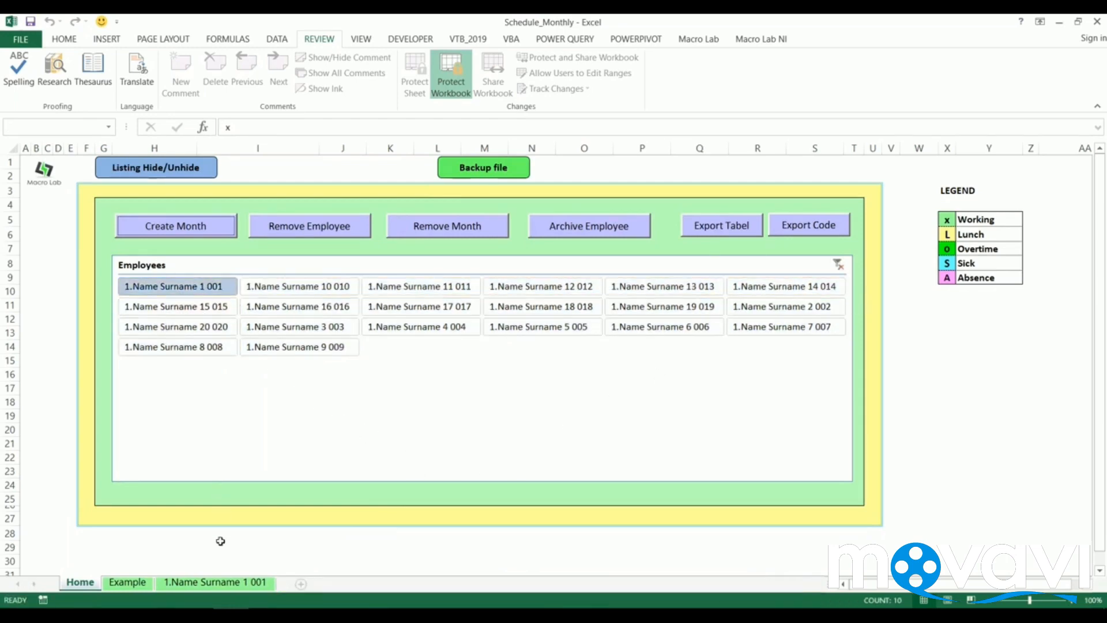
mouse_move(221, 562)
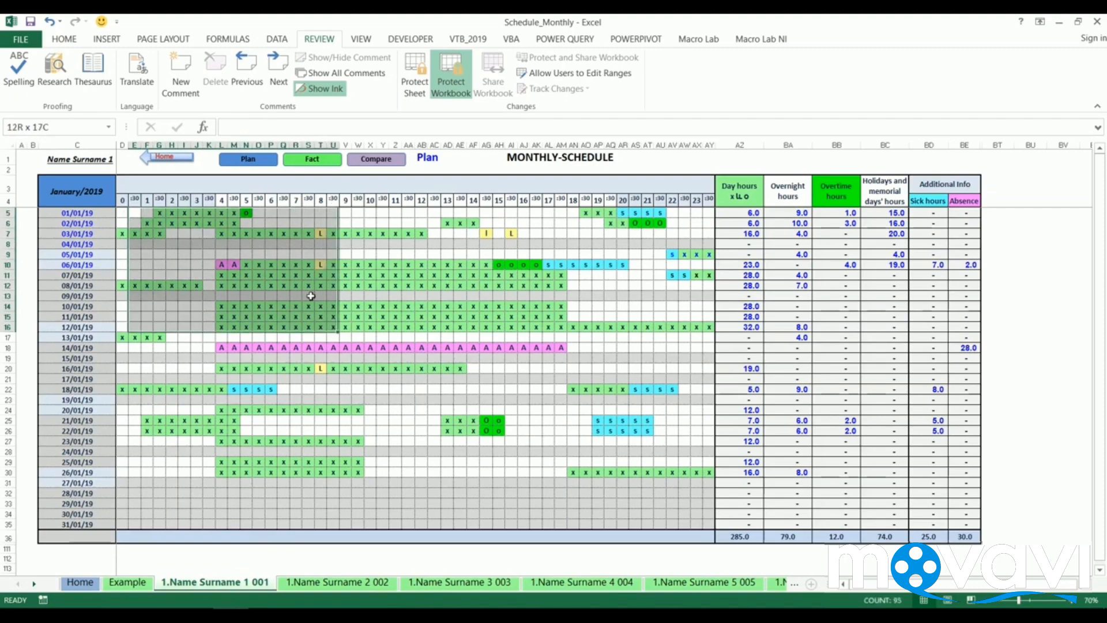
drag(311, 295, 713, 518)
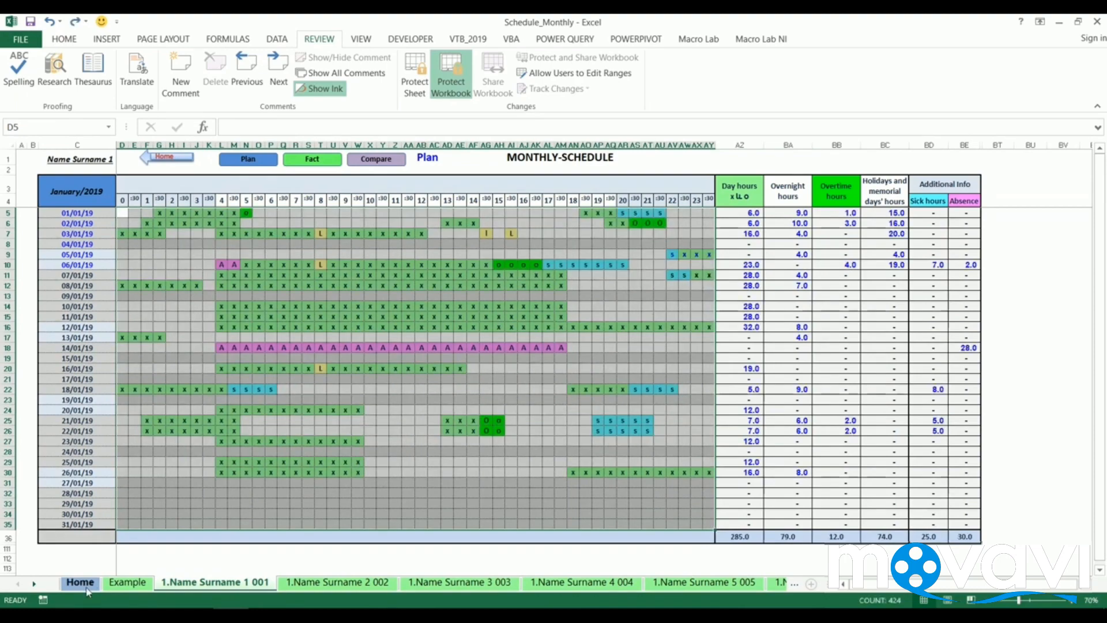
Step: Back on the Home sheet, cancel the Remove Employee prompt so all twenty employees stay listed
click(80, 582)
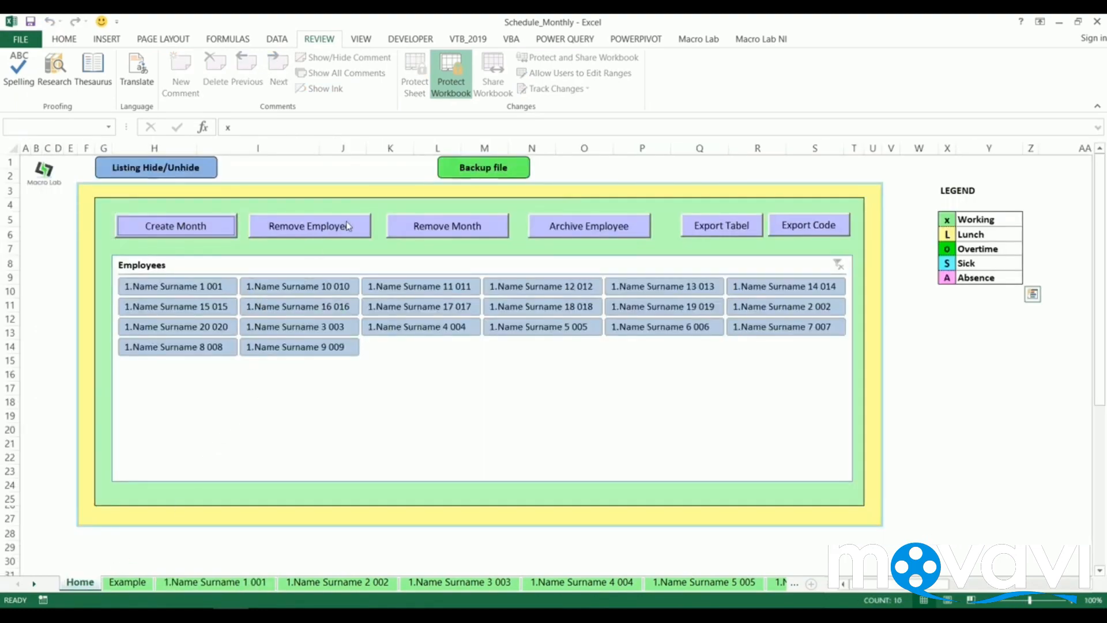
click(310, 226)
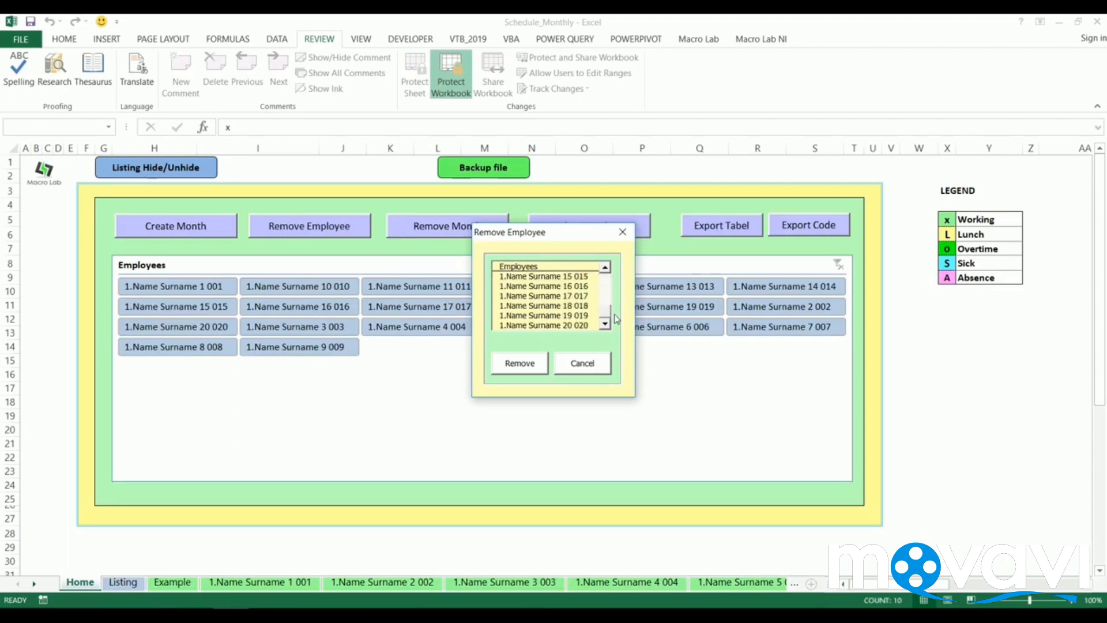
click(542, 315)
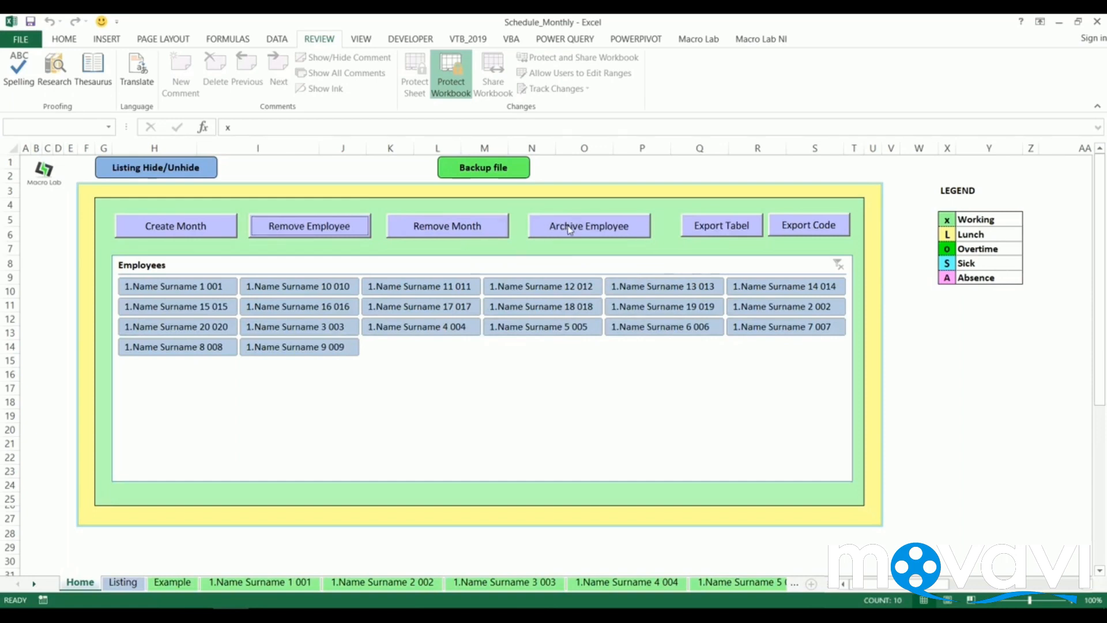
Step: Attempt to archive employee 1.Name Surname 20 020, dismiss the missing-Archive-folder notice and return to the workbook
click(588, 226)
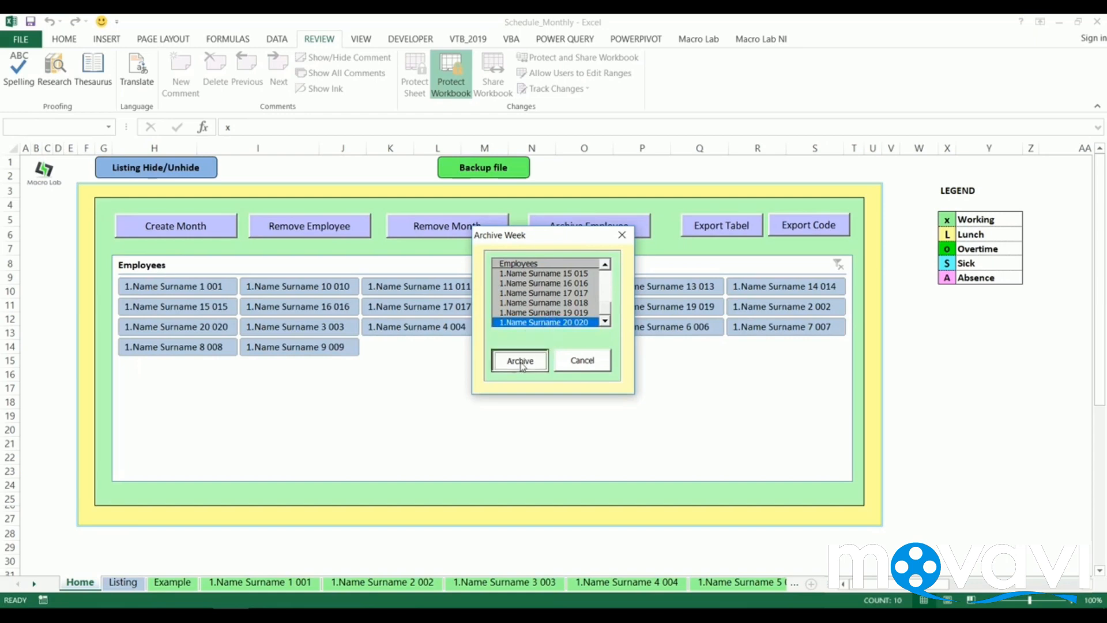
click(519, 360)
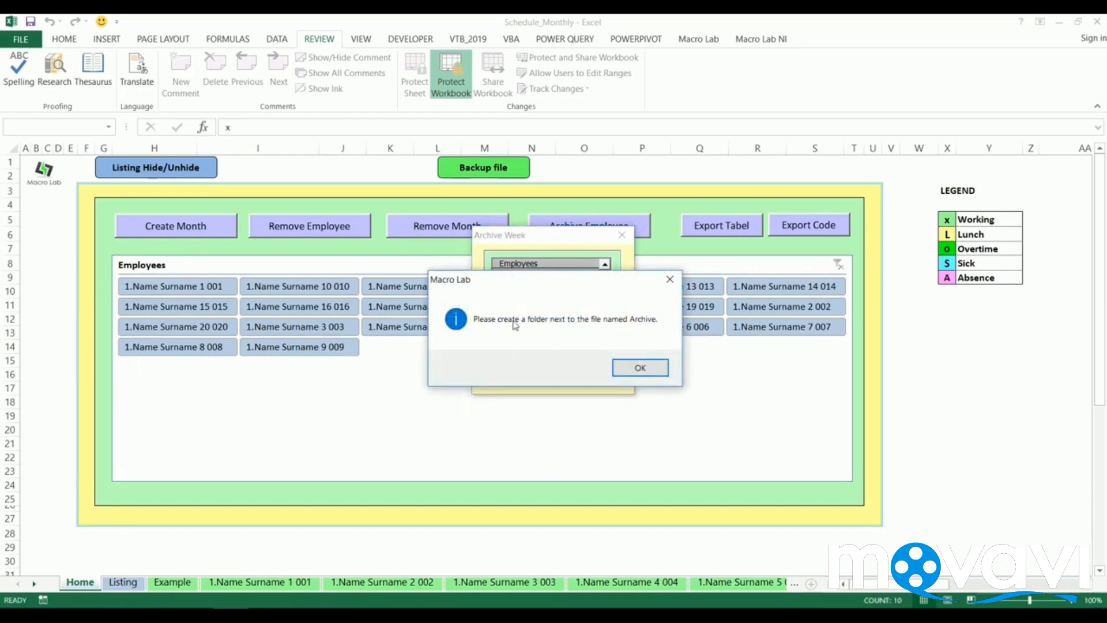
click(638, 366)
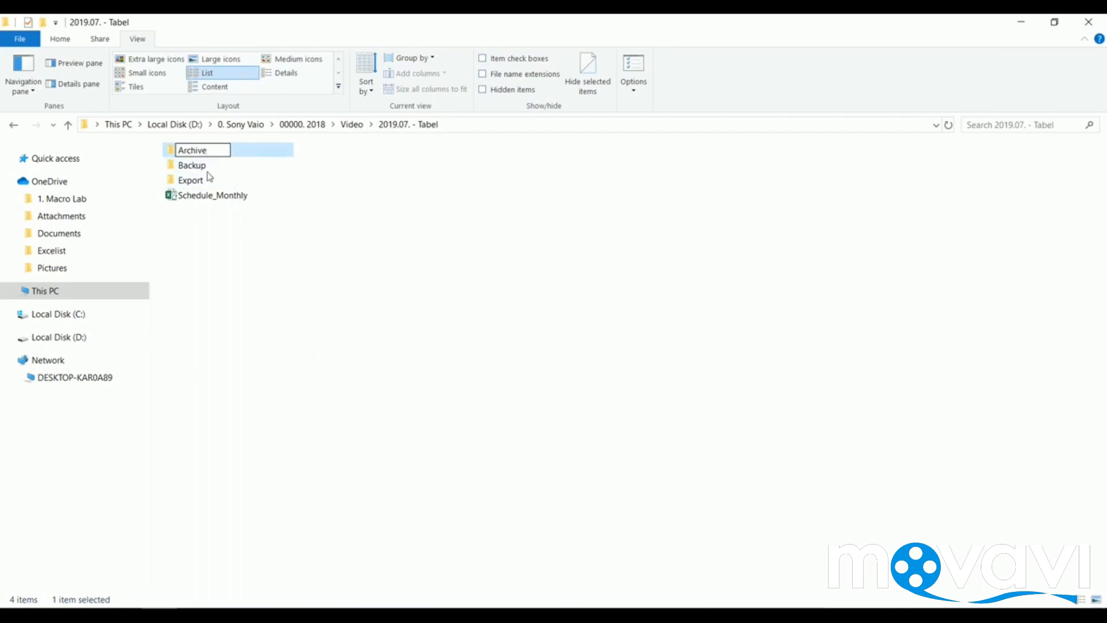
click(213, 180)
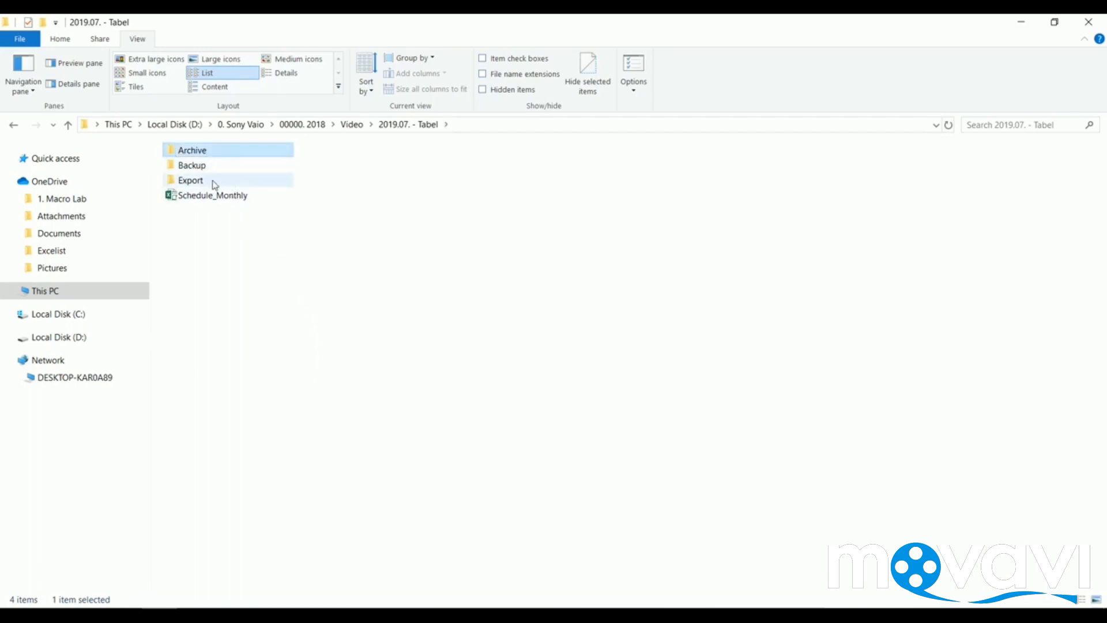
double_click(213, 196)
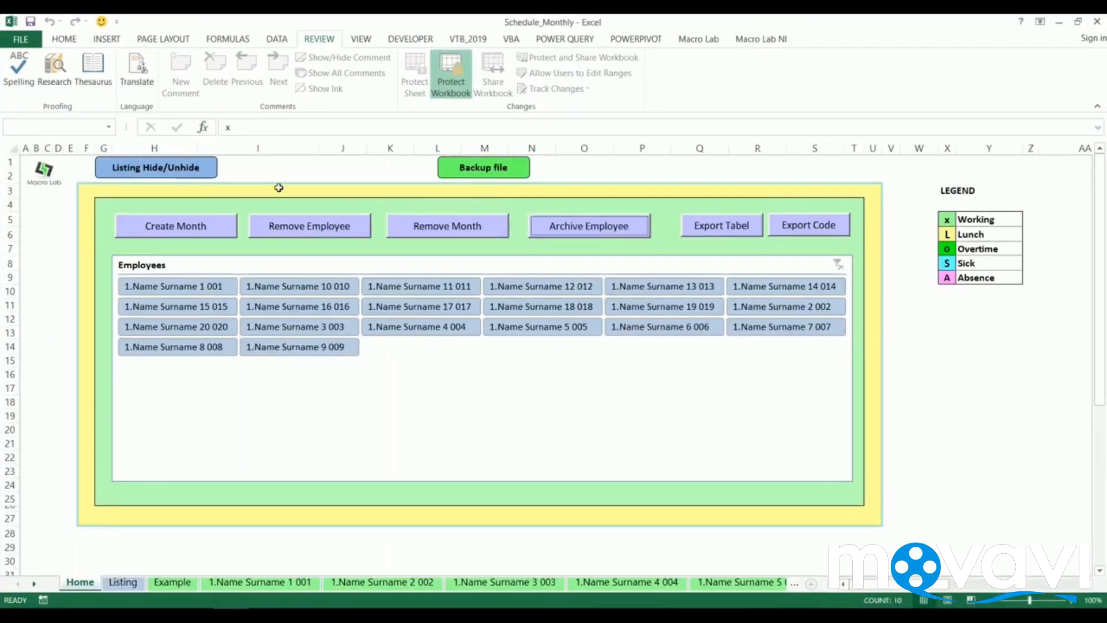
mouse_move(325, 509)
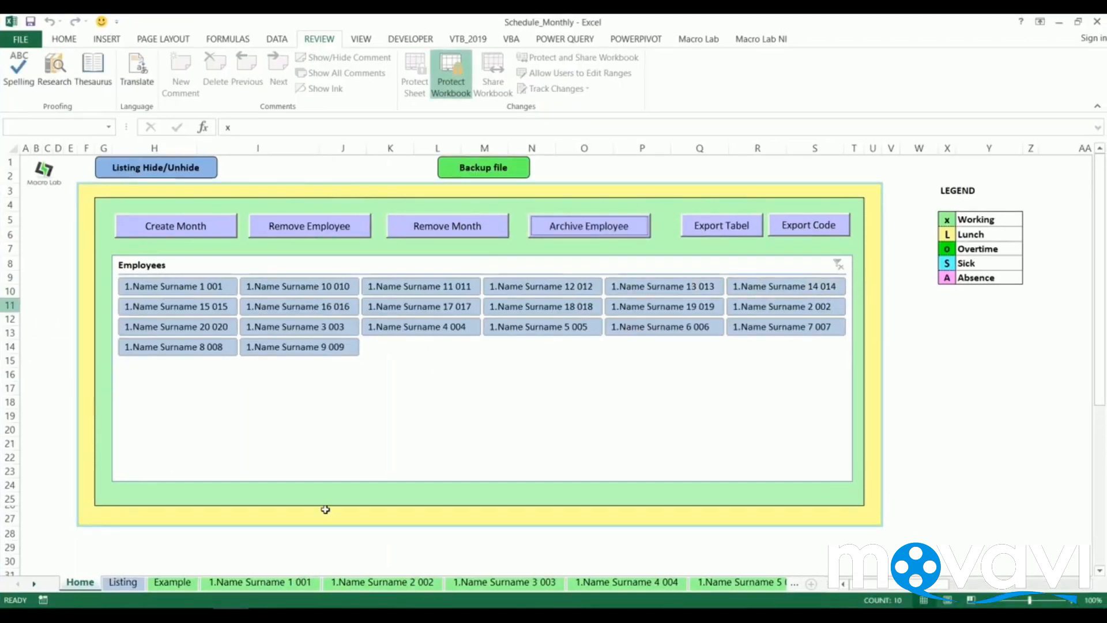
mouse_move(596, 185)
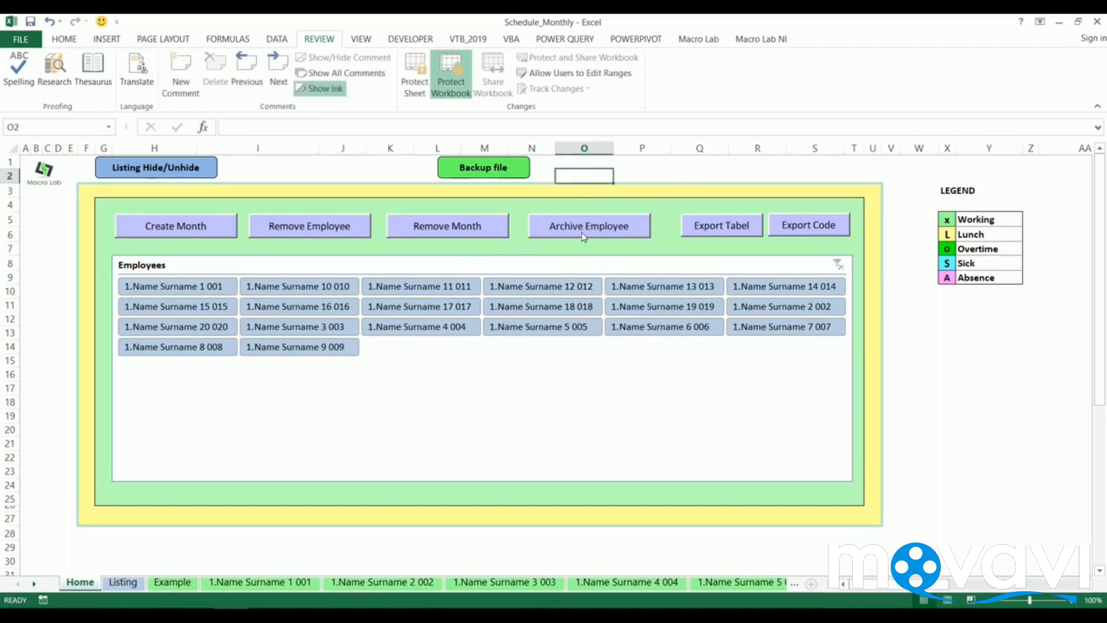
Step: Archive employee 1.Name Surname 3 003's record and acknowledge the confirmation
click(588, 226)
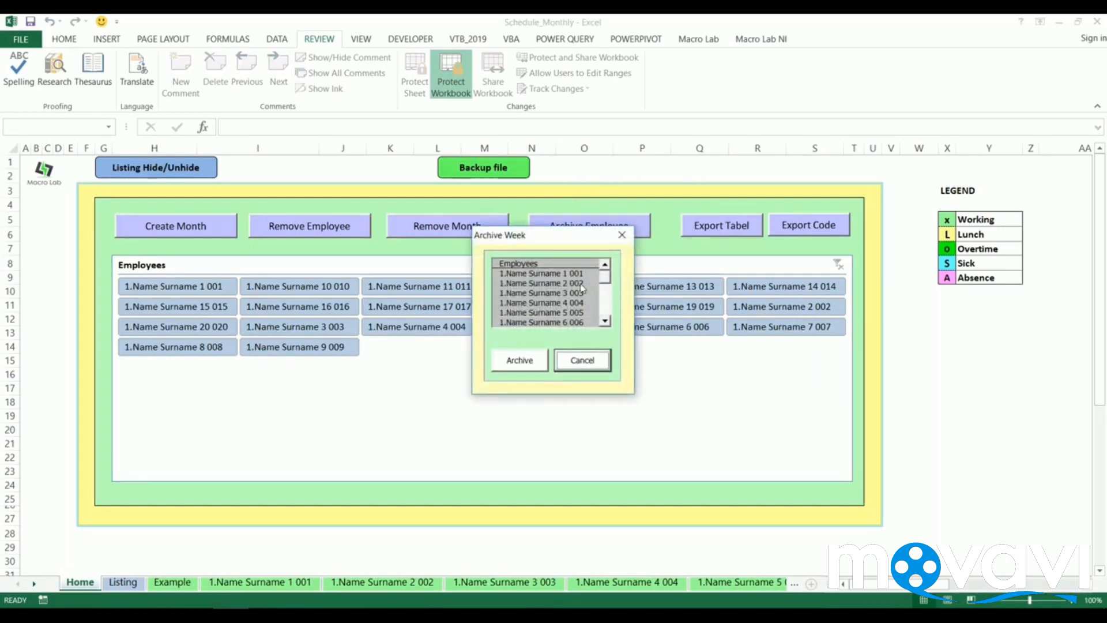
click(541, 291)
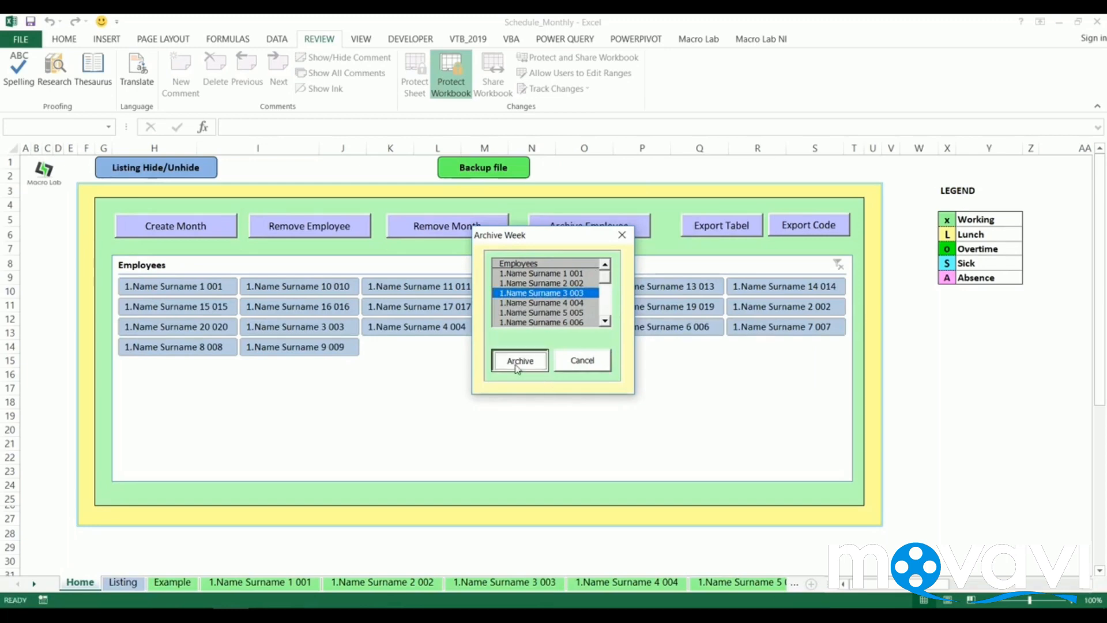
click(519, 360)
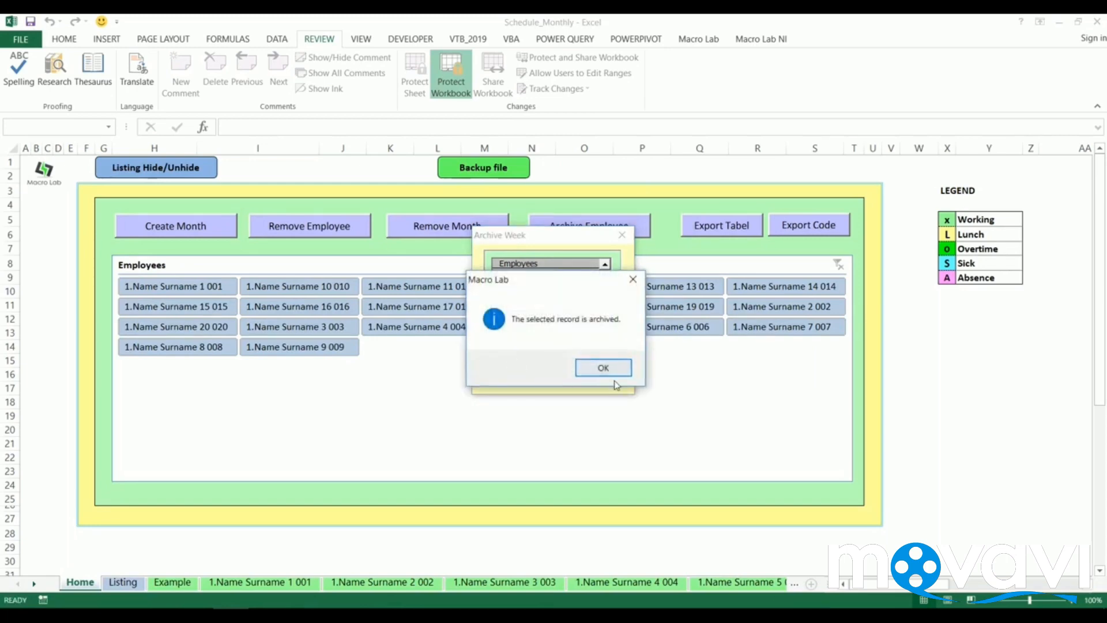
click(602, 367)
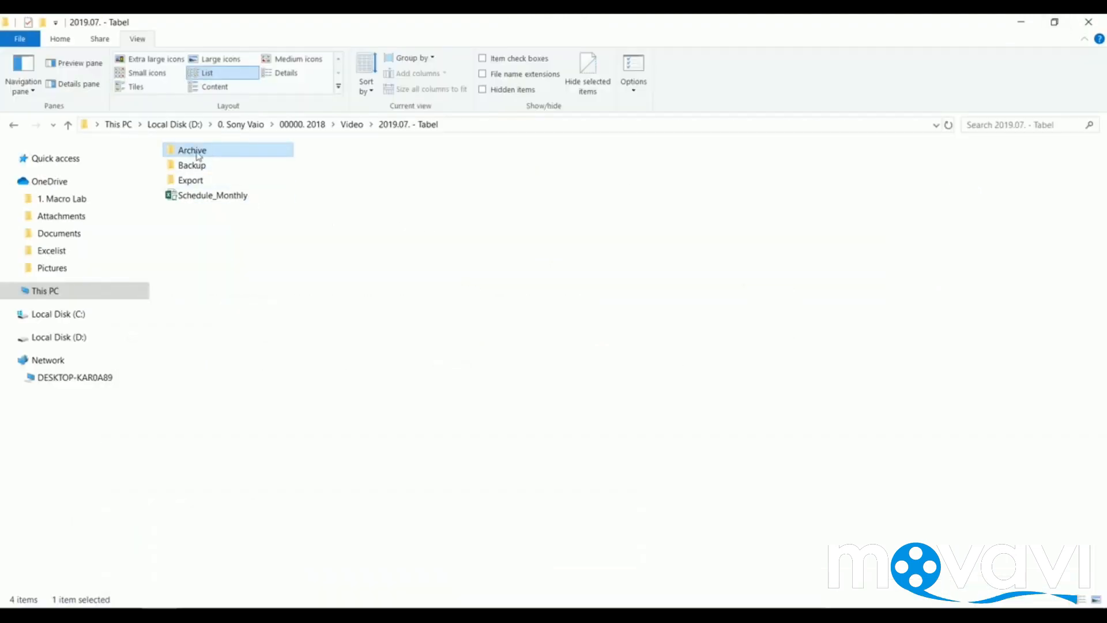
Step: View the archived 1.Name Surname 3 003 workbook inside the Archive folder and go back up
double_click(192, 150)
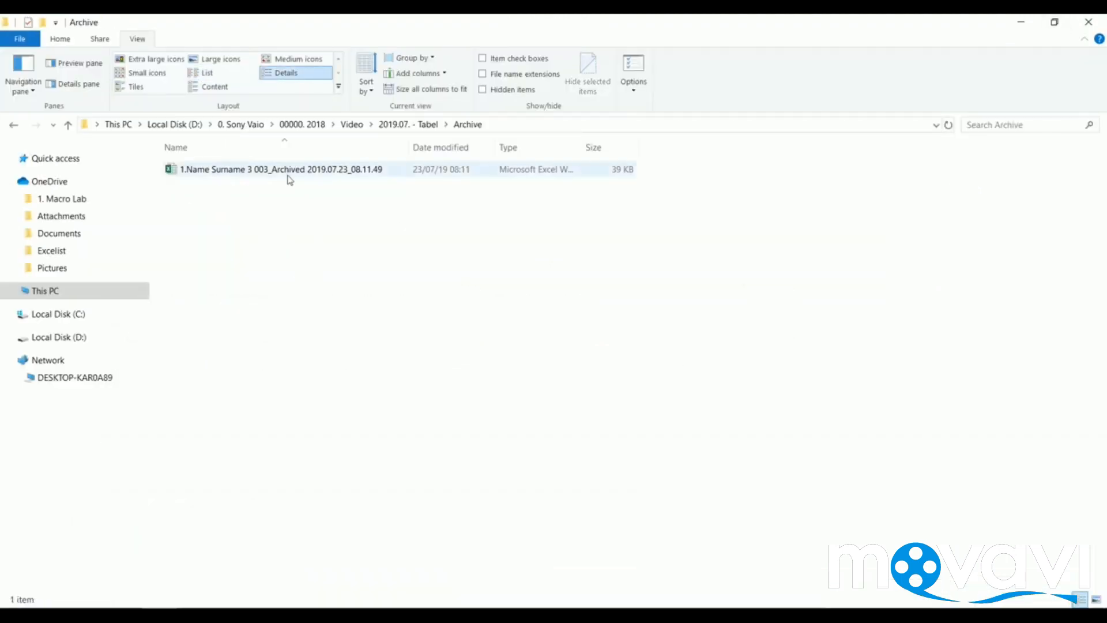
mouse_move(259, 172)
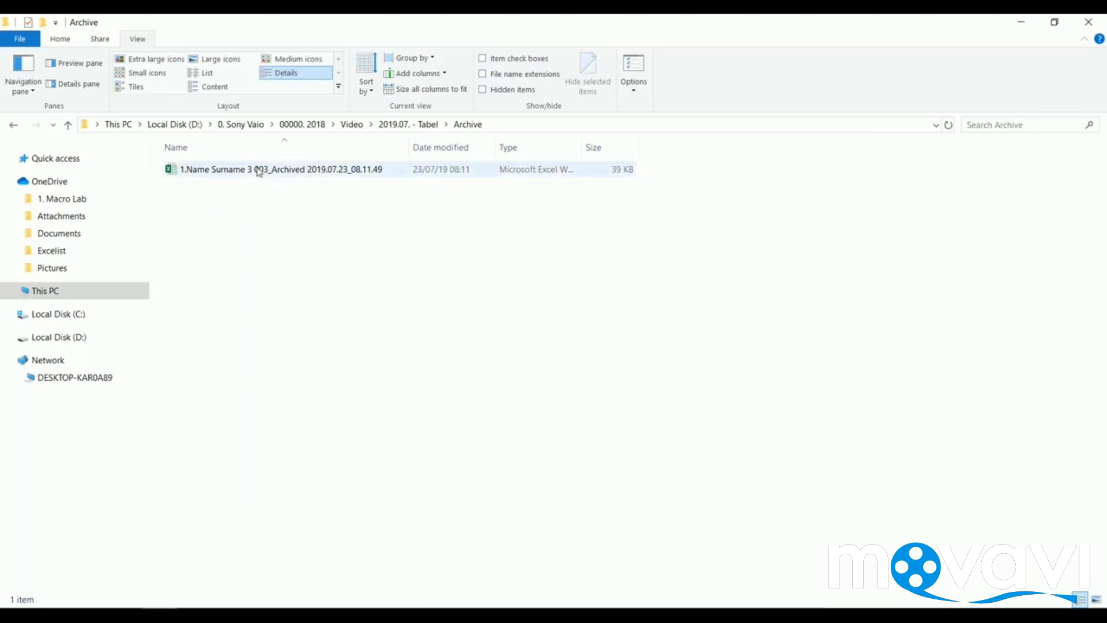
click(68, 125)
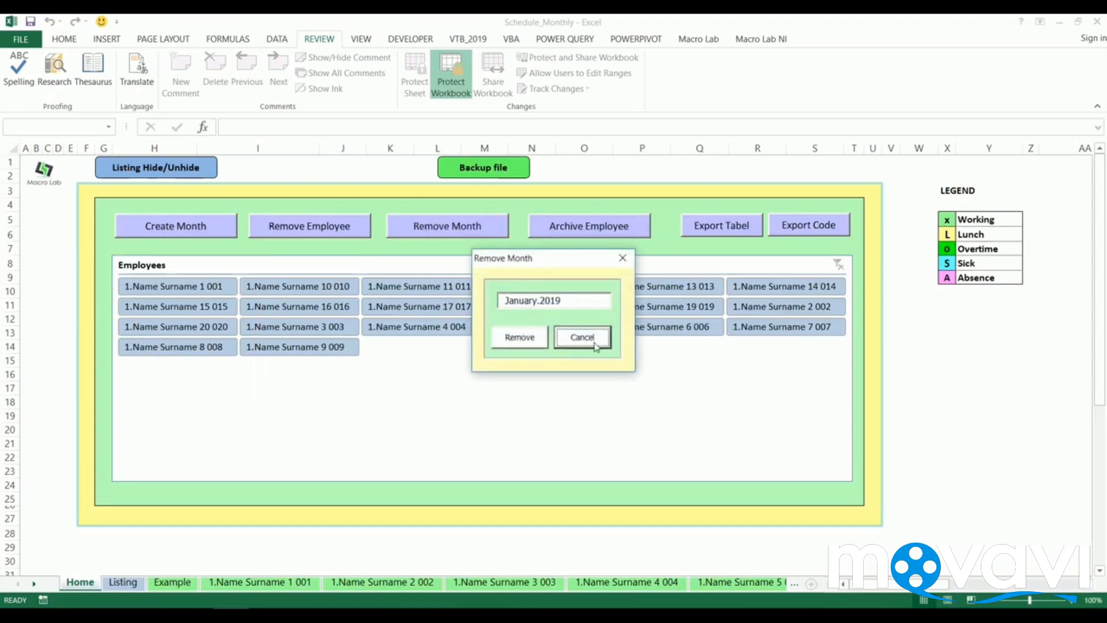
Step: Cancel month removal, then create a backup copy of the workbook and acknowledge its success
click(582, 337)
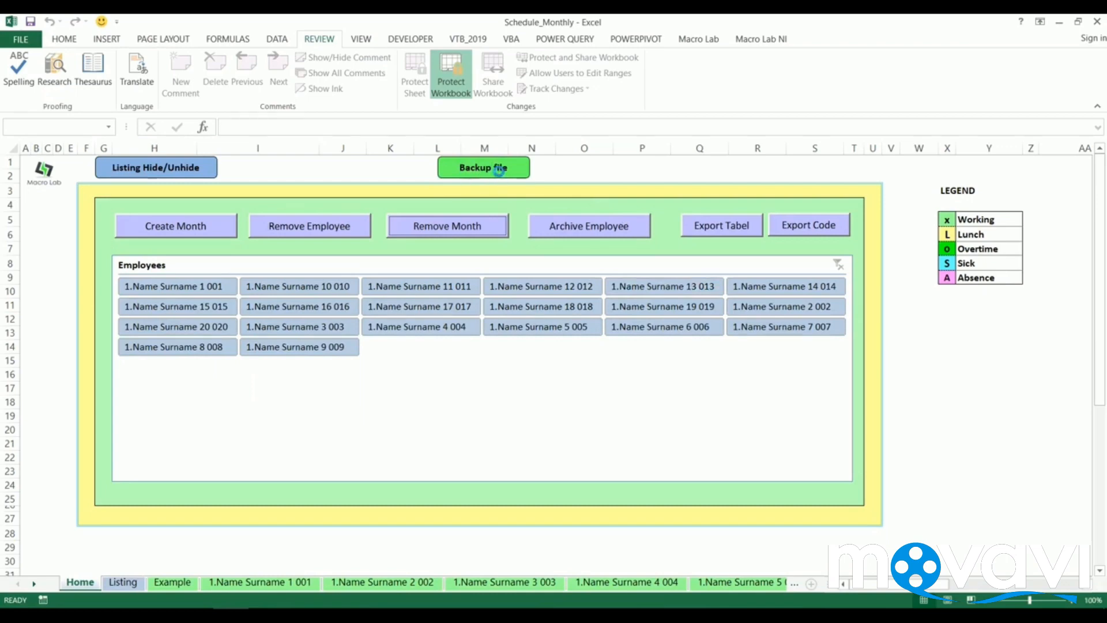
click(483, 167)
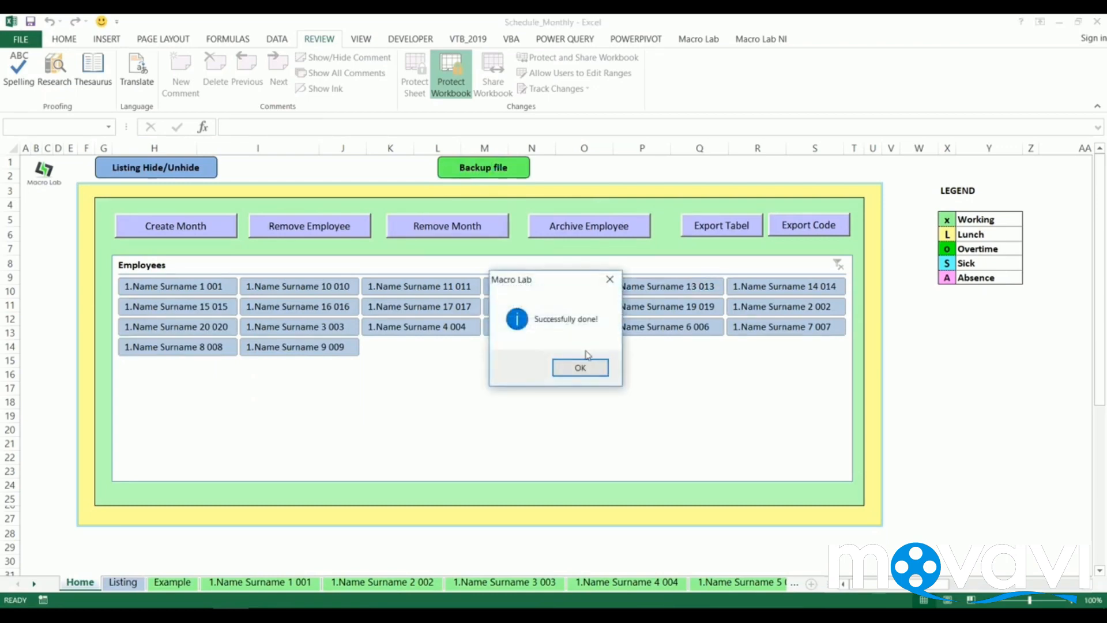
click(579, 367)
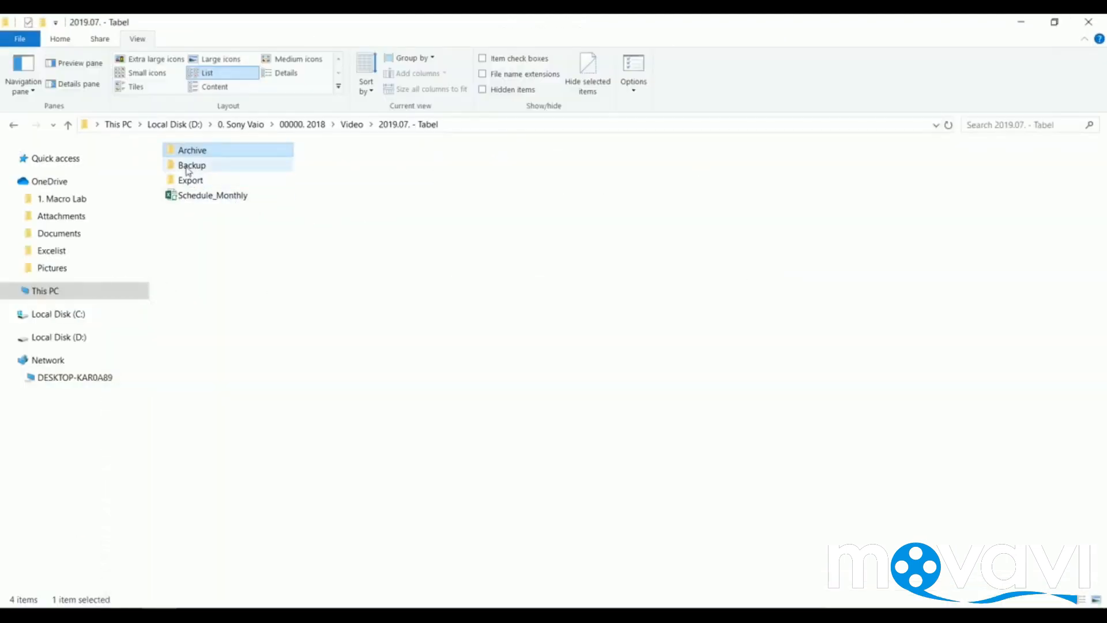
Step: View the dated Schedule_Monthly backup copy inside the Backup folder and go back up
double_click(191, 165)
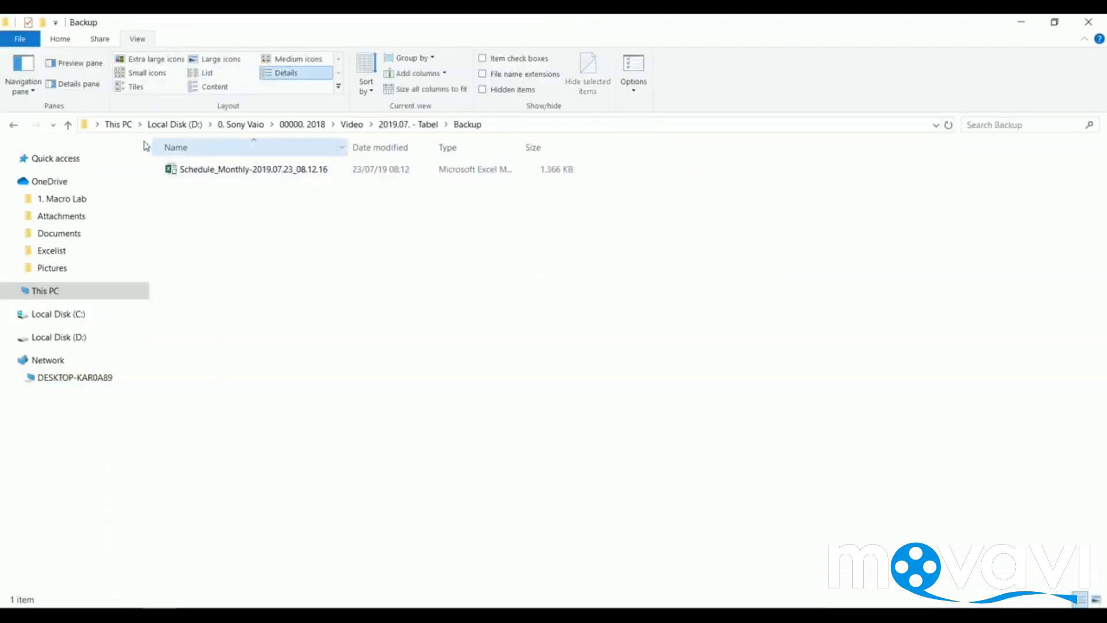
click(68, 125)
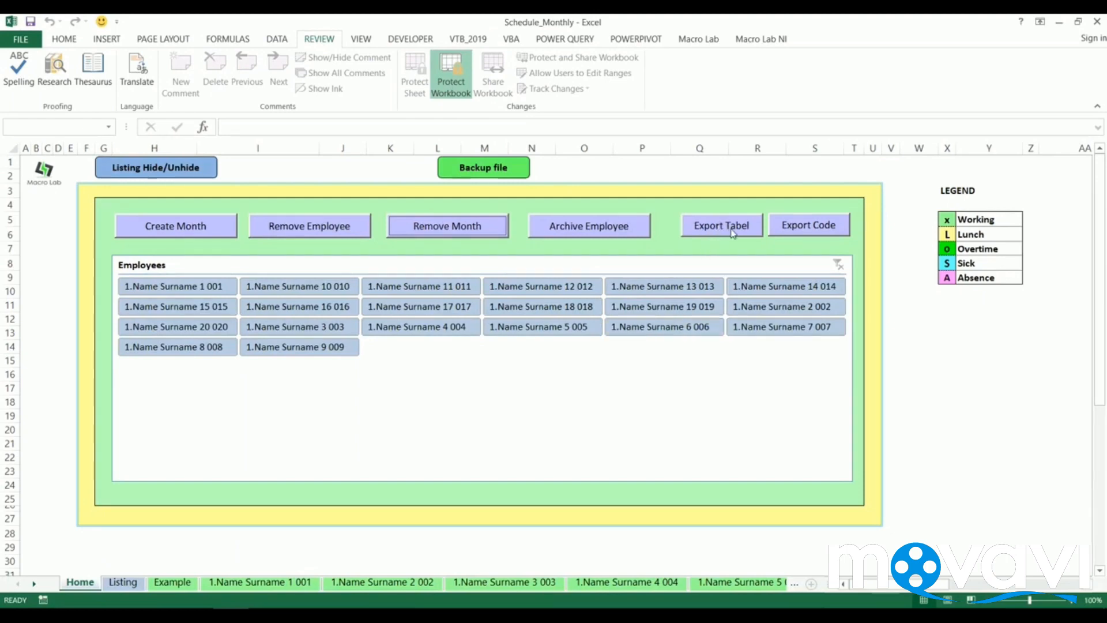
Step: Export the January.2019 month to a new Schedule-Monthly Tabel workbook and close the exported file
click(721, 225)
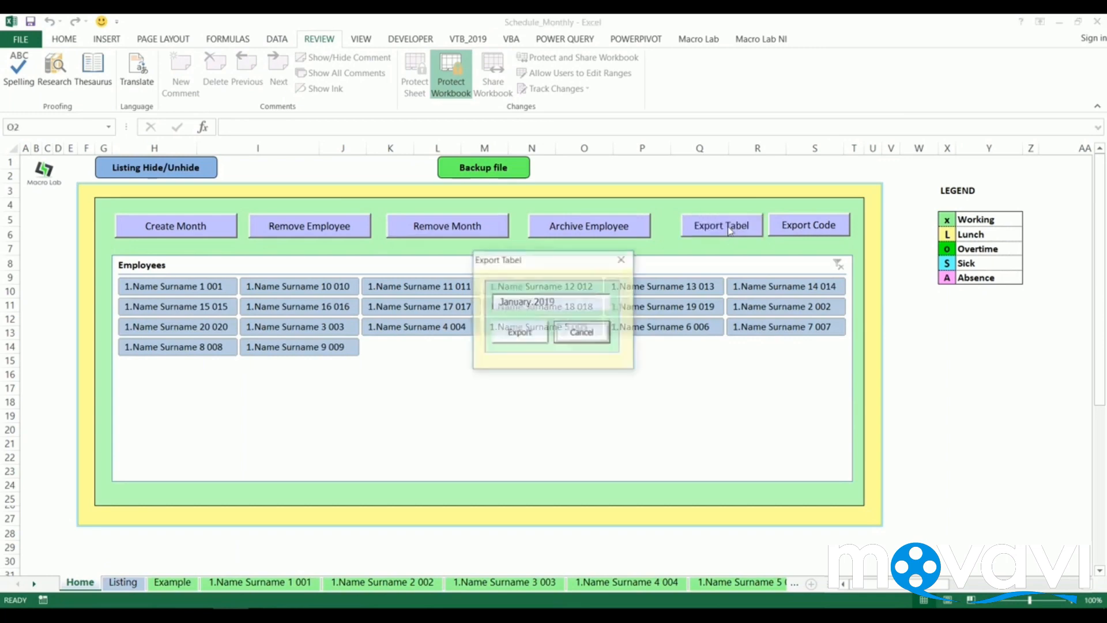
click(518, 332)
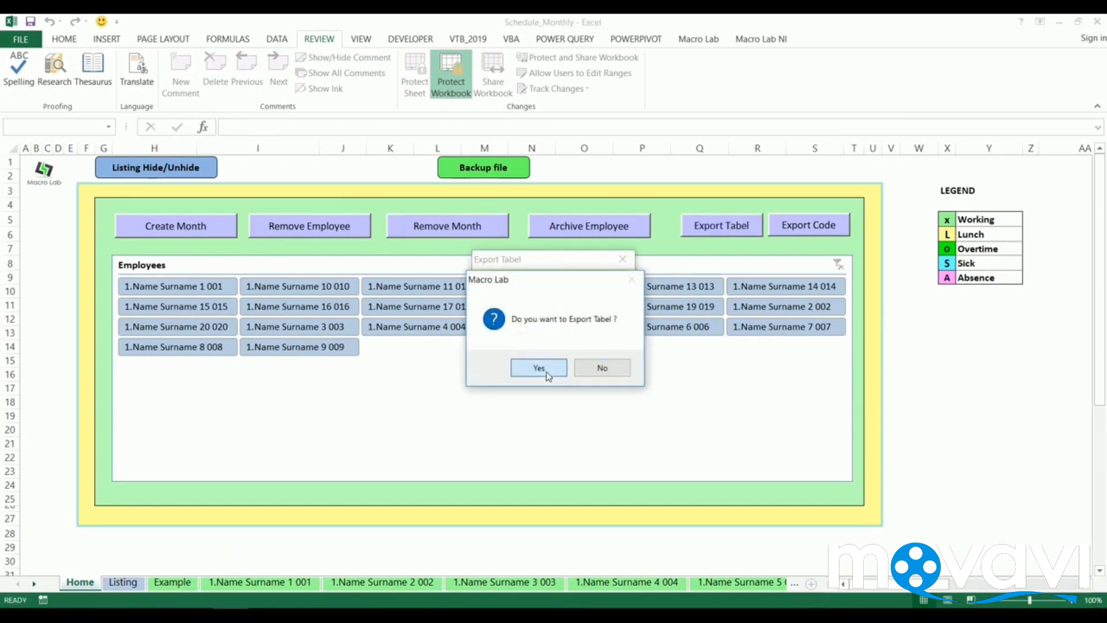
click(539, 367)
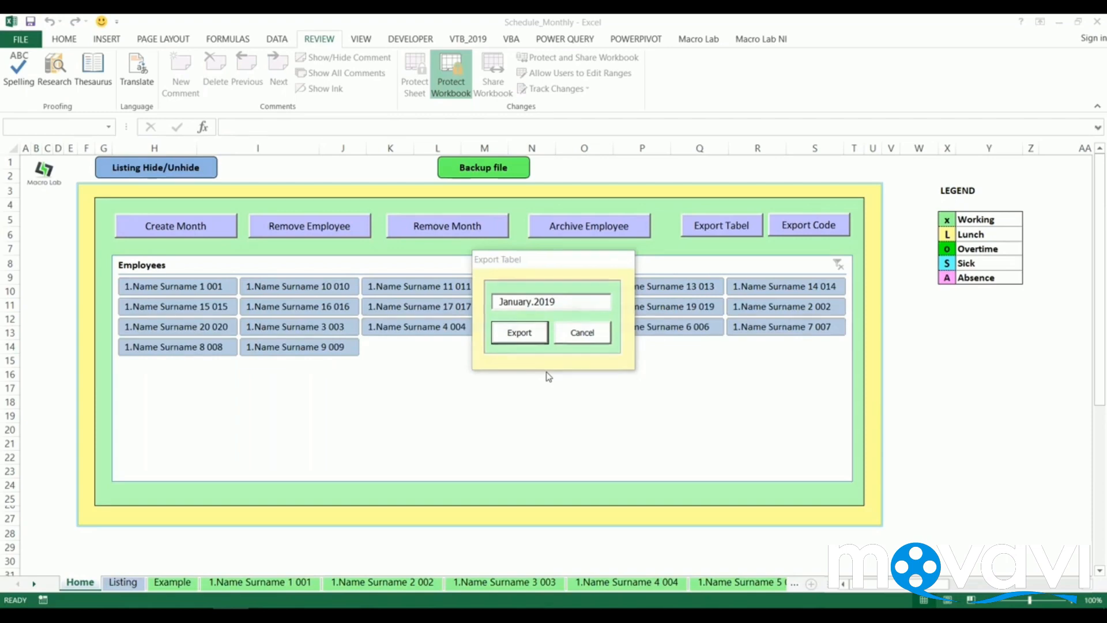
click(519, 333)
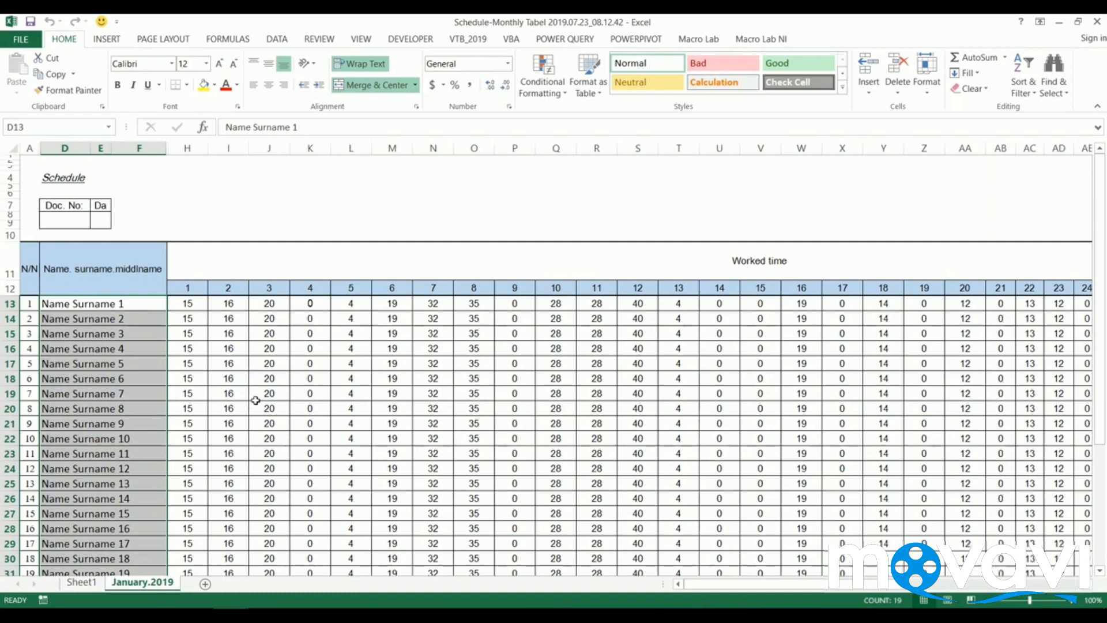
click(1099, 22)
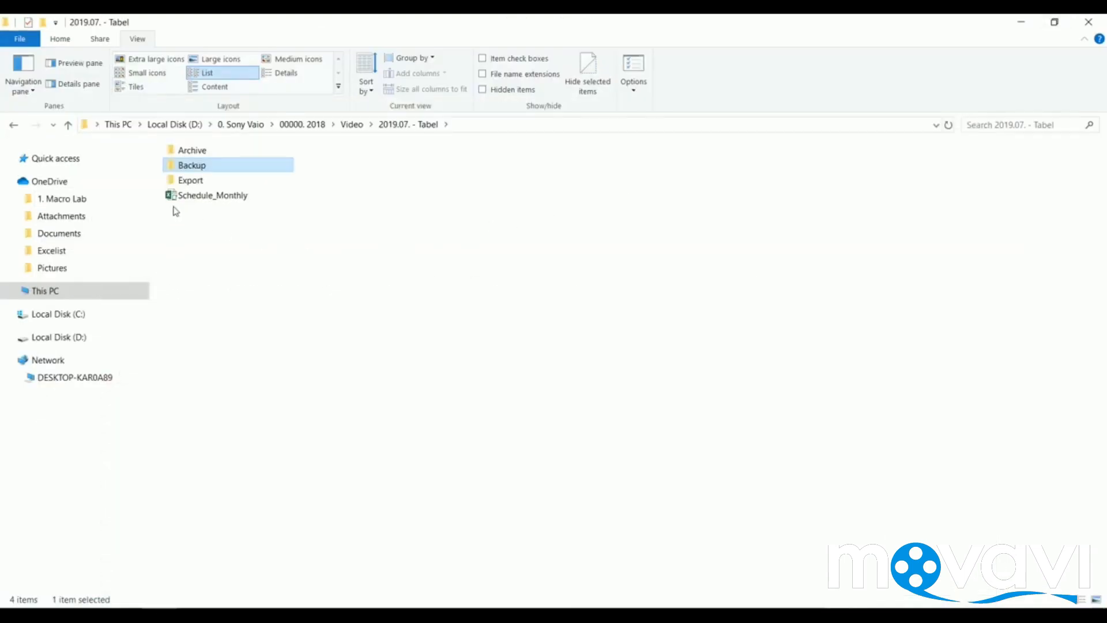
Step: Check the 20 KB Schedule-Monthly Tabel workbook in the Export folder, then switch back to Excel
double_click(191, 180)
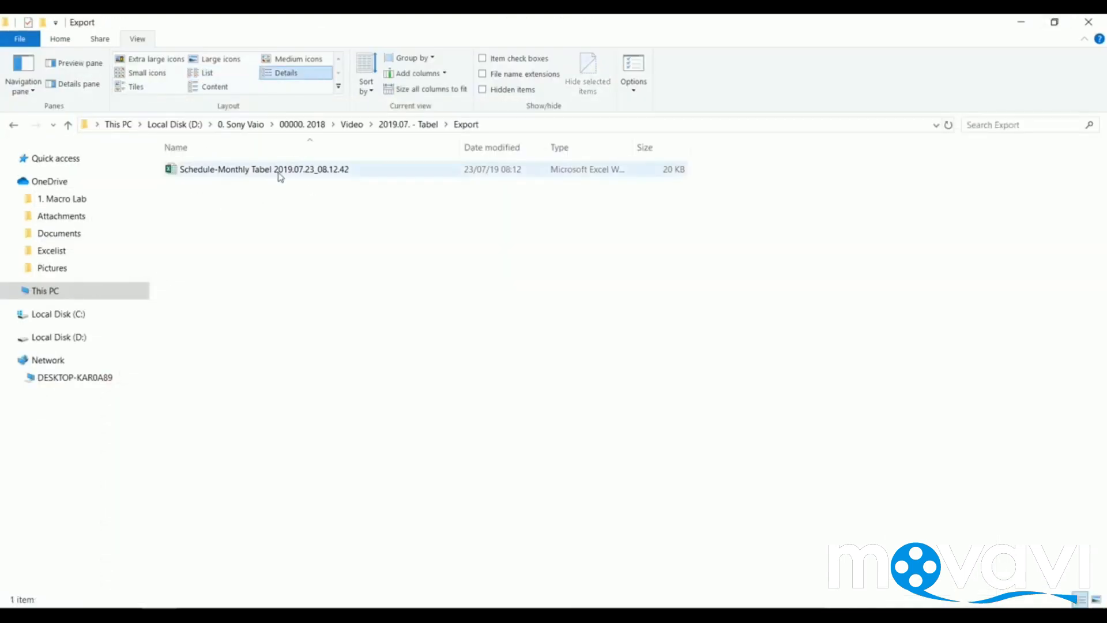
click(68, 125)
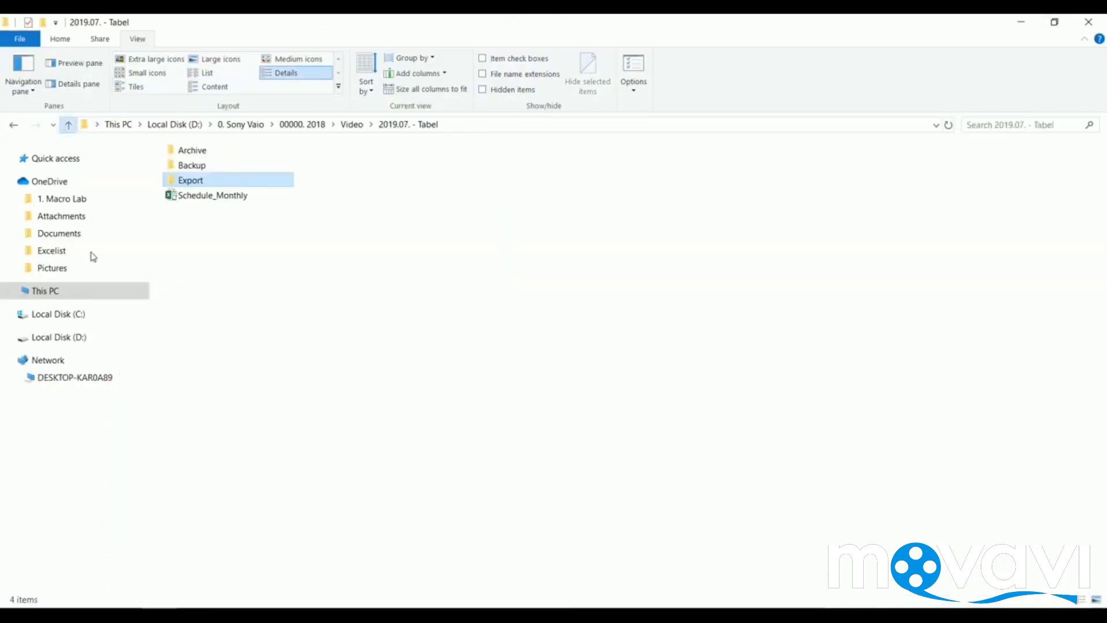
click(206, 73)
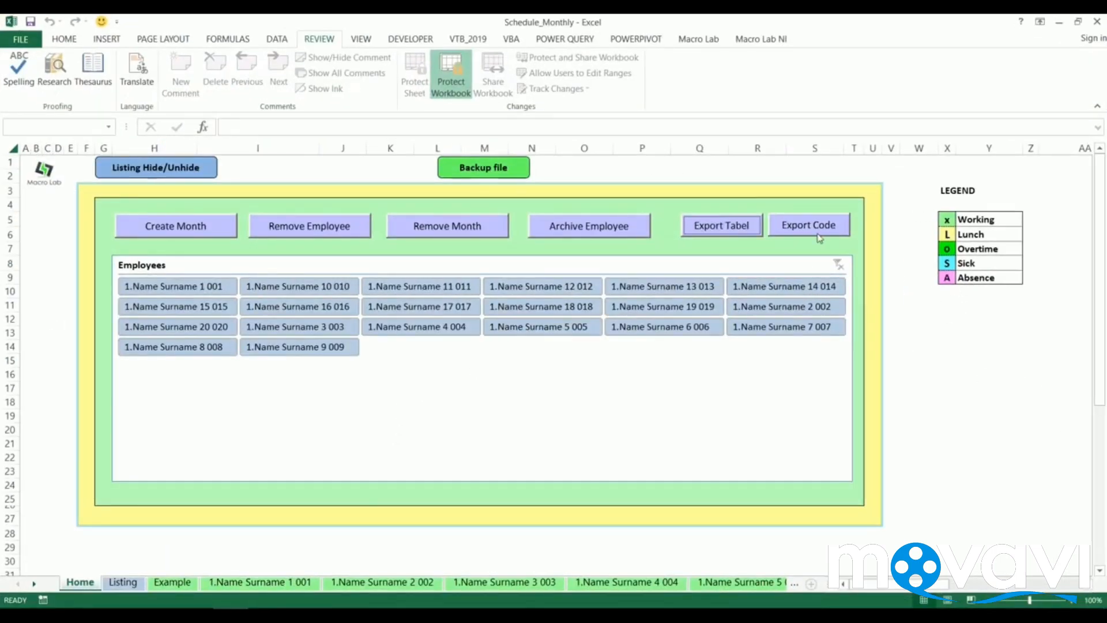
mouse_move(1000, 386)
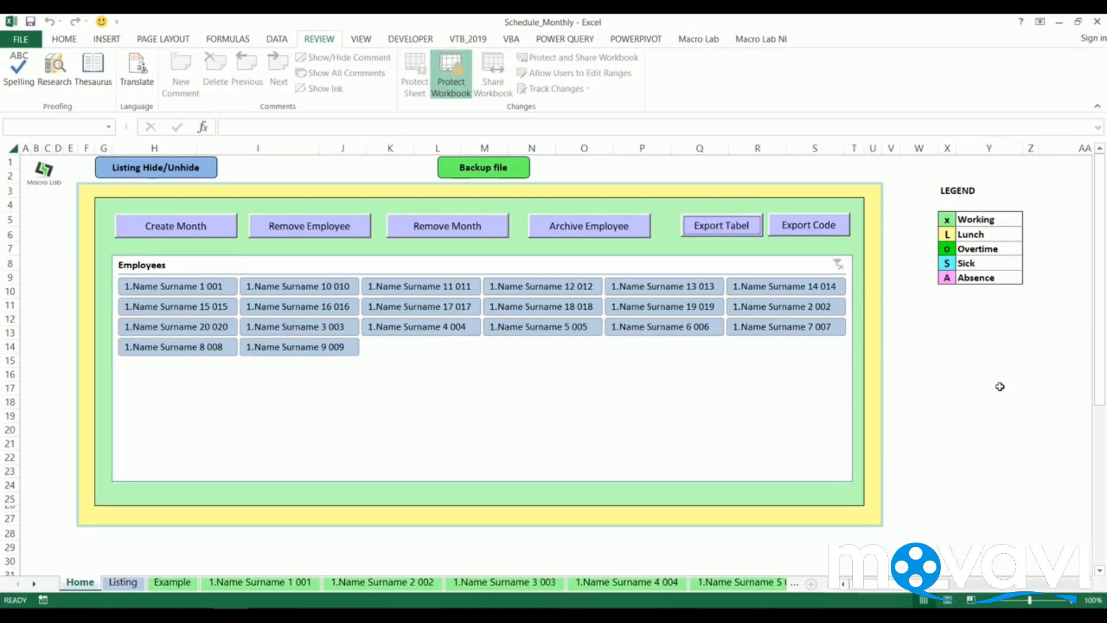